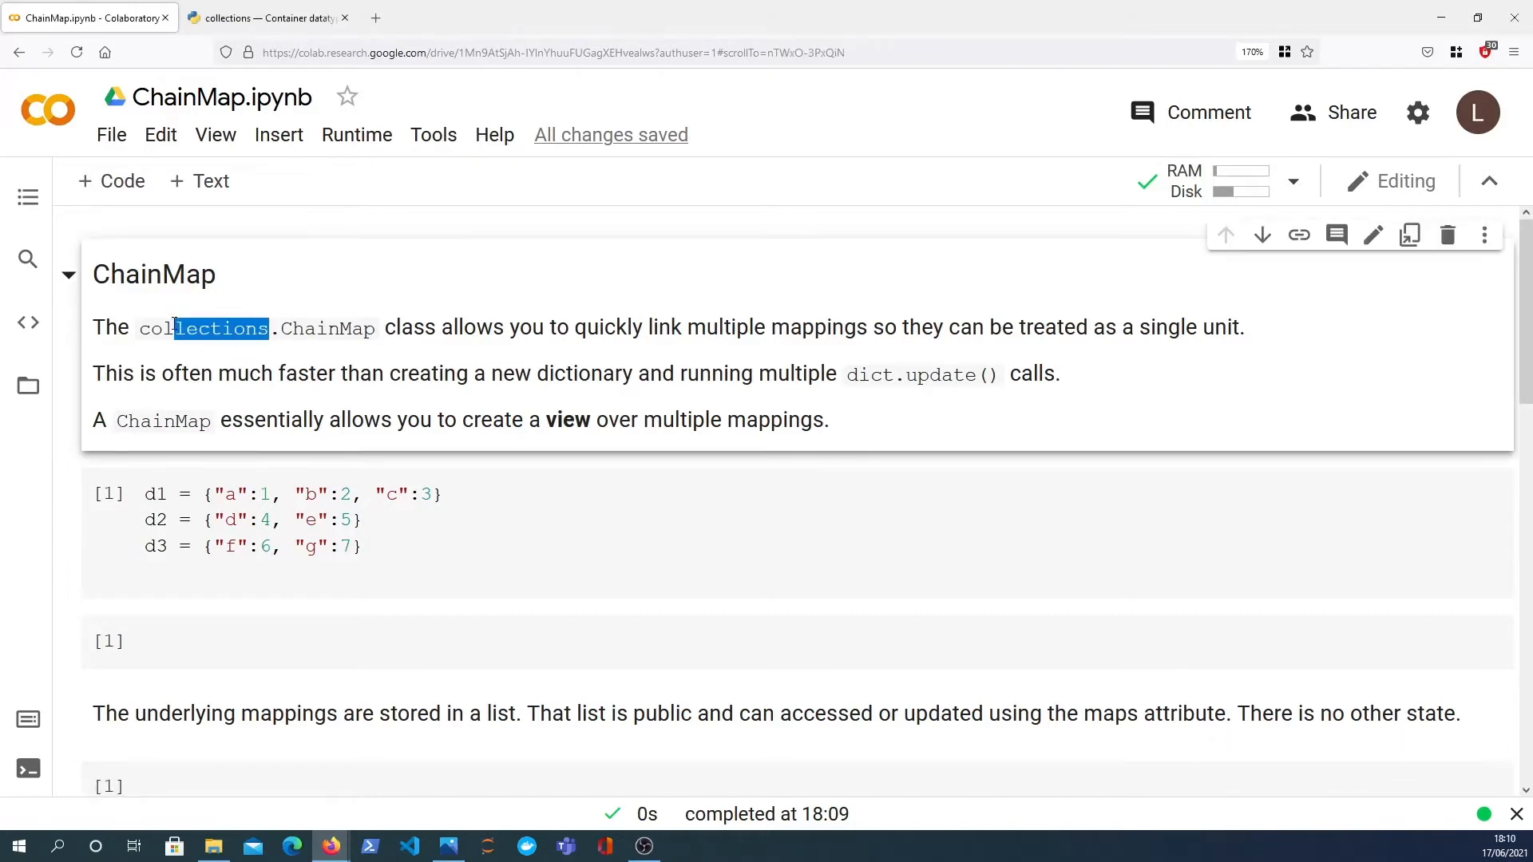
Review the intro text cell, highlighting 'collections' and the sentence about creating a view.
{"action": "double_click", "coordinate": [195, 328]}
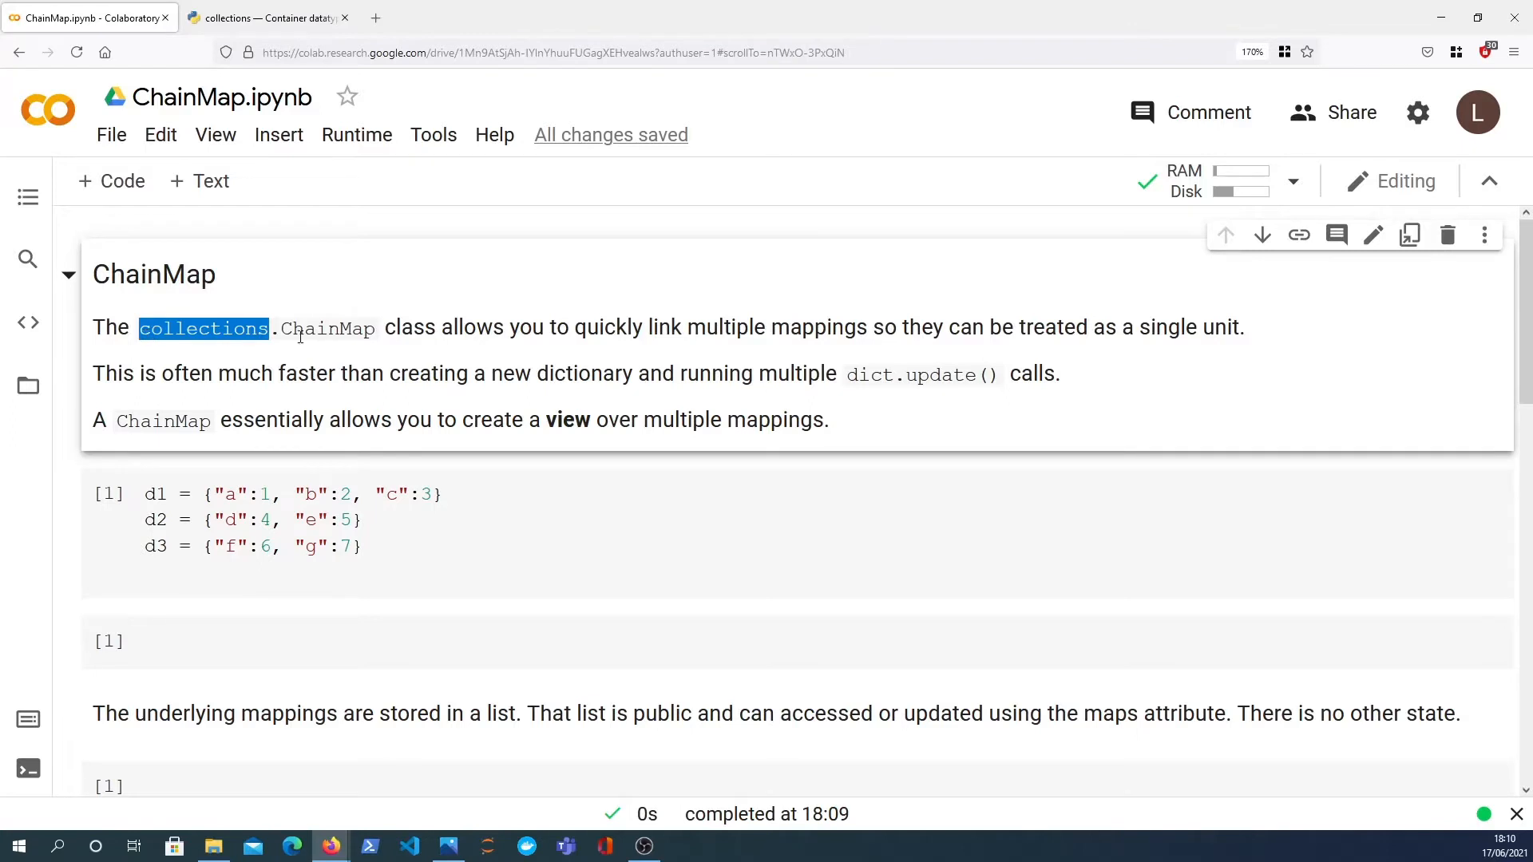
{"action": "mouse_move", "coordinate": [385, 337]}
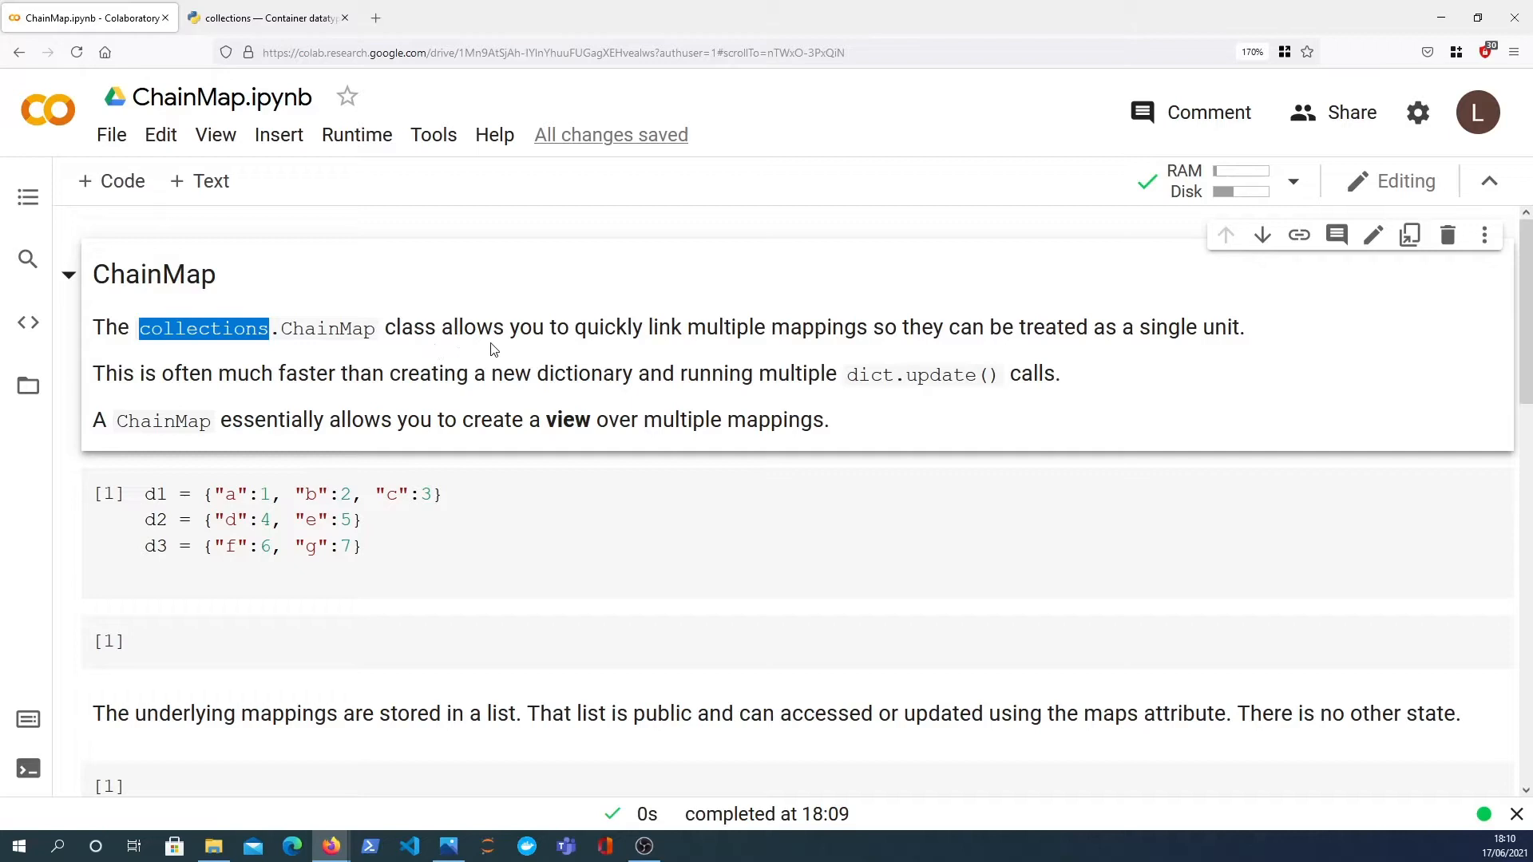
{"action": "mouse_move", "coordinate": [753, 332]}
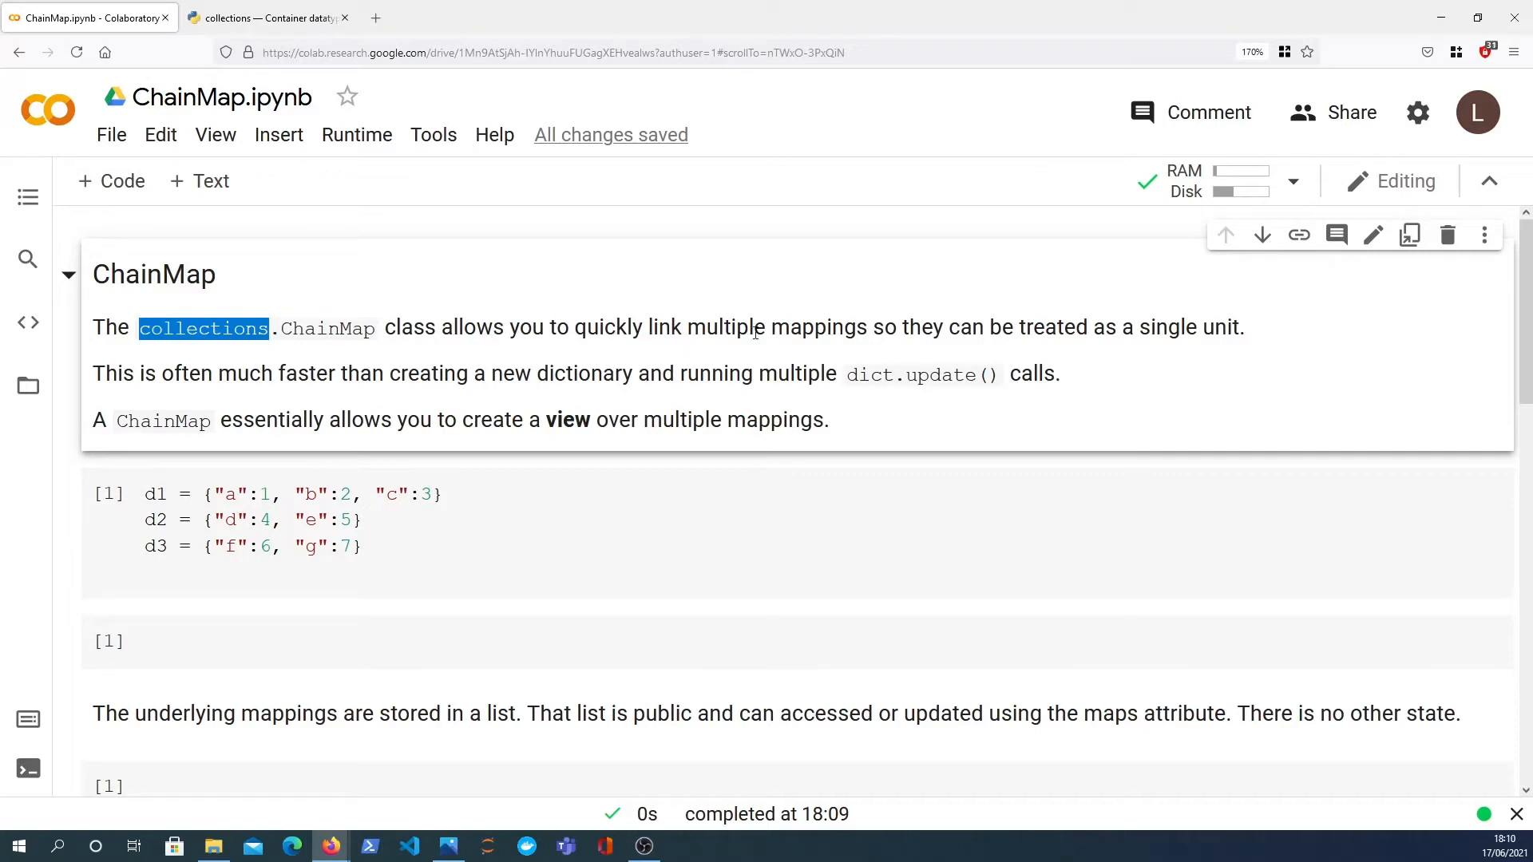
{"action": "double_click", "coordinate": [153, 273]}
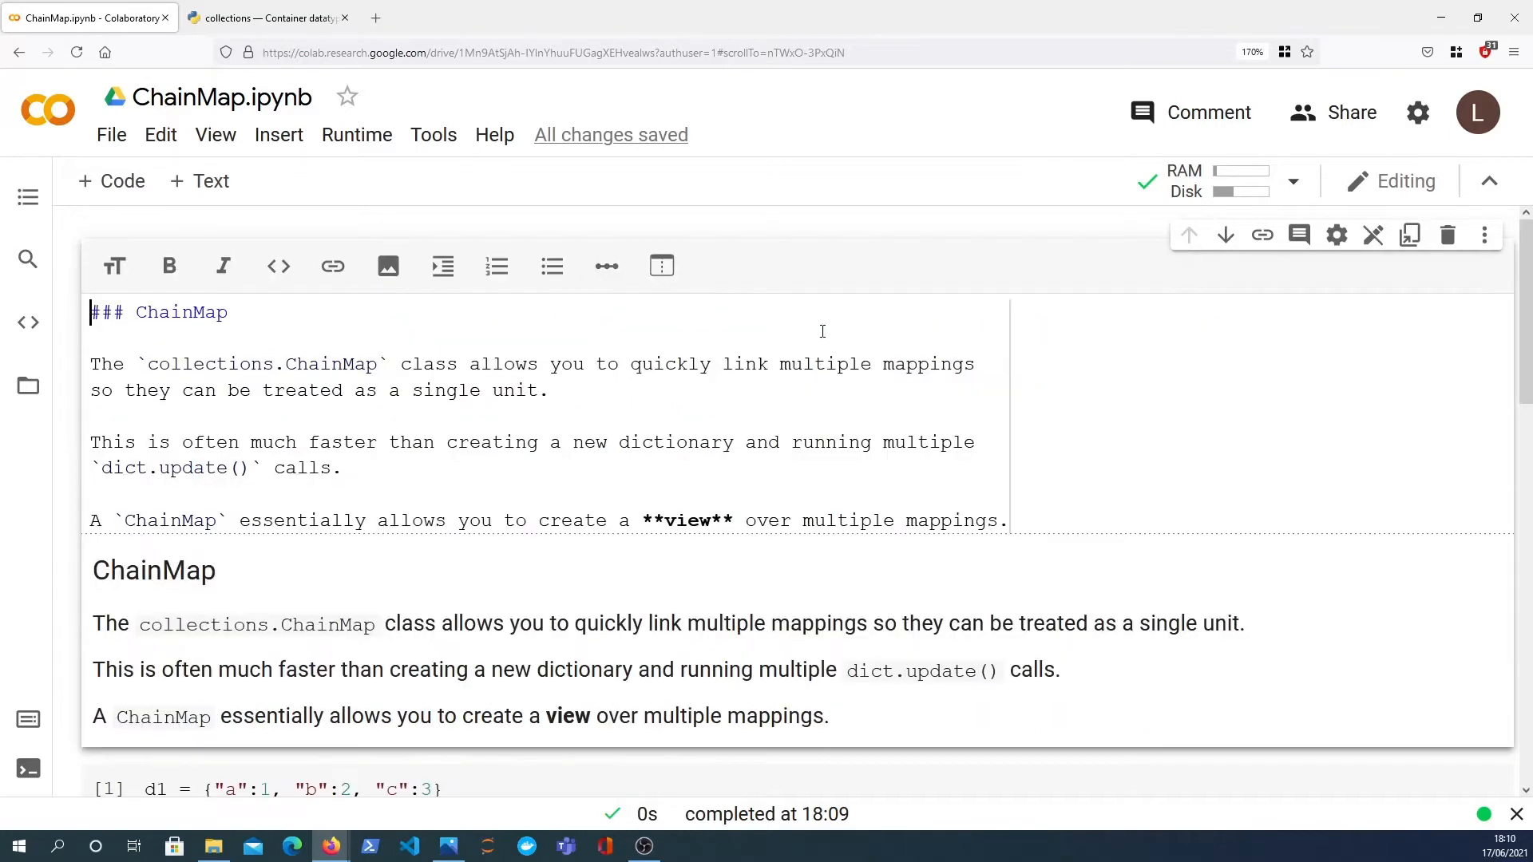
{"action": "mouse_move", "coordinate": [829, 334]}
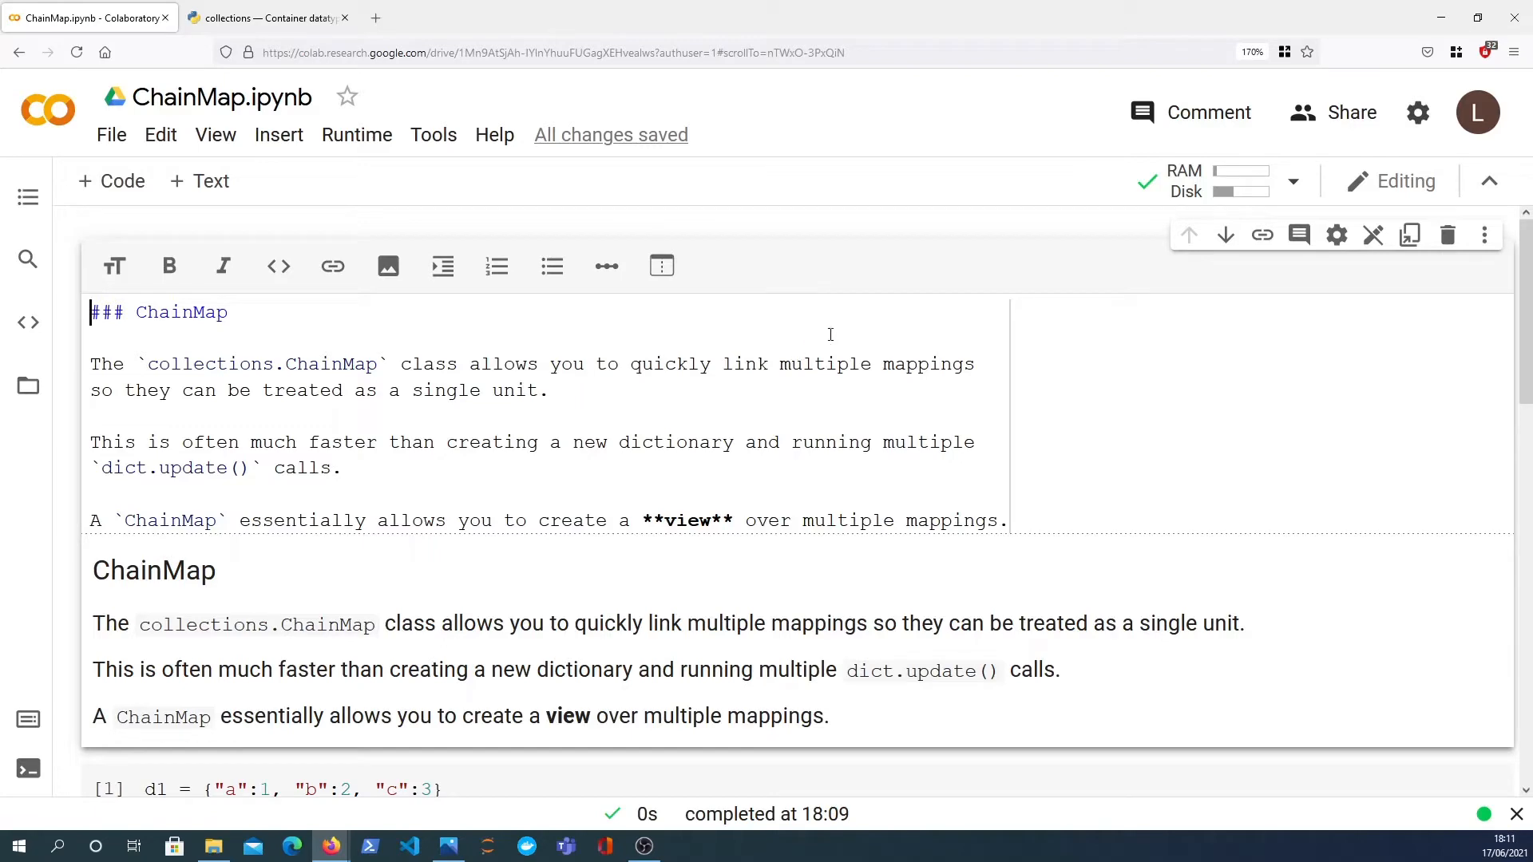
{"action": "double_click", "coordinate": [824, 364]}
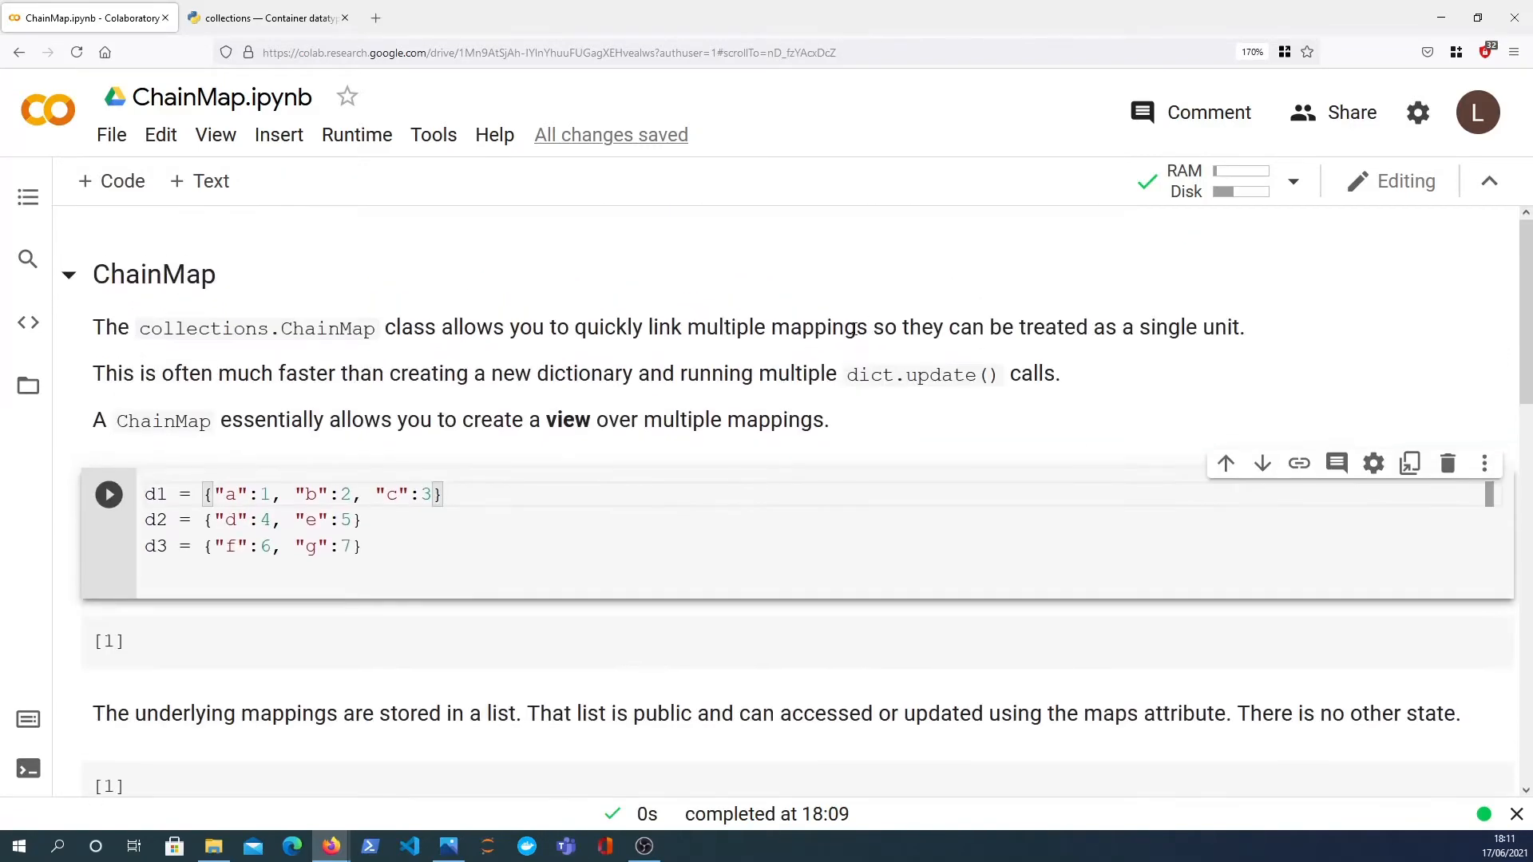
{"action": "mouse_move", "coordinate": [1243, 398]}
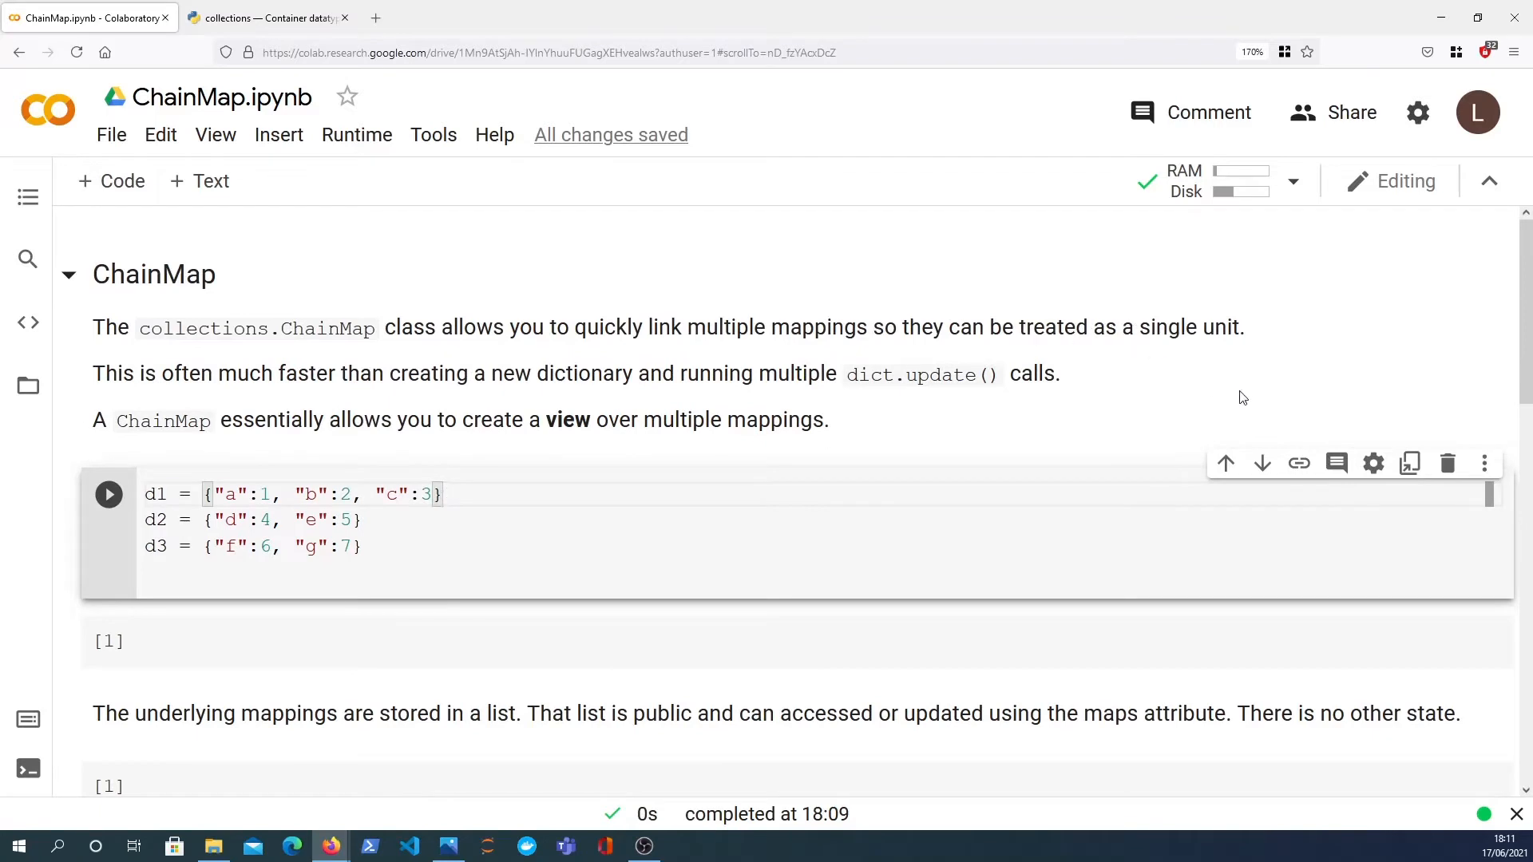
{"action": "mouse_move", "coordinate": [303, 374]}
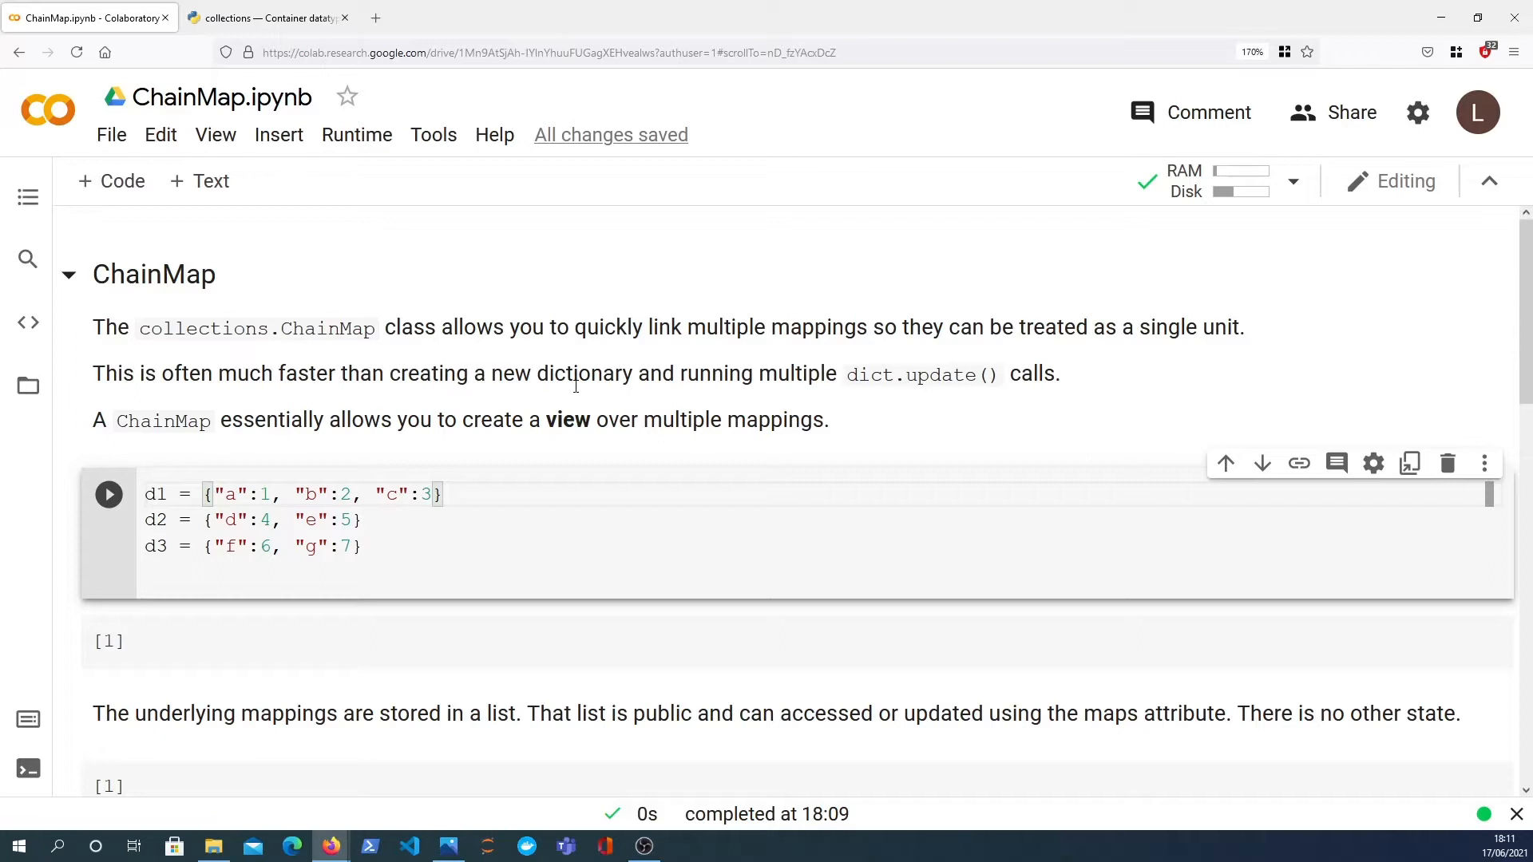
{"action": "mouse_move", "coordinate": [709, 412]}
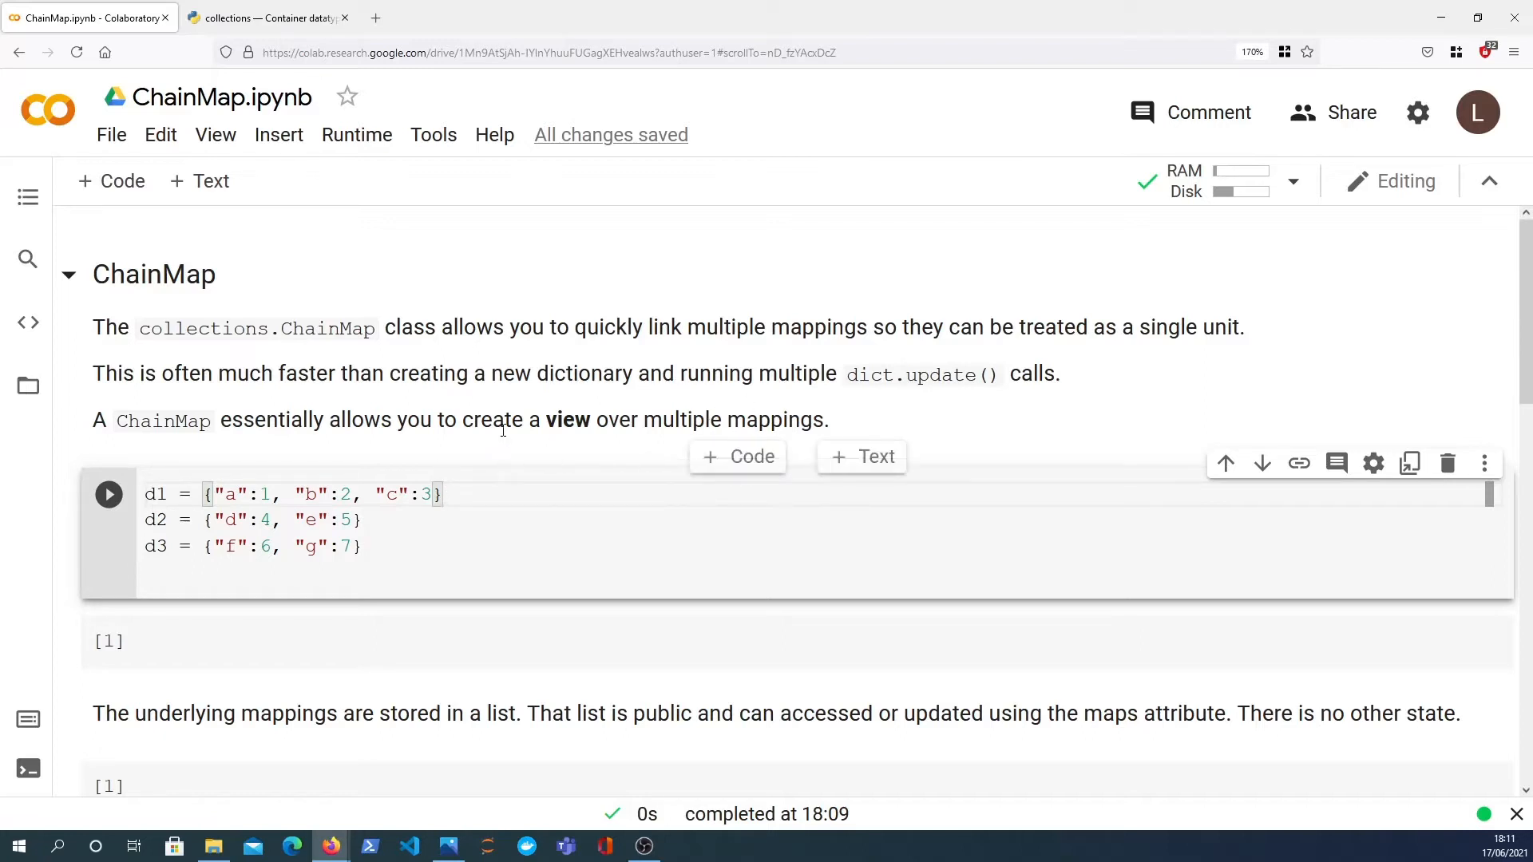
{"action": "left_click_drag", "start_coordinate": [231, 421], "coordinate": [829, 420]}
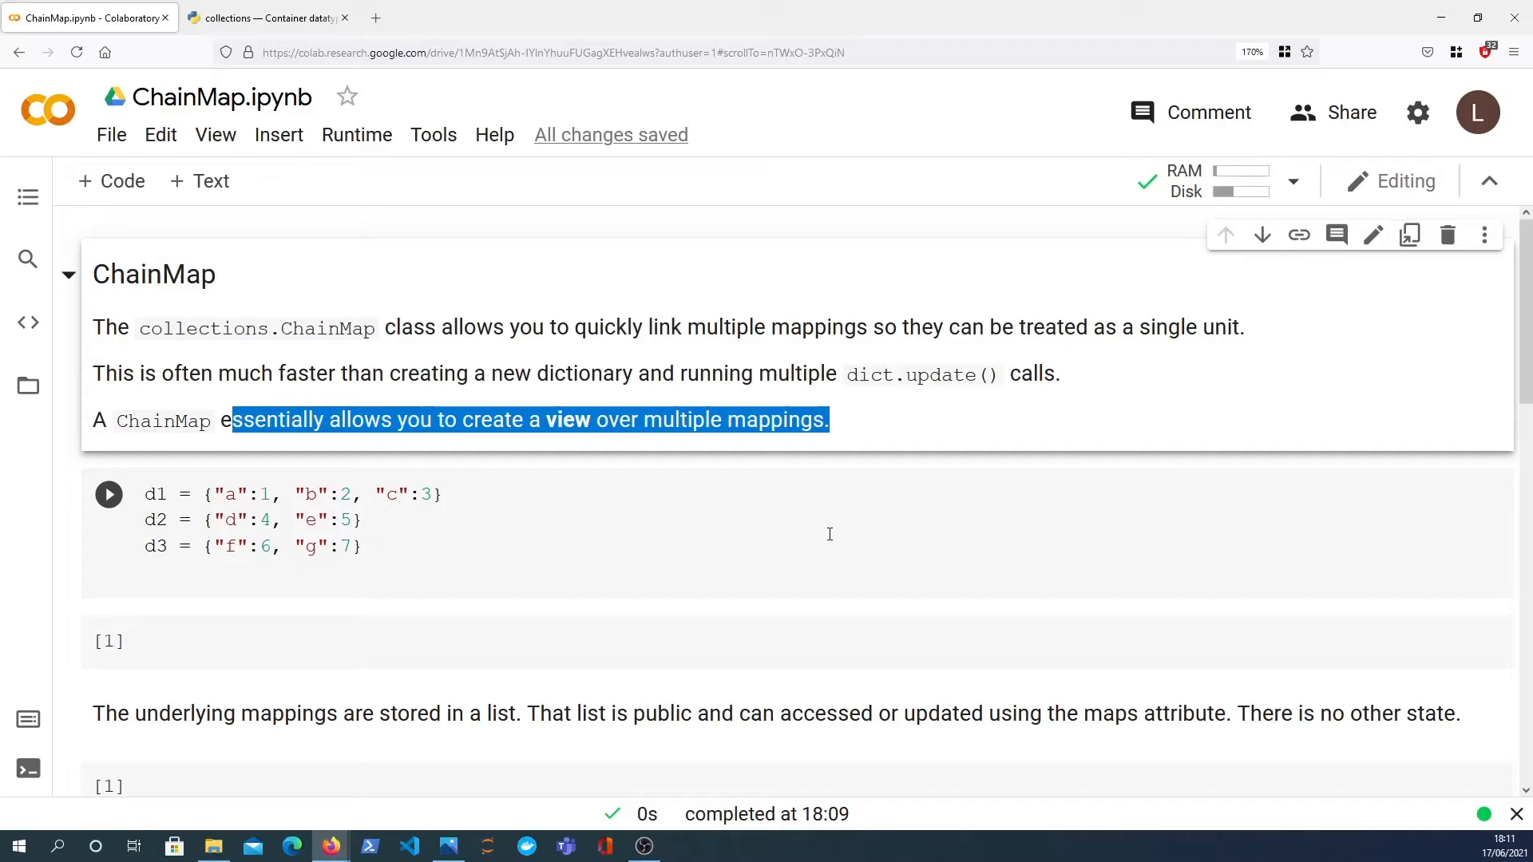
{"action": "mouse_move", "coordinate": [508, 479]}
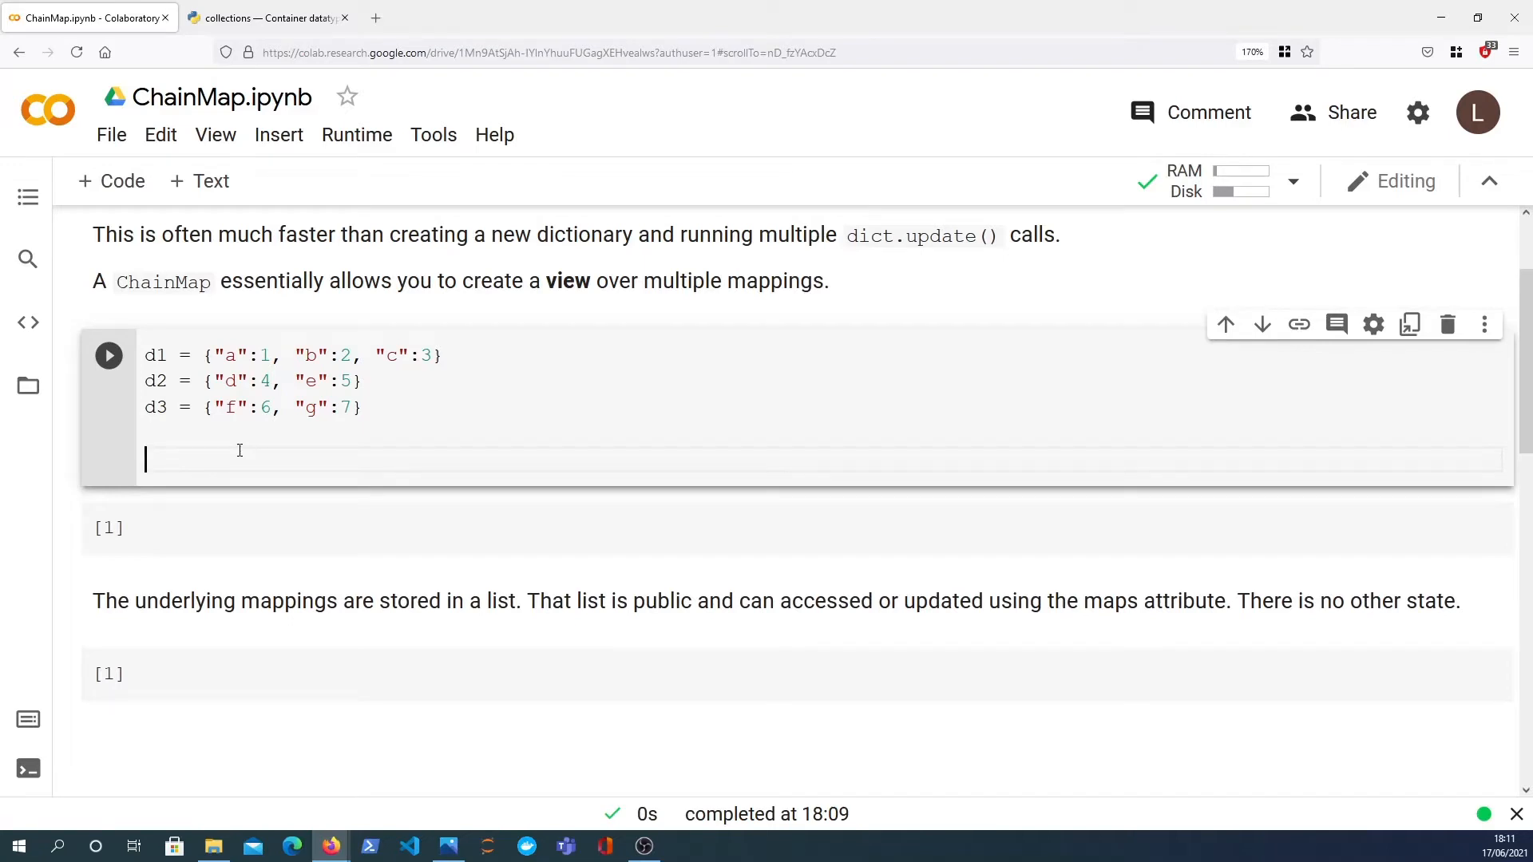
Build chain = {**d1, **d2, **d3} and display the merged dictionary with keys a–g.
{"action": "type", "text": "chain ="}
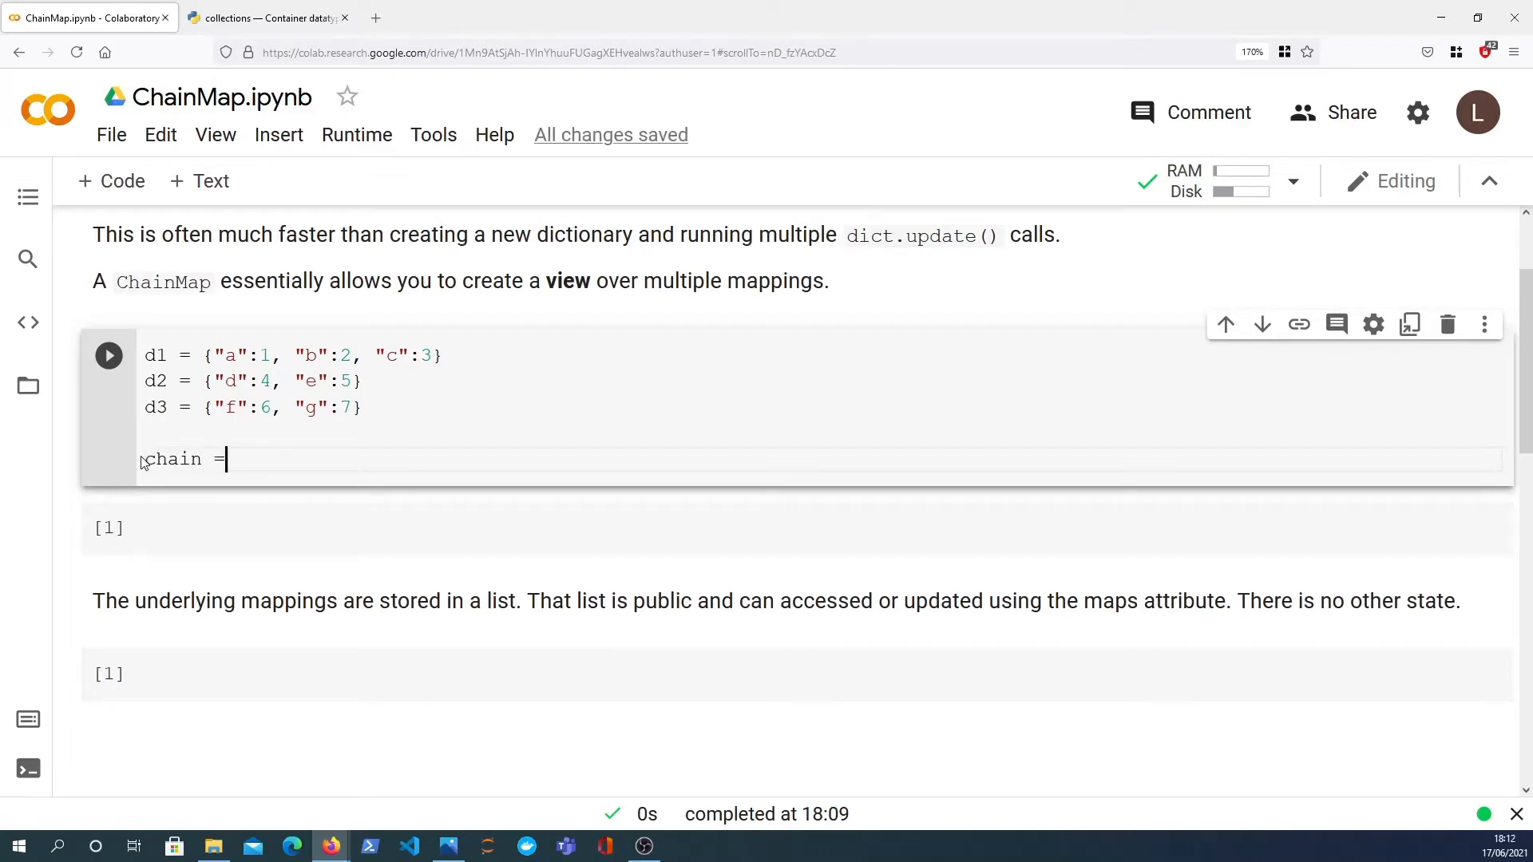
{"action": "type", "text": "{**d1}"}
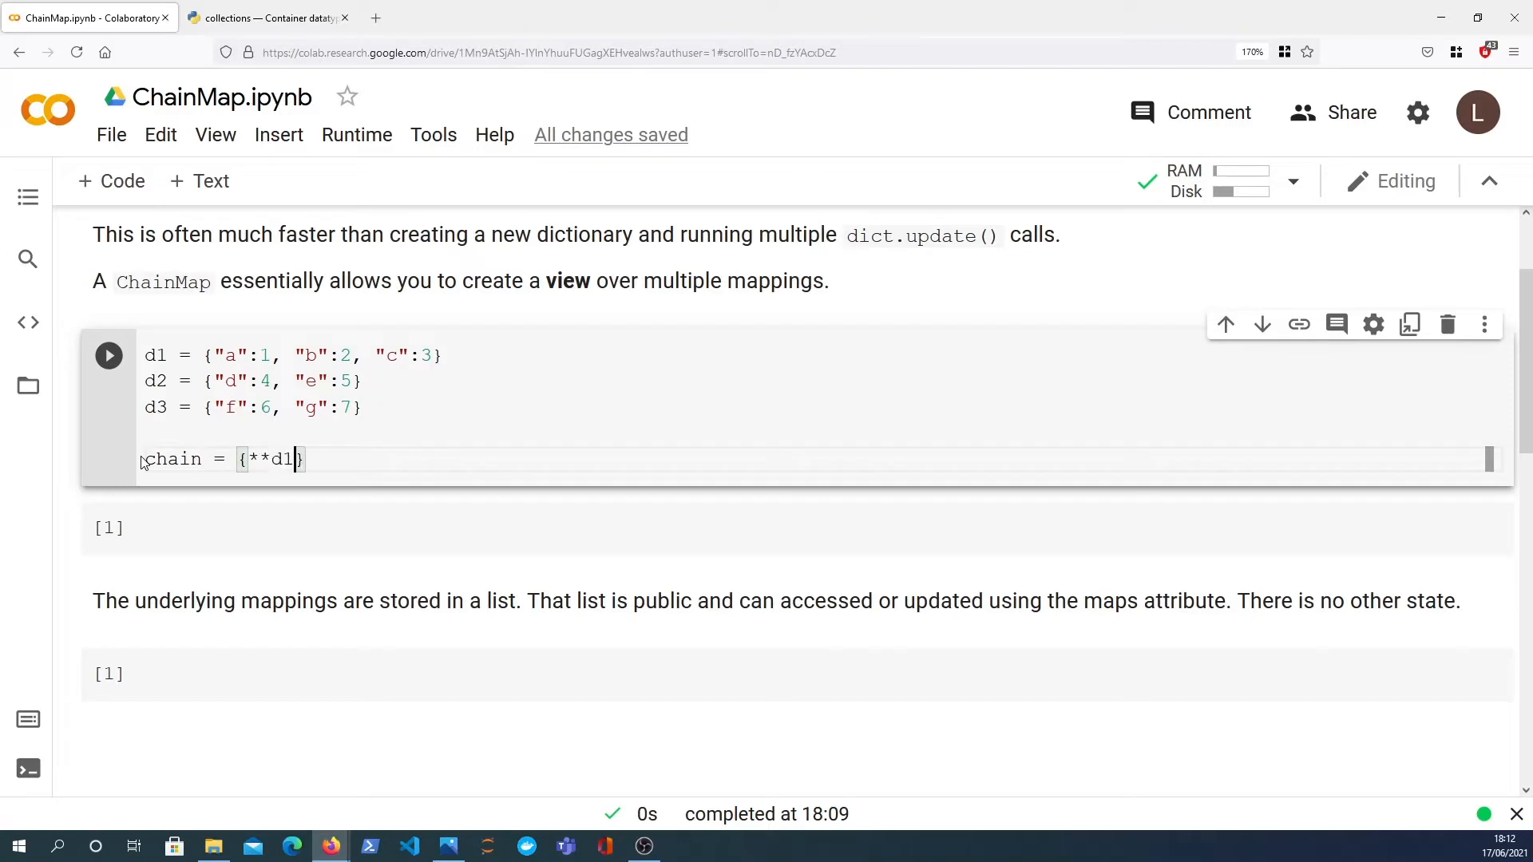
{"action": "type", "text": ", **d2,"}
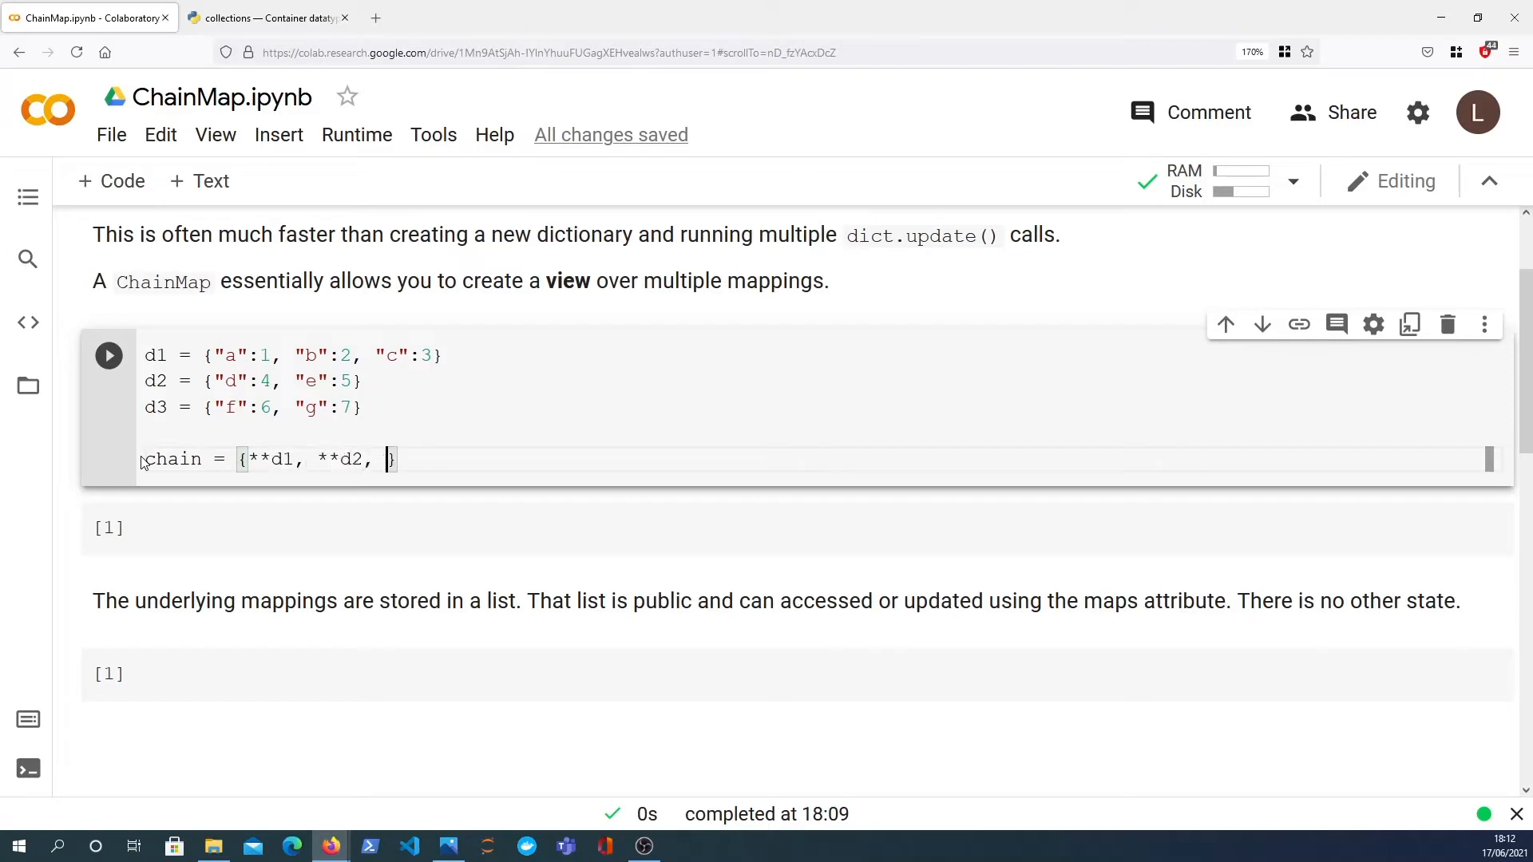
{"action": "type", "text": "**d3"}
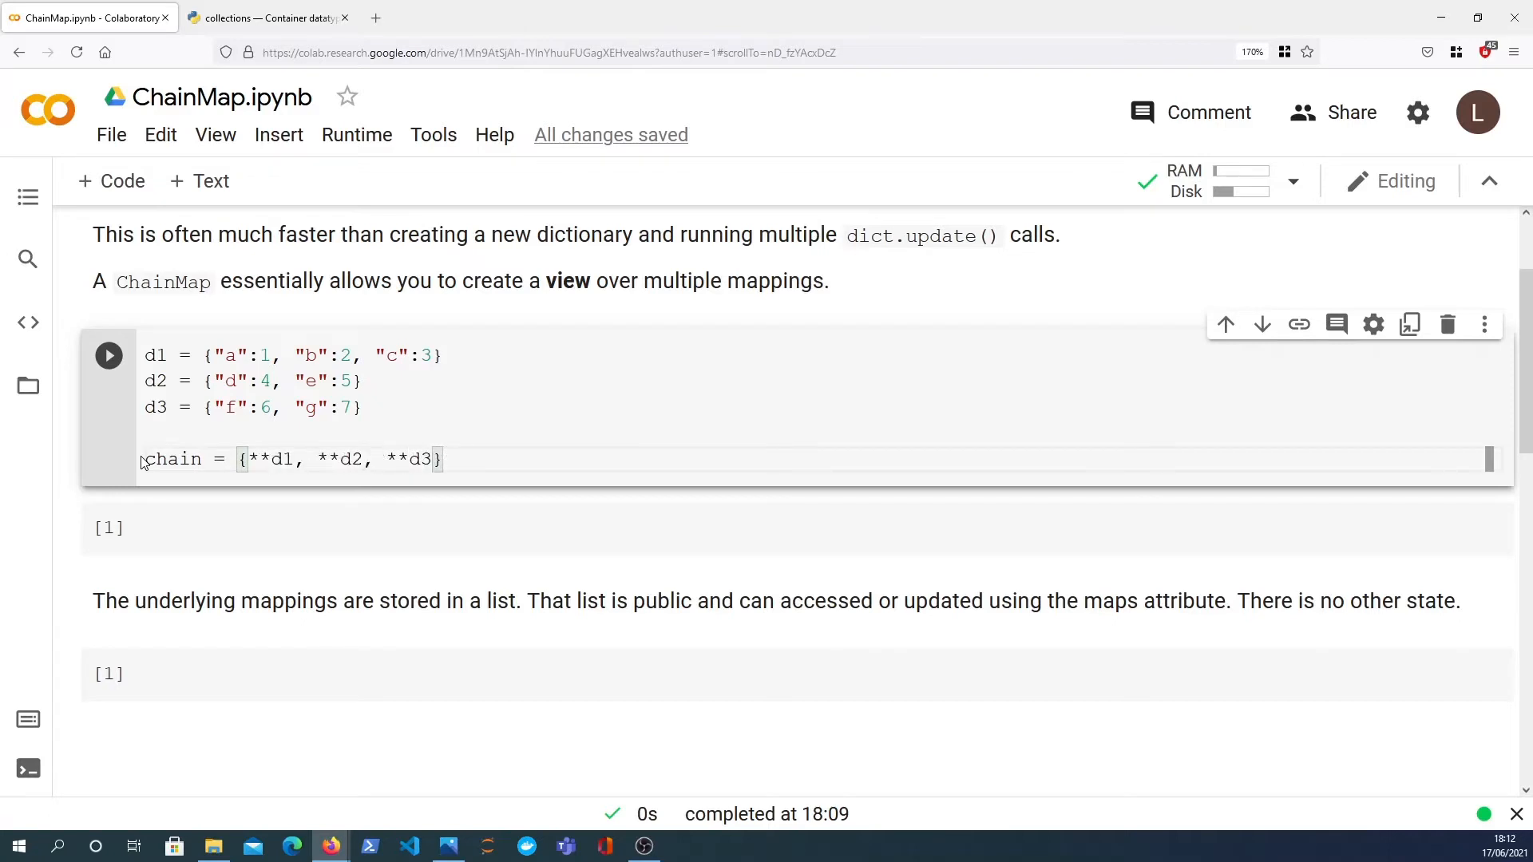
{"action": "type", "text": "chain"}
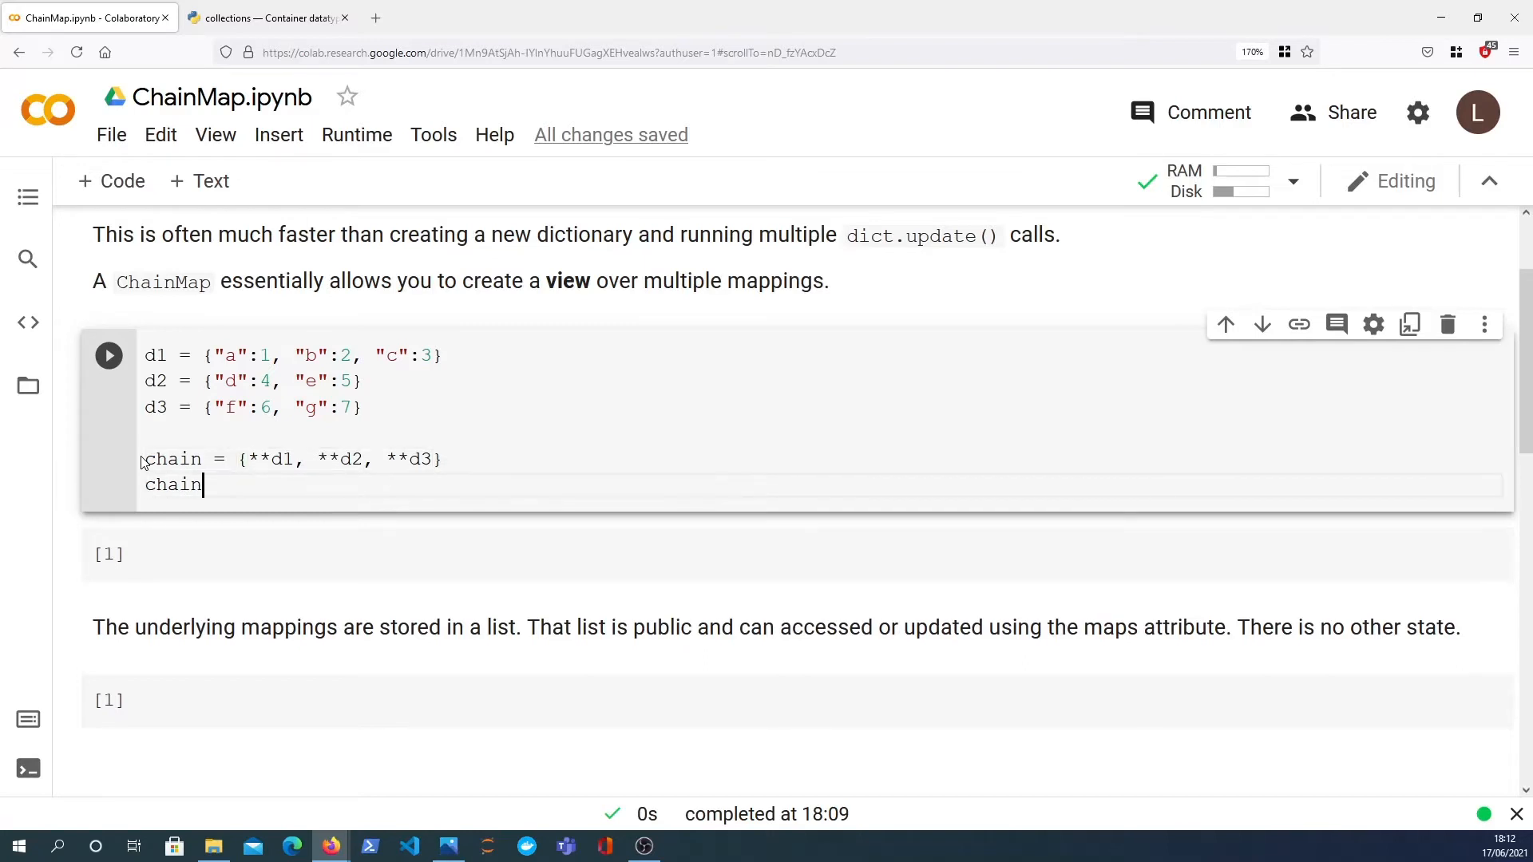
{"action": "left_click", "coordinate": [107, 355]}
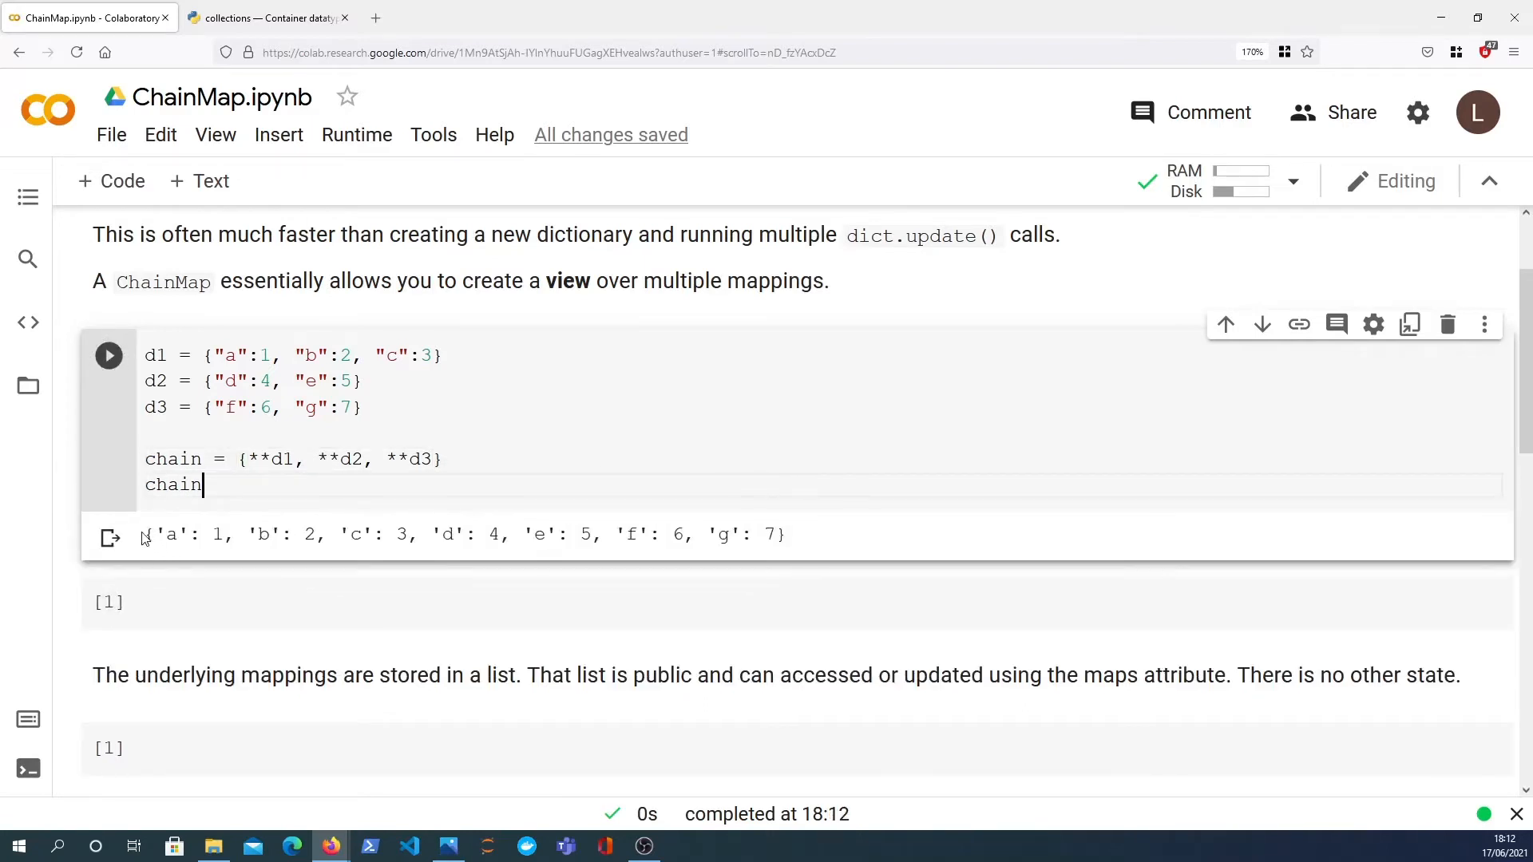
{"action": "triple_click", "coordinate": [464, 535]}
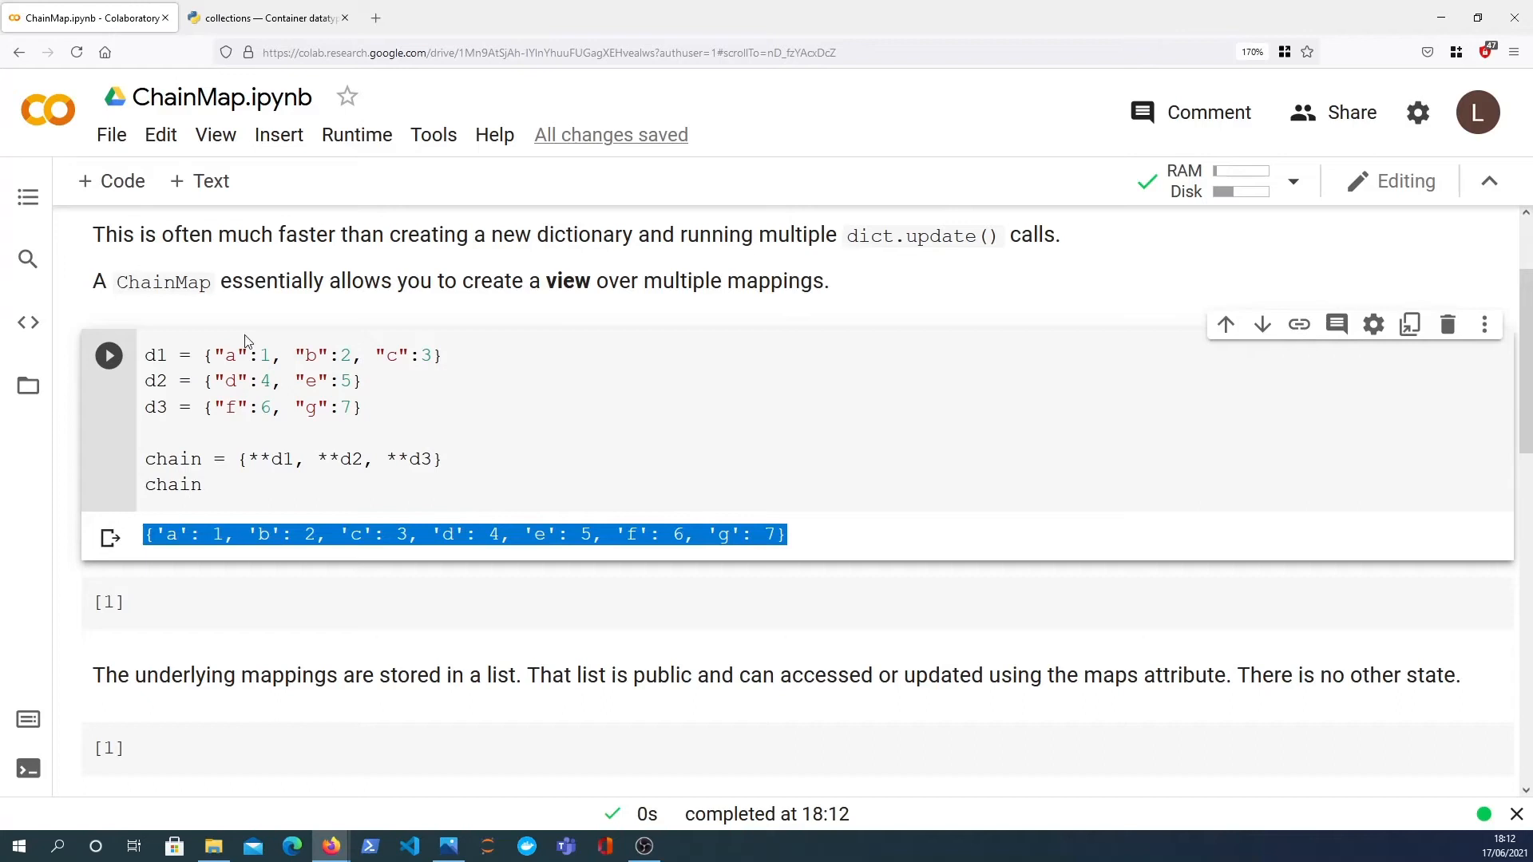
{"action": "mouse_move", "coordinate": [195, 438]}
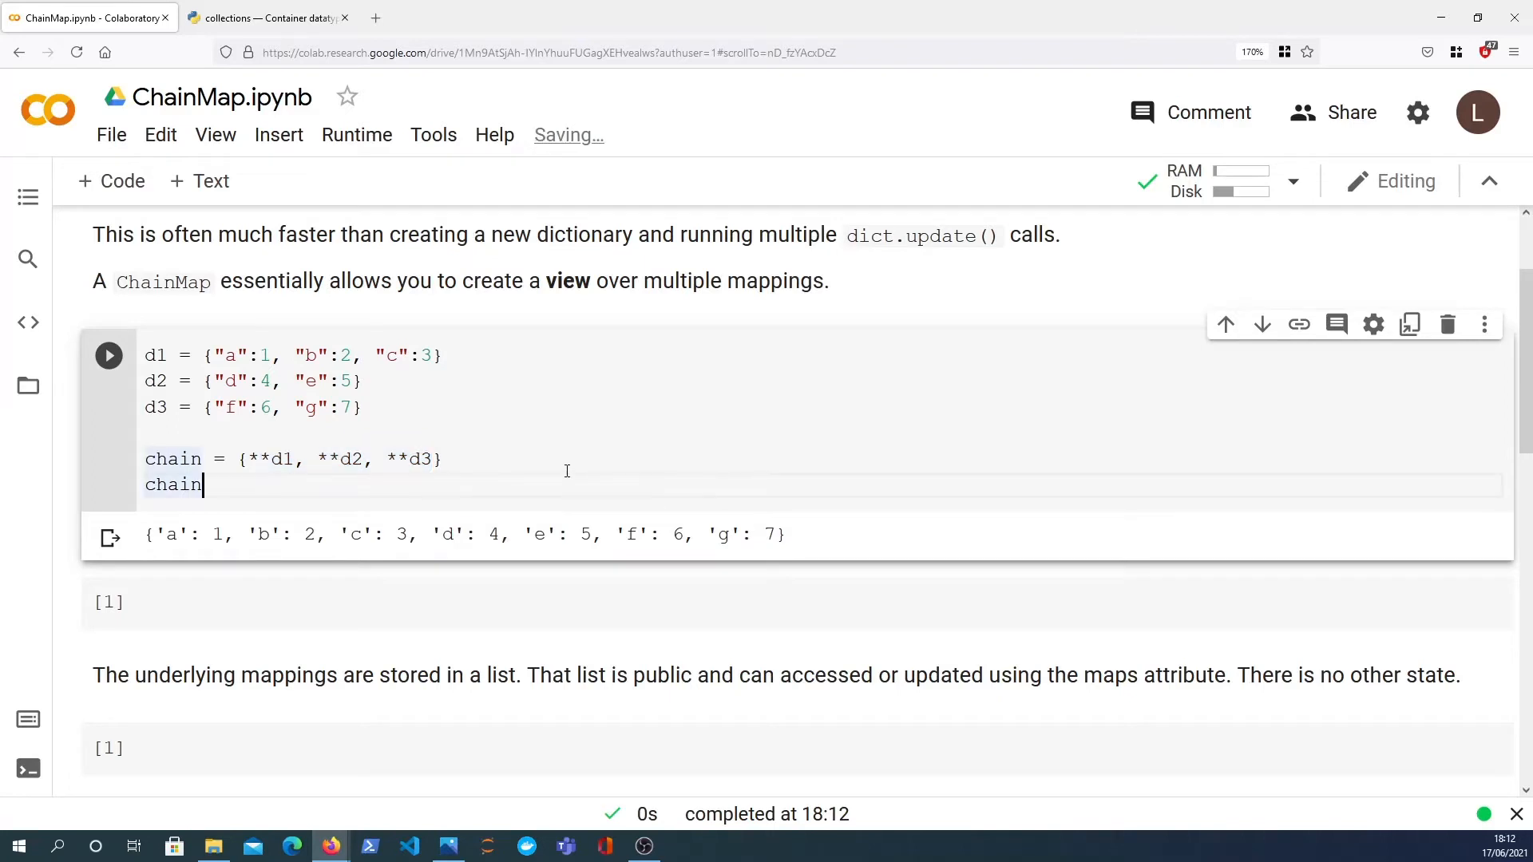
Evaluate chain['f'] on the merged dictionary, returning 6.
{"action": "type", "text": "['']"}
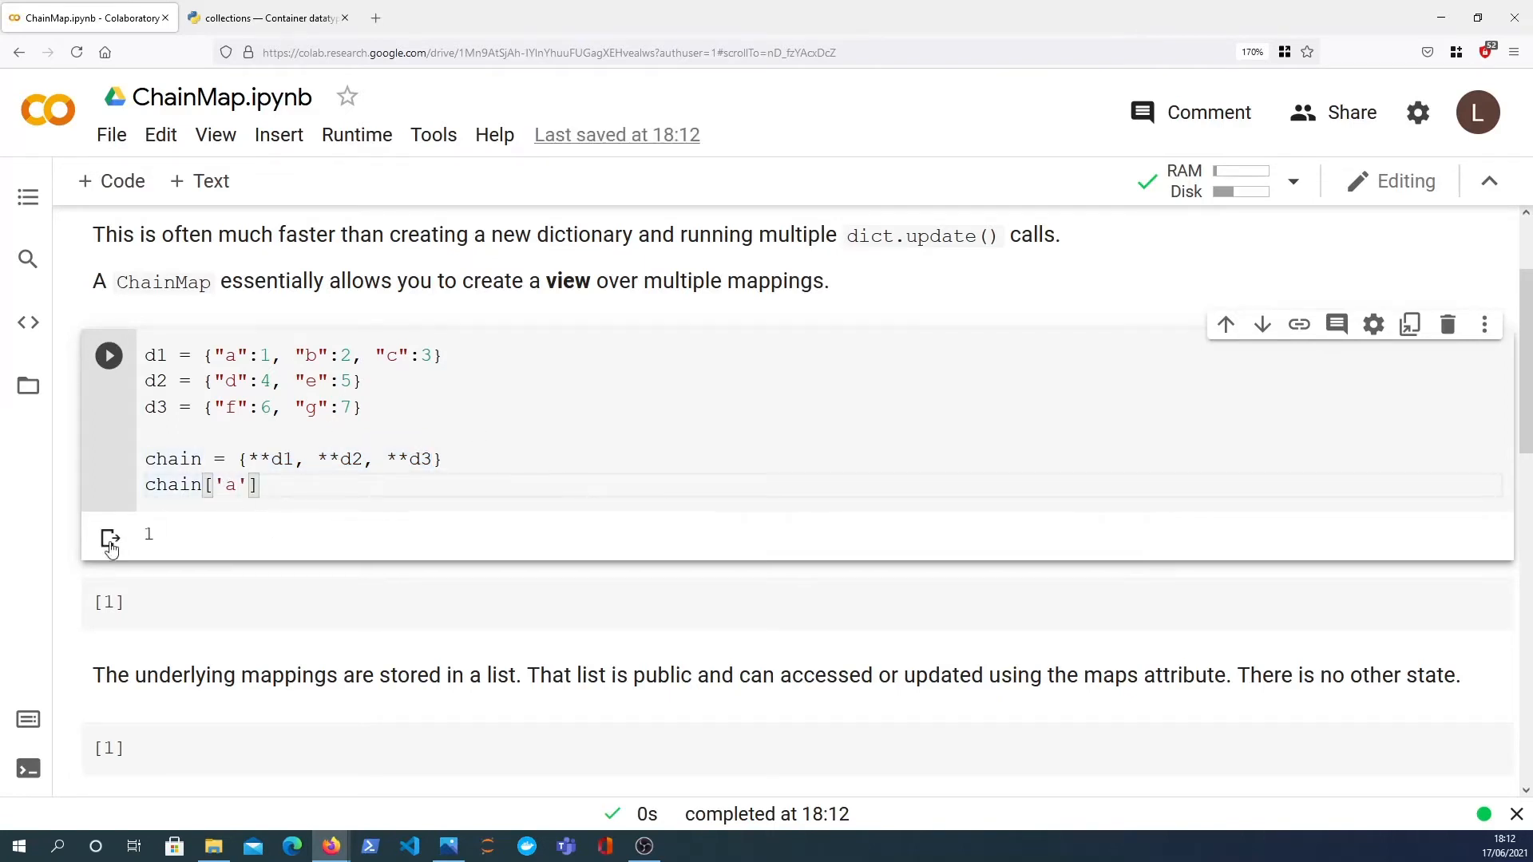
{"action": "type", "text": "f"}
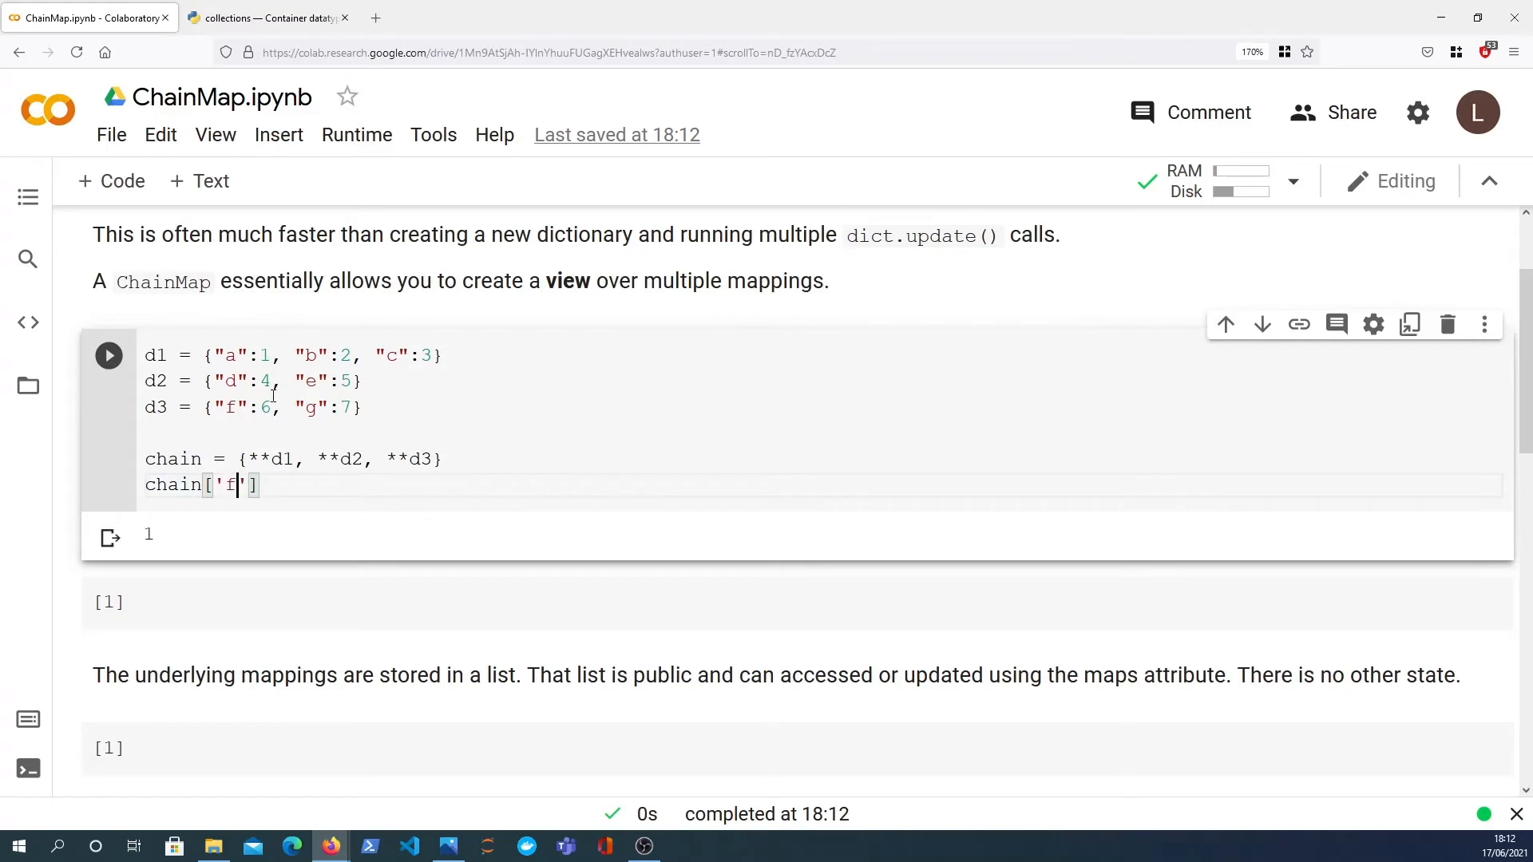
{"action": "left_click", "coordinate": [108, 355]}
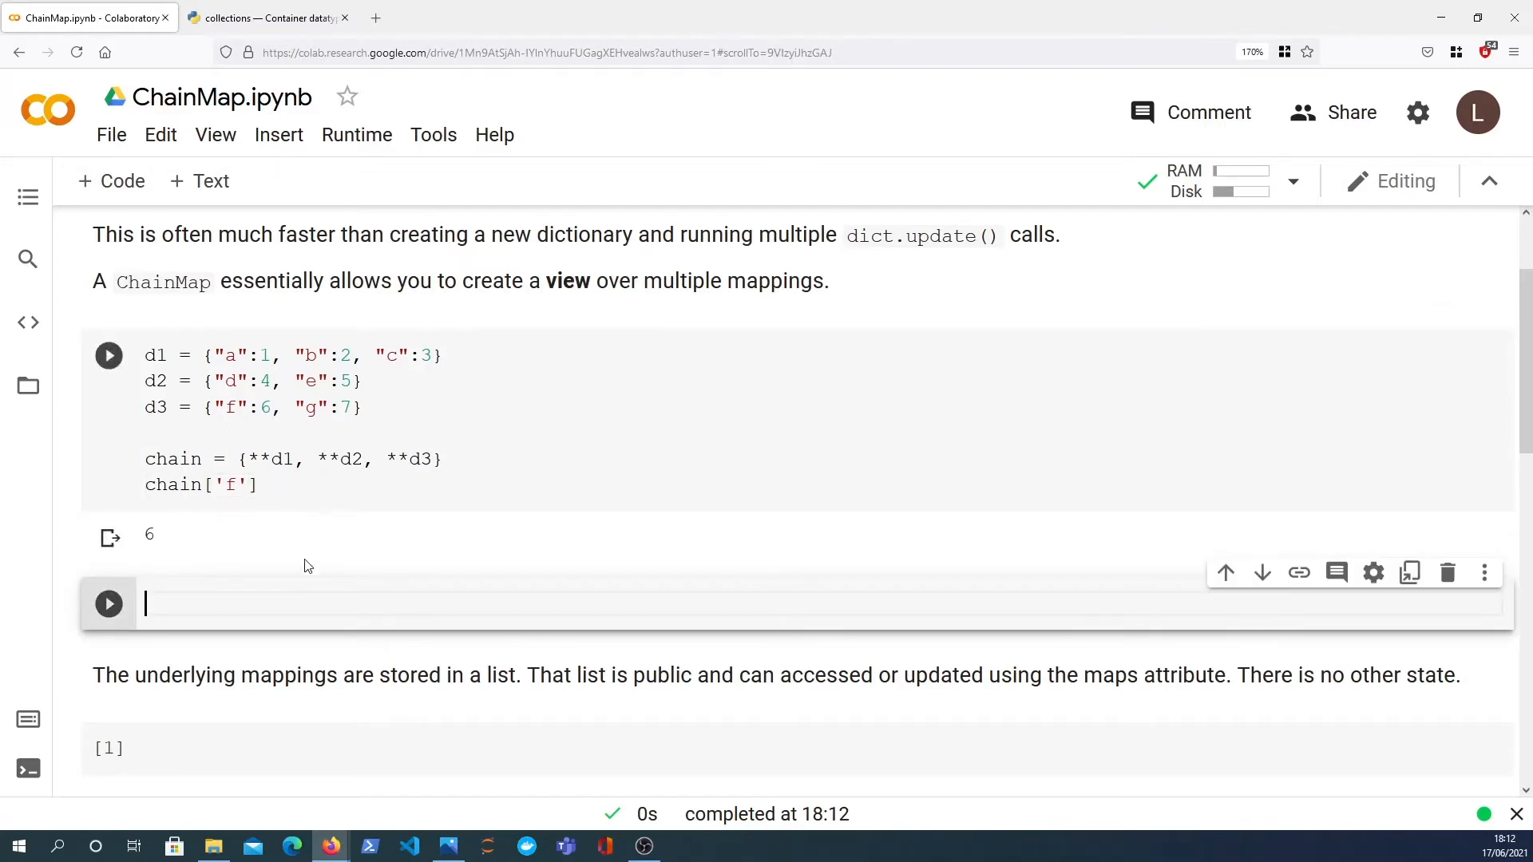
Write 'from collections import ChainMap' and 'chain = ChainMap(d1, d2, d3)' in the new cell.
{"action": "left_click", "coordinate": [109, 354]}
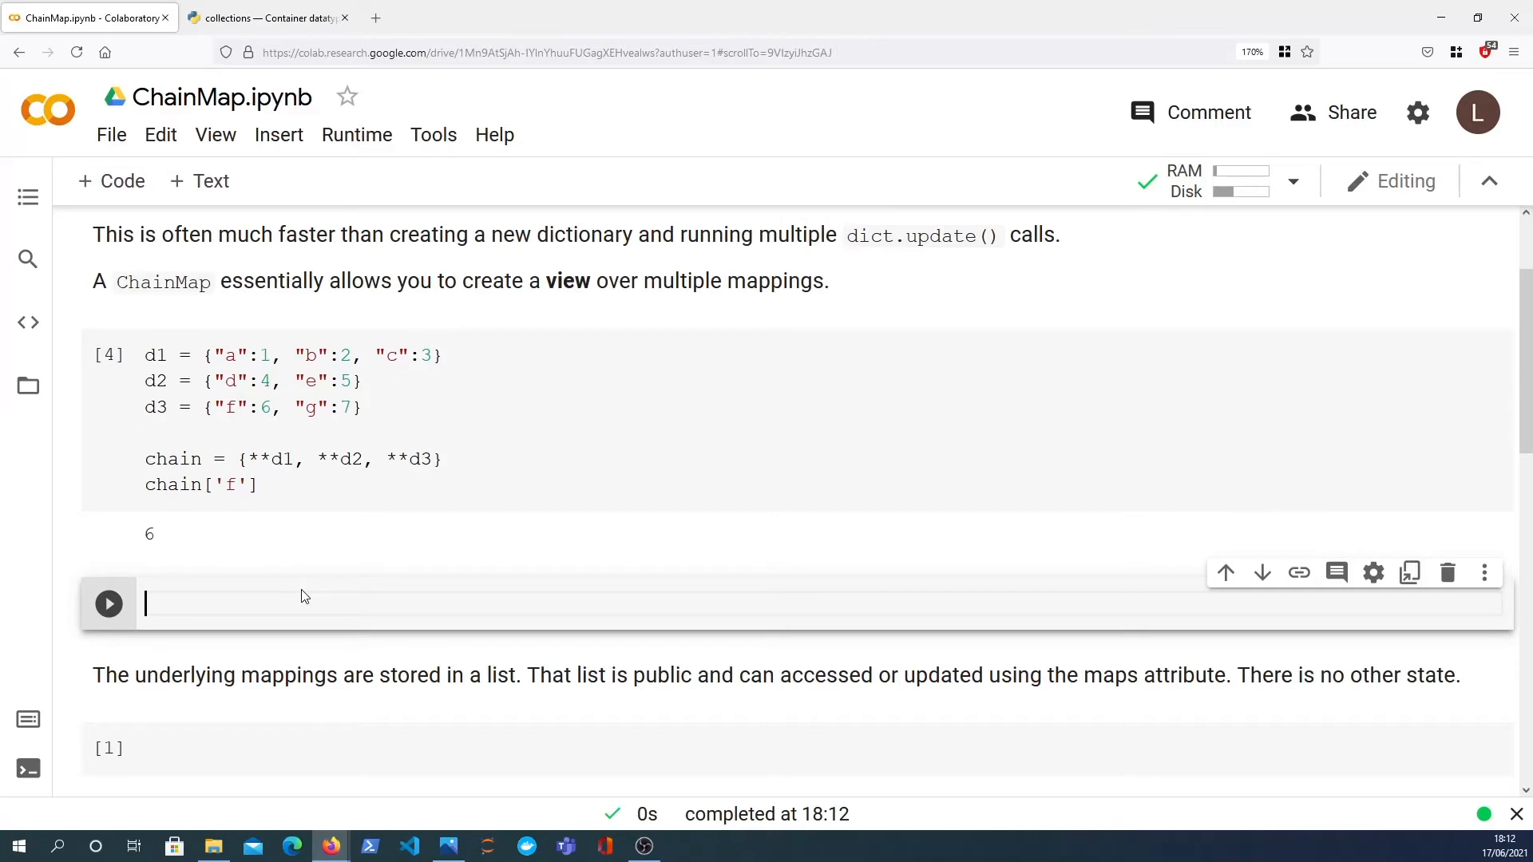
{"action": "type", "text": "from"}
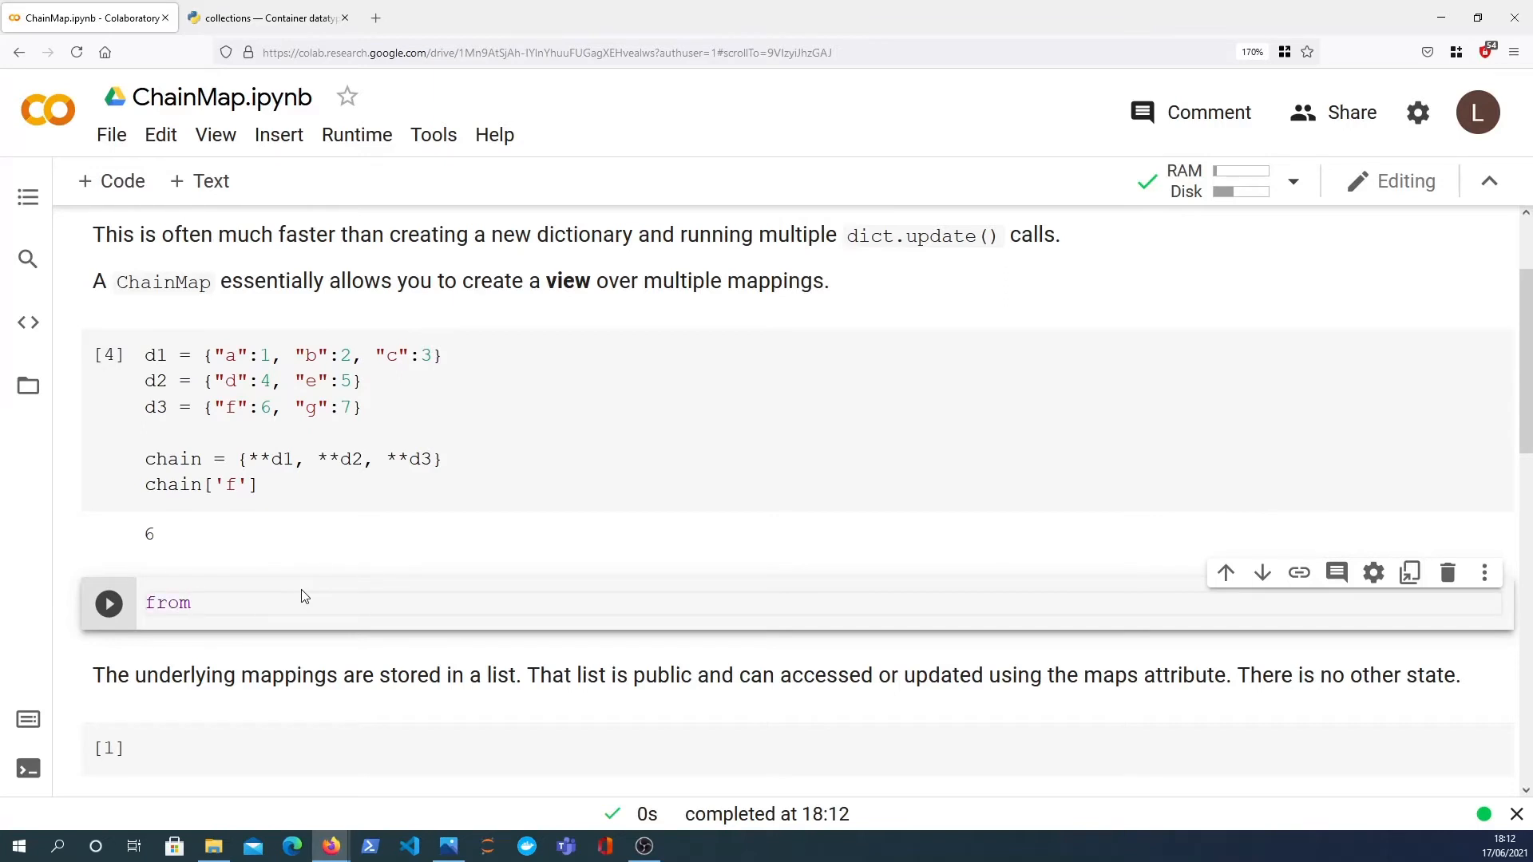
{"action": "type", "text": "collections"}
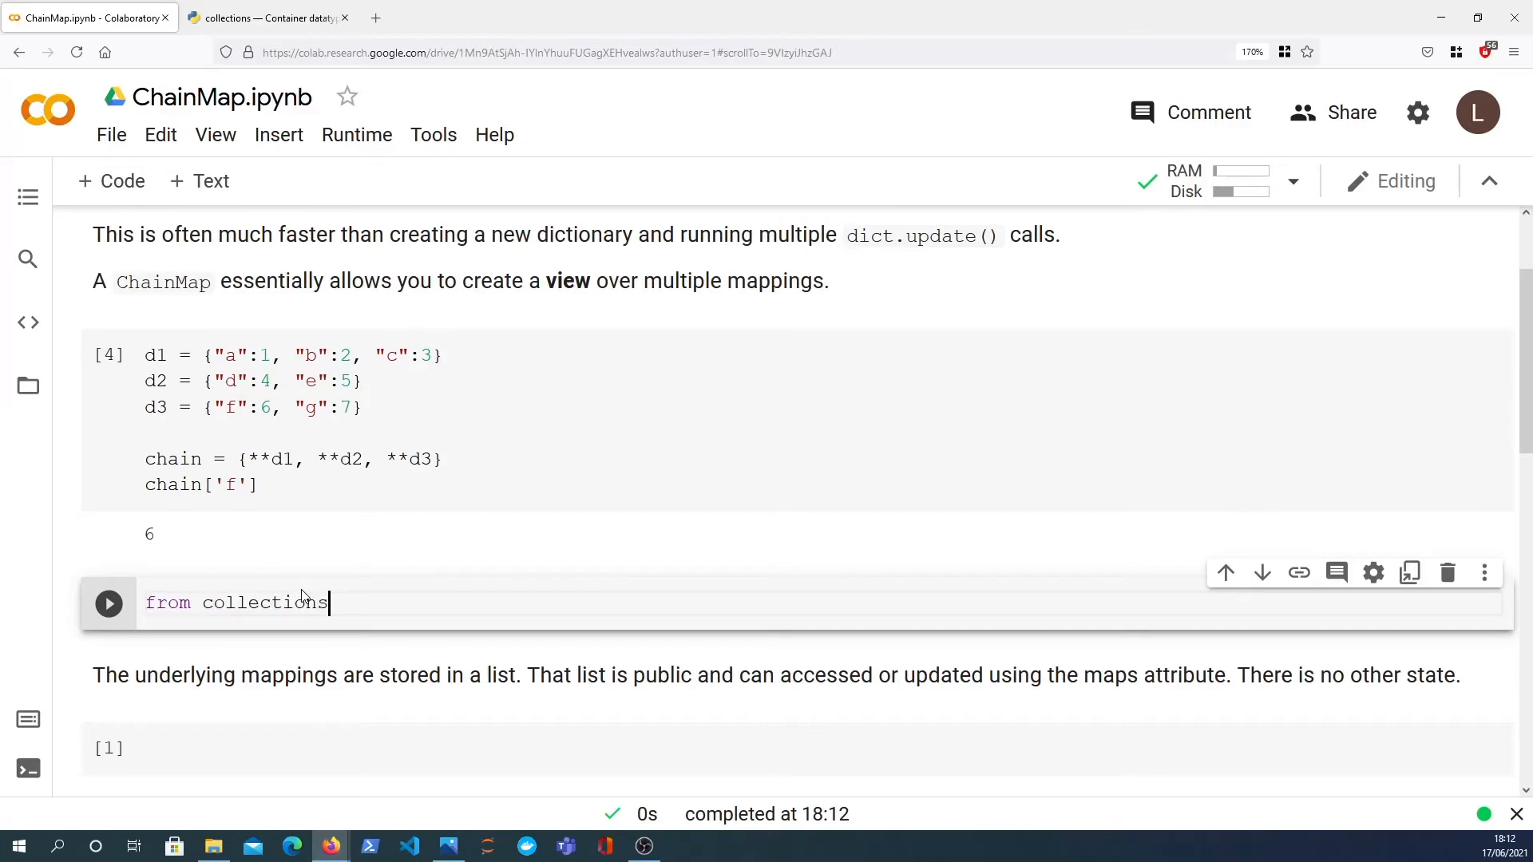
{"action": "type", "text": "import Chai"}
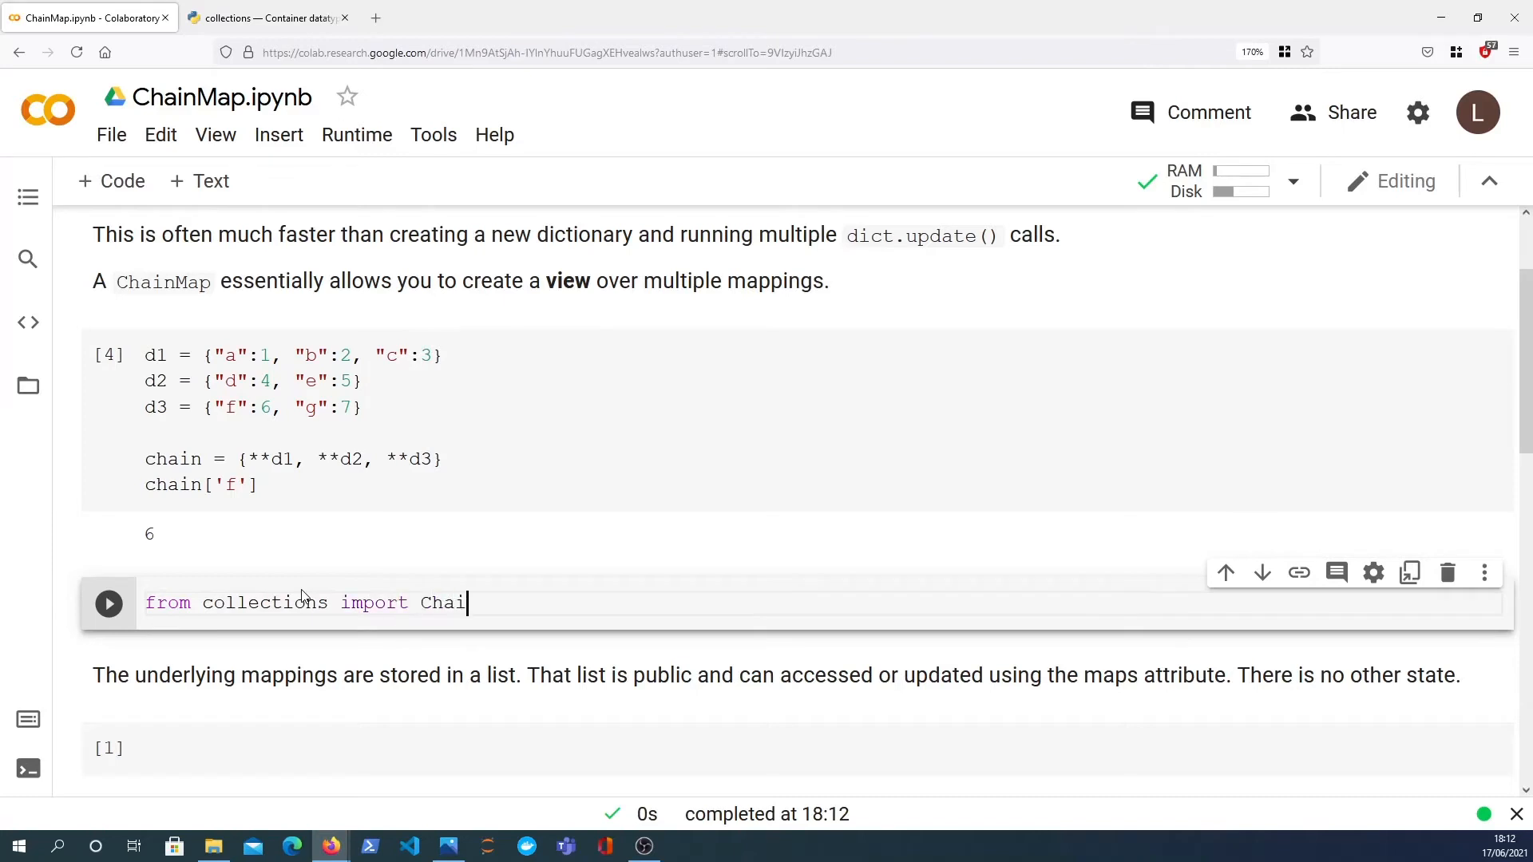
{"action": "type", "text": "nMap"}
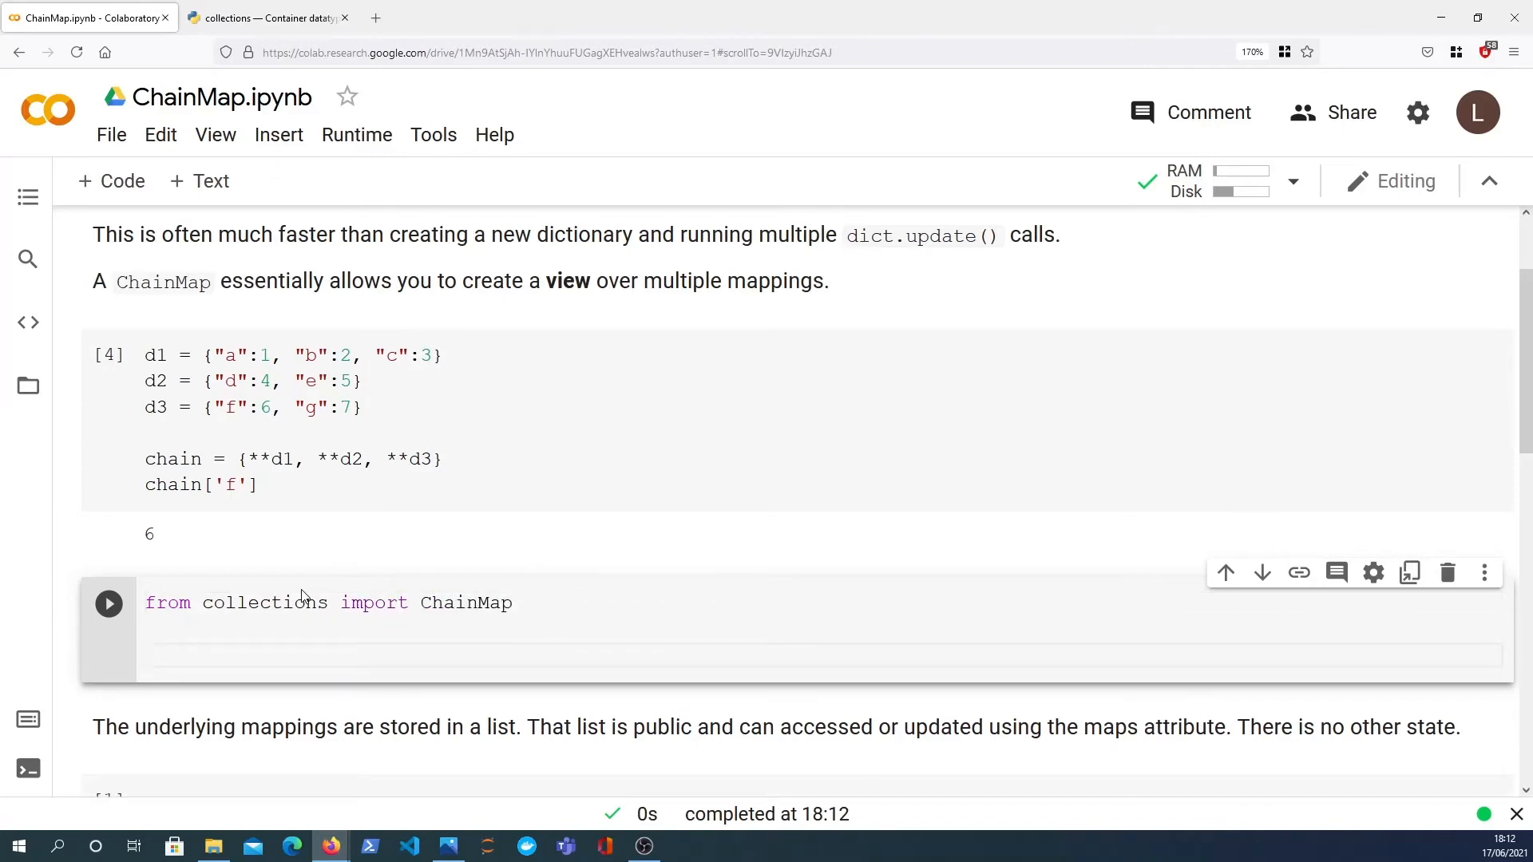
{"action": "type", "text": "chain = ChainMap("}
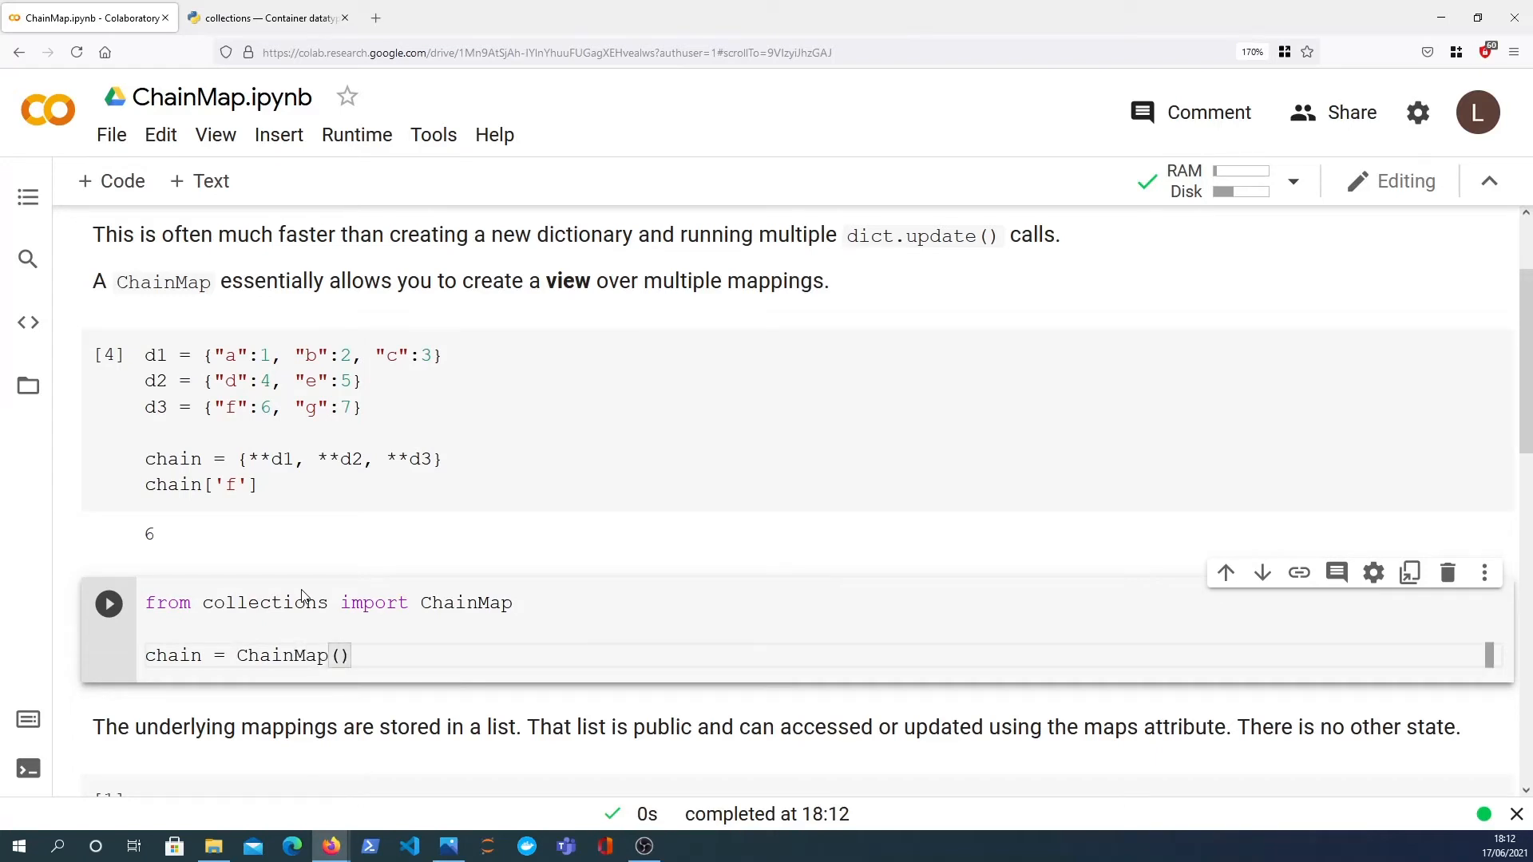
{"action": "type", "text": "d1, d2, d3"}
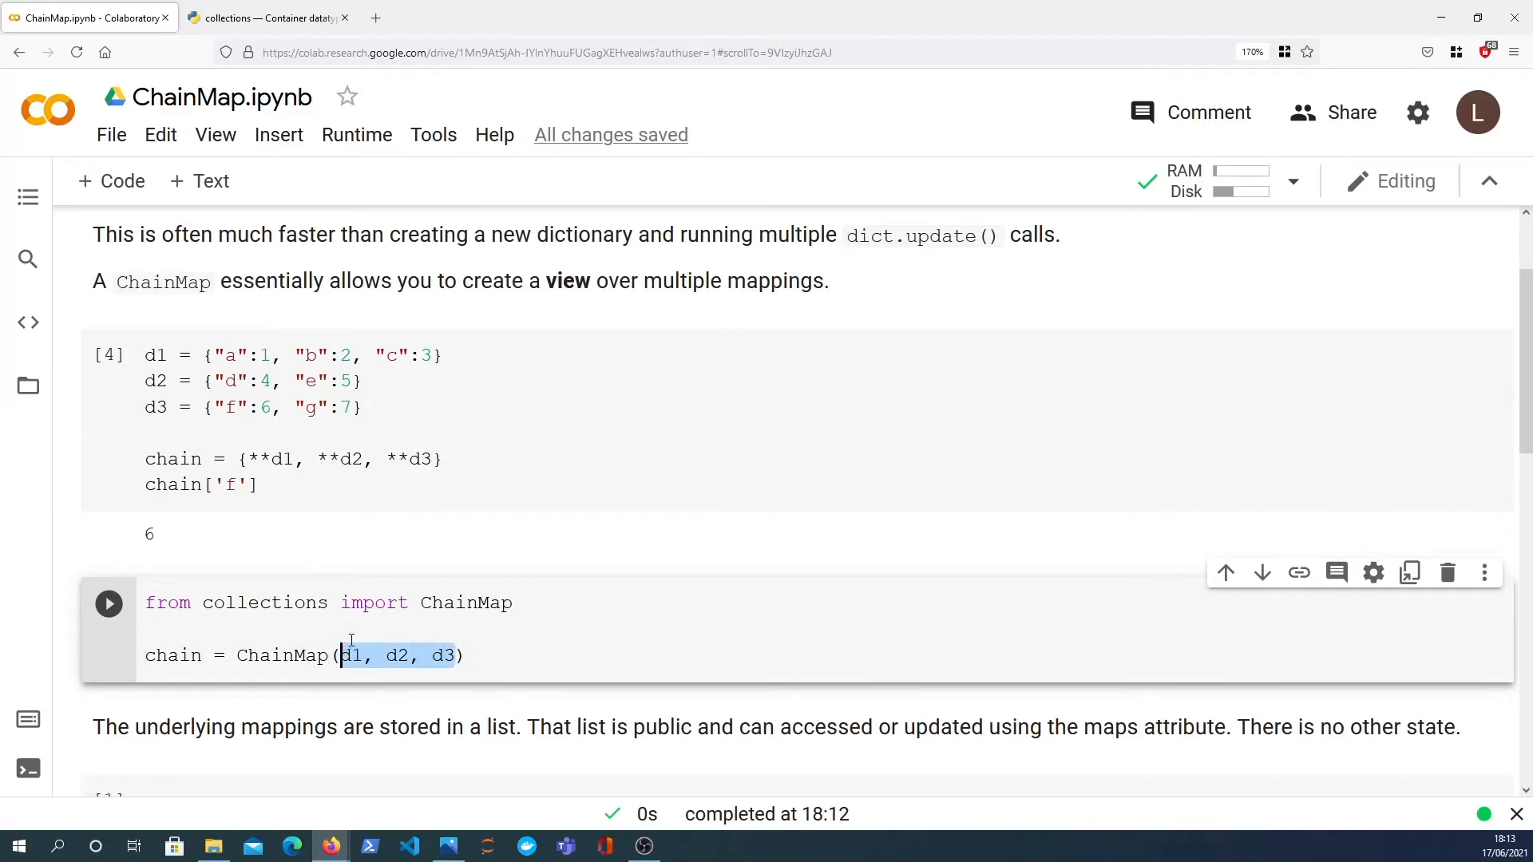
Evaluate chain to show the ChainMap wrapping d1, d2 and d3.
{"action": "left_click", "coordinate": [506, 655]}
{"action": "type", "text": "chain"}
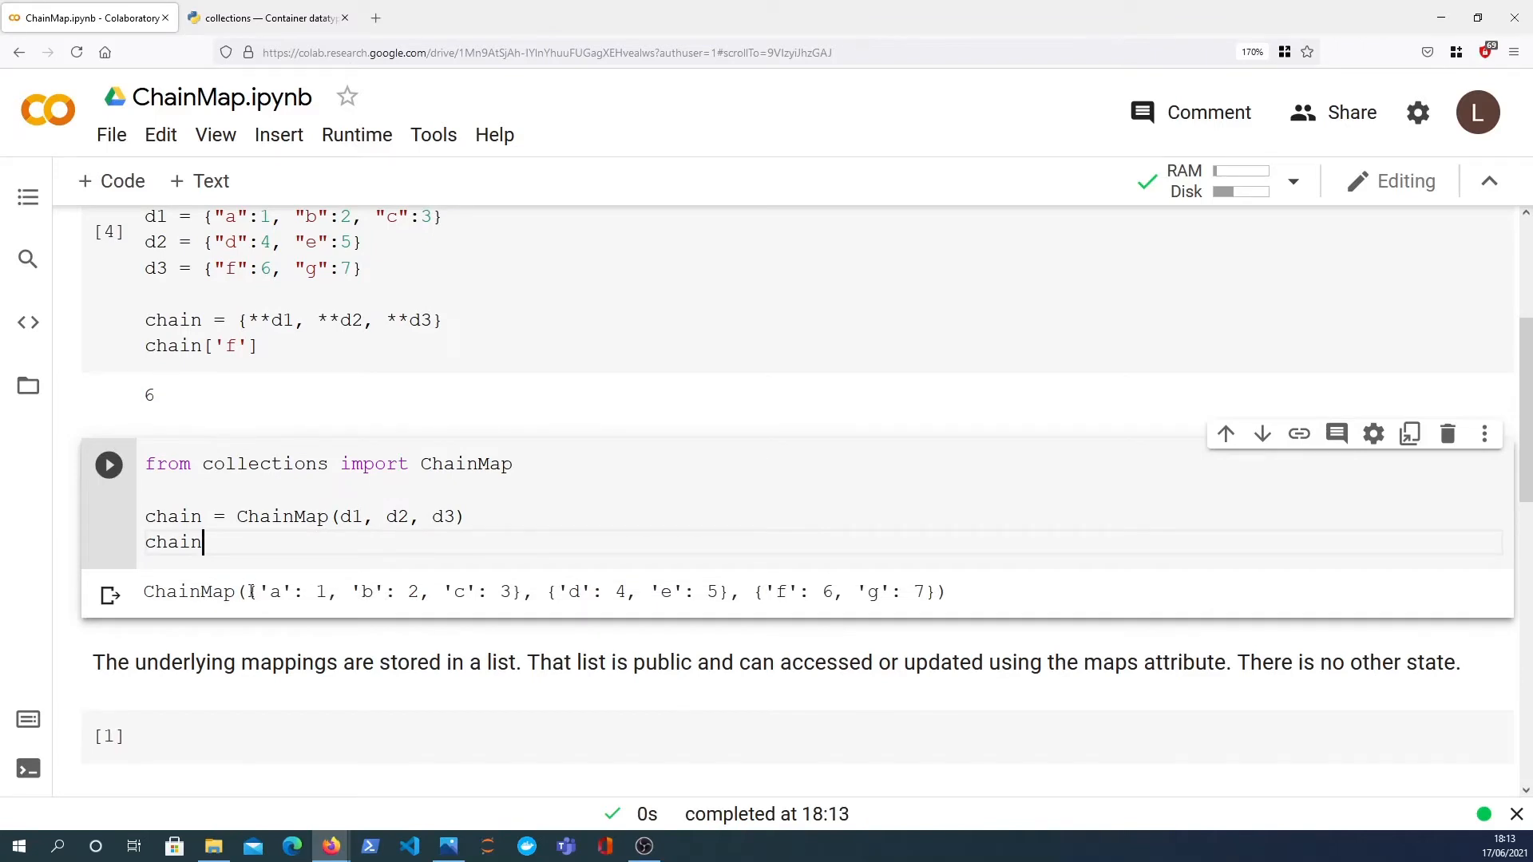
{"action": "mouse_move", "coordinate": [246, 591]}
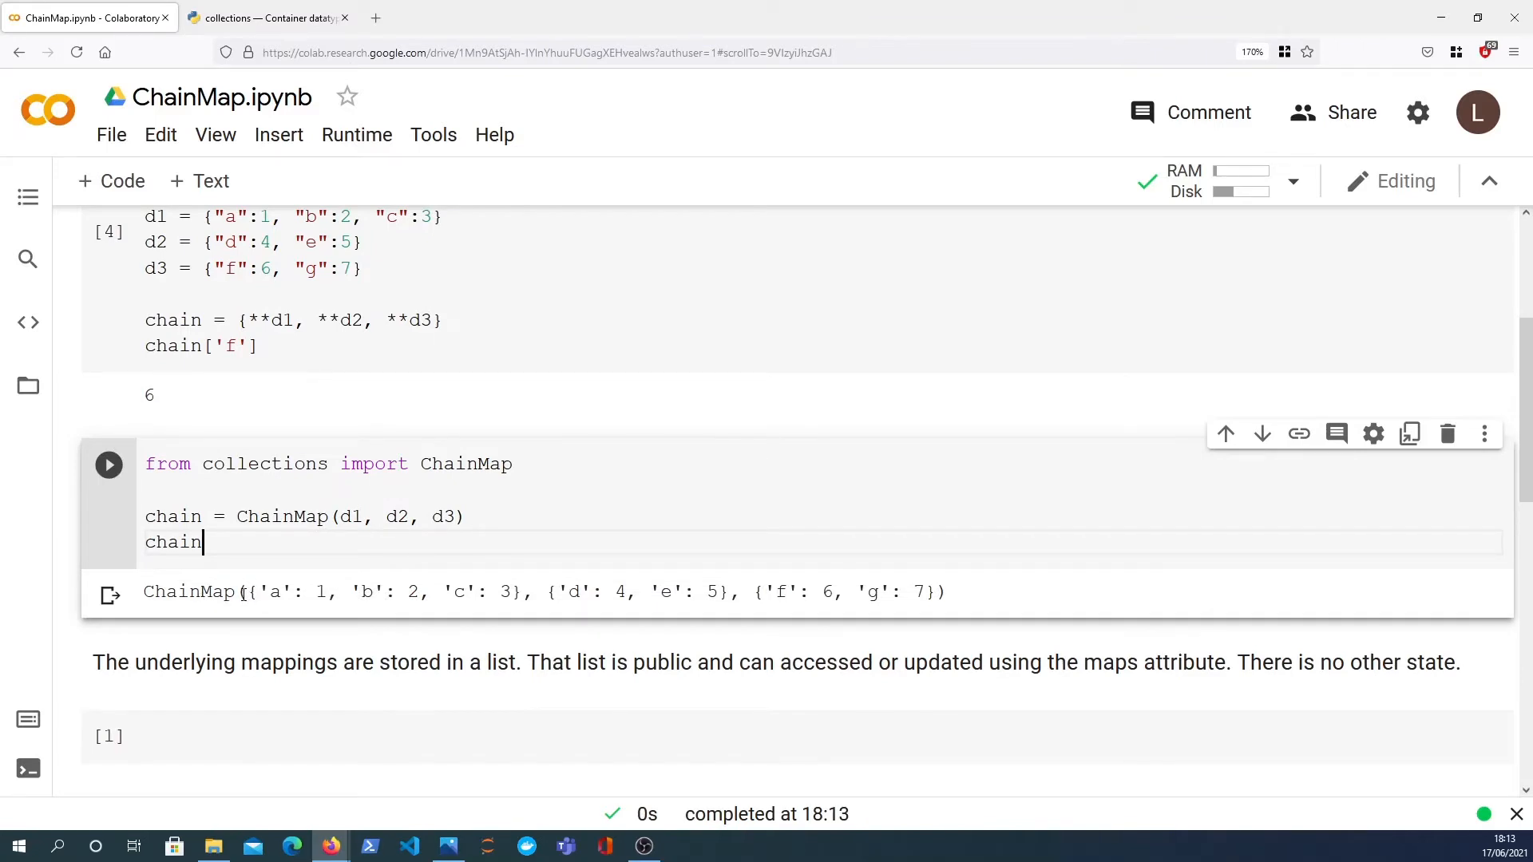
{"action": "left_click_drag", "start_coordinate": [258, 590], "coordinate": [534, 591]}
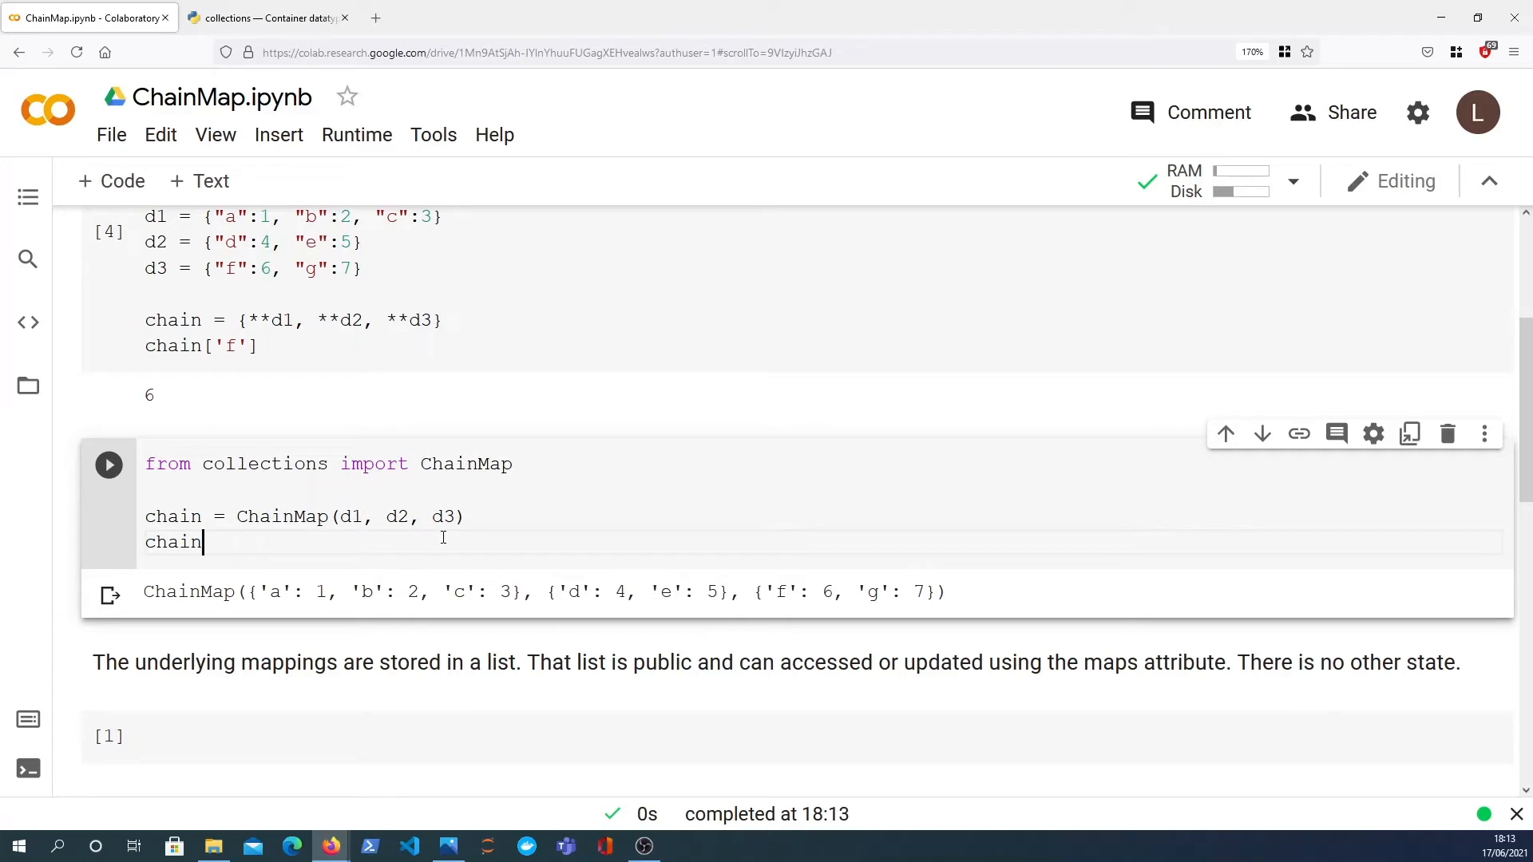
Evaluate chain.keys() to show the KeysView, then clear the line and begin a for loop.
{"action": "type", "text": ".k"}
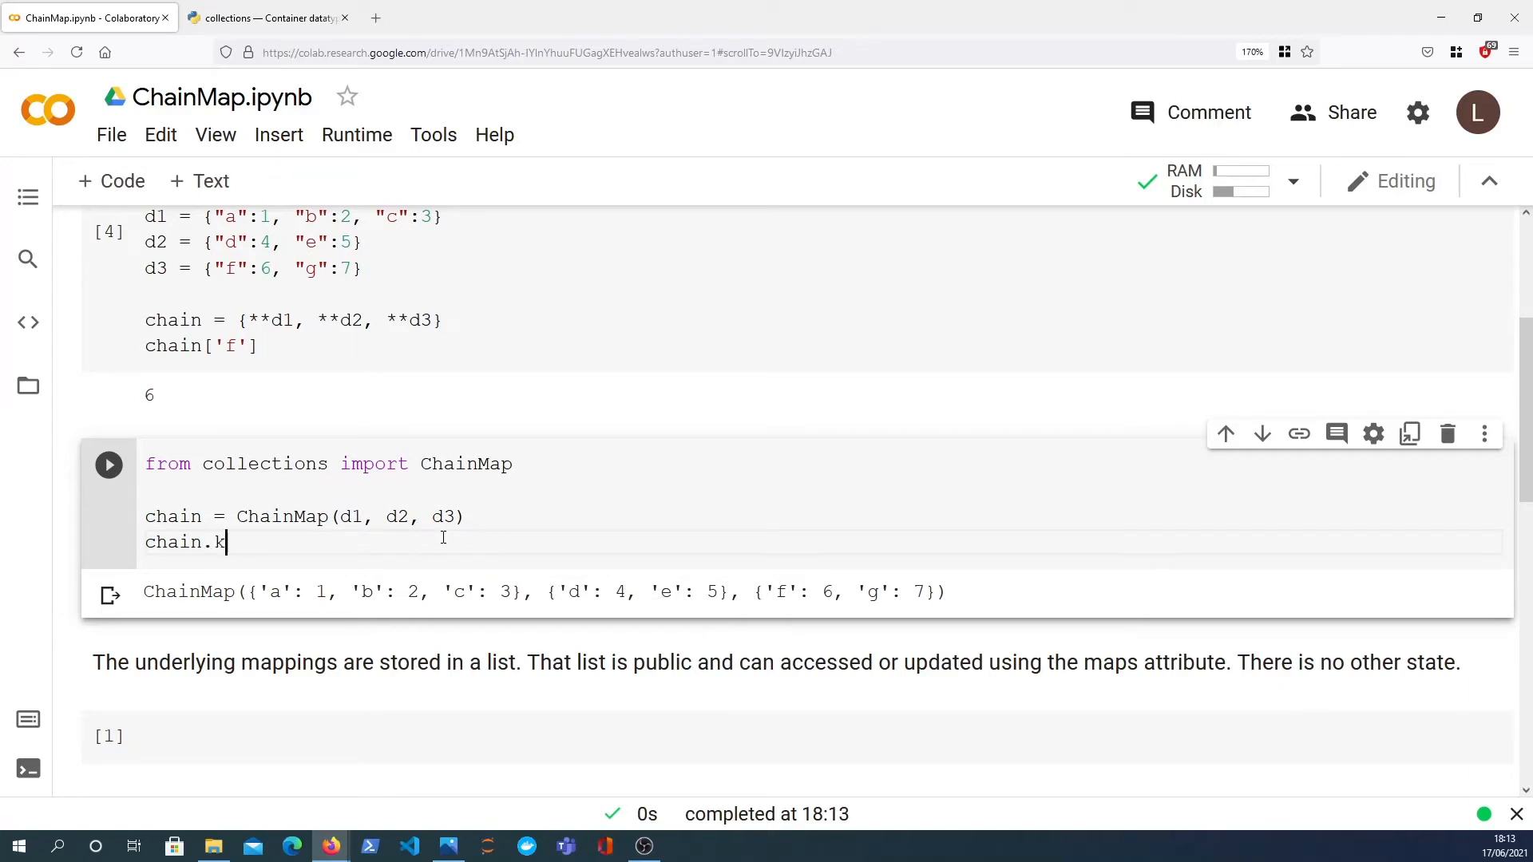
{"action": "type", "text": "eys()"}
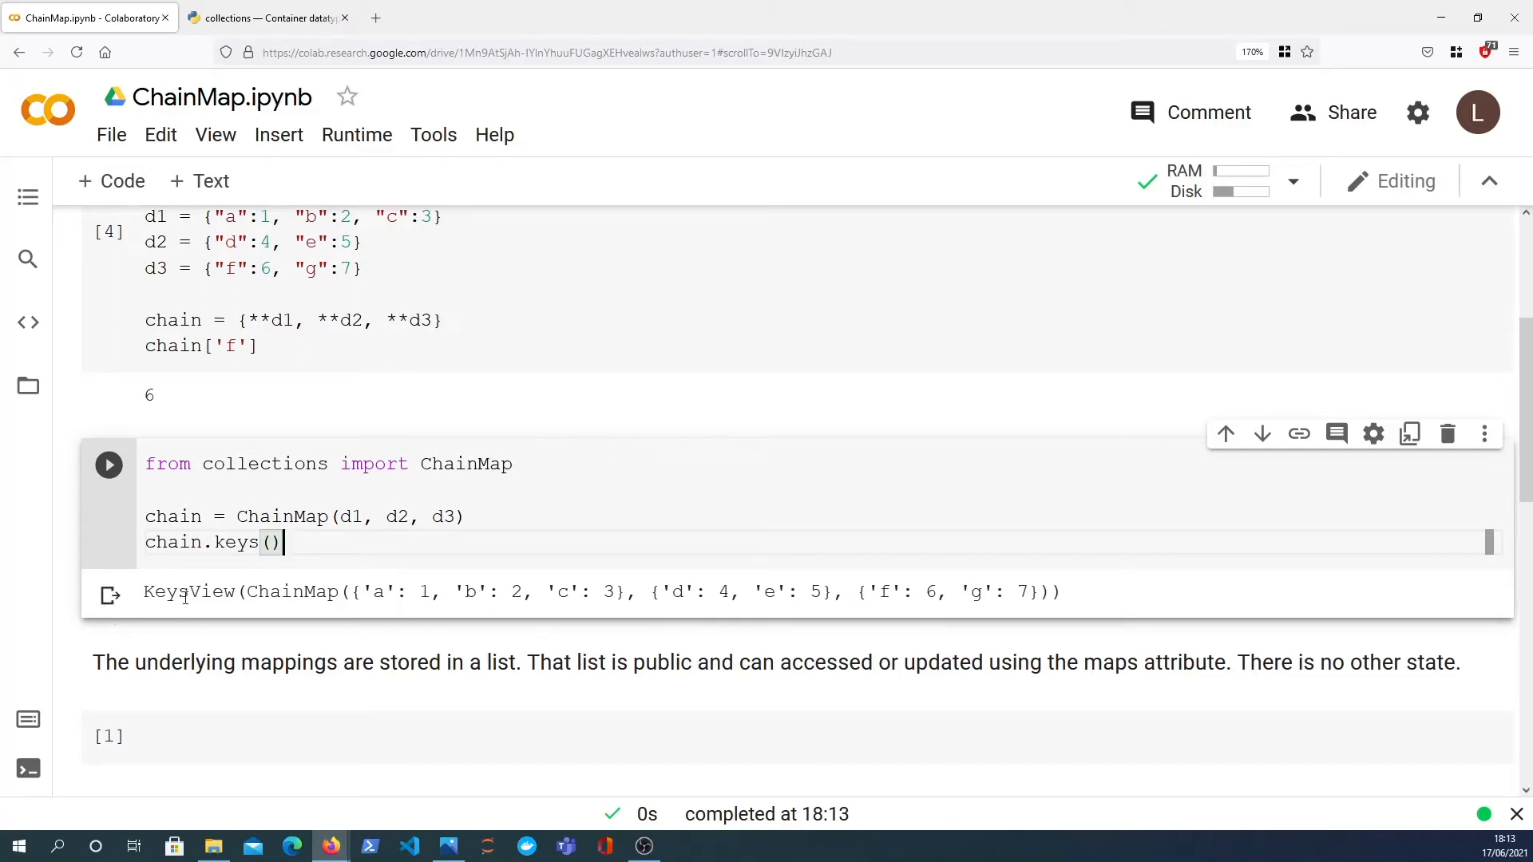
{"action": "double_click", "coordinate": [374, 591]}
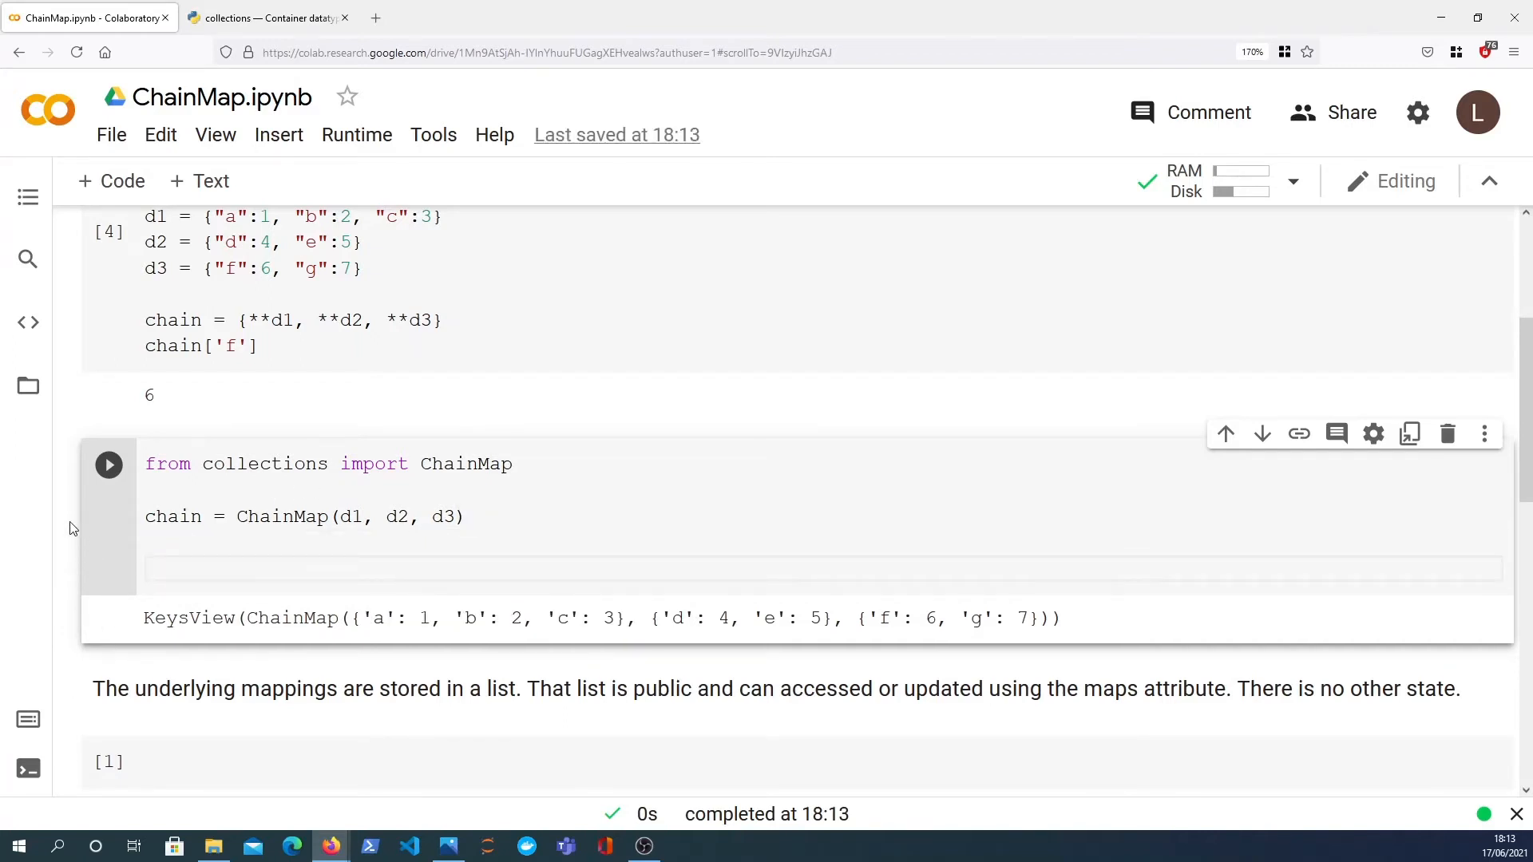
{"action": "type", "text": "for"}
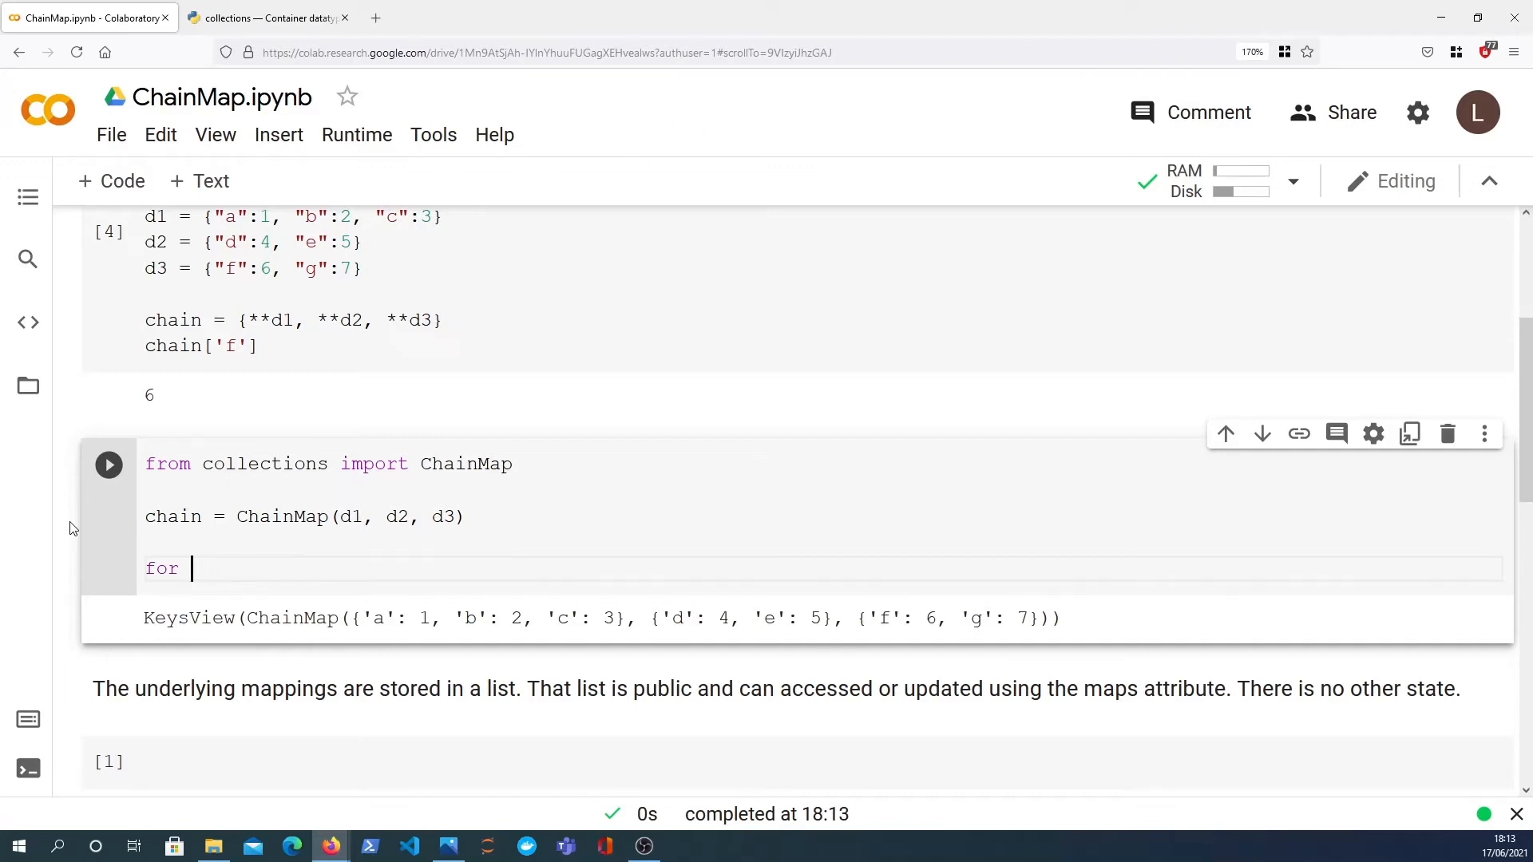
Write a for k,v in chain loop printing f"{k}: {v}" and run it, hitting a ValueError.
{"action": "type", "text": "k,v in chain:"}
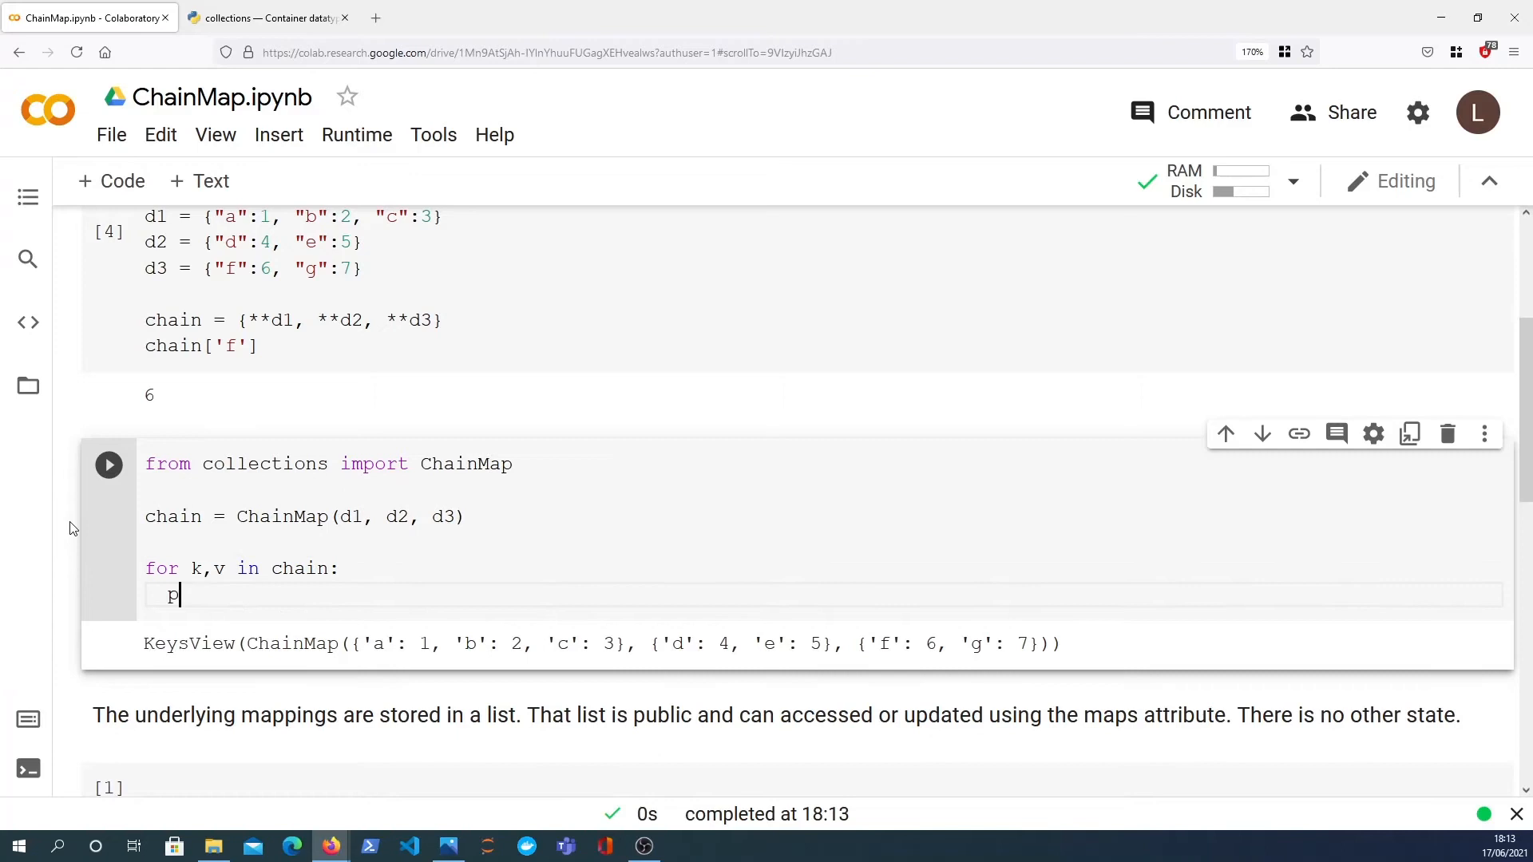
{"action": "type", "text": "rint(k)"}
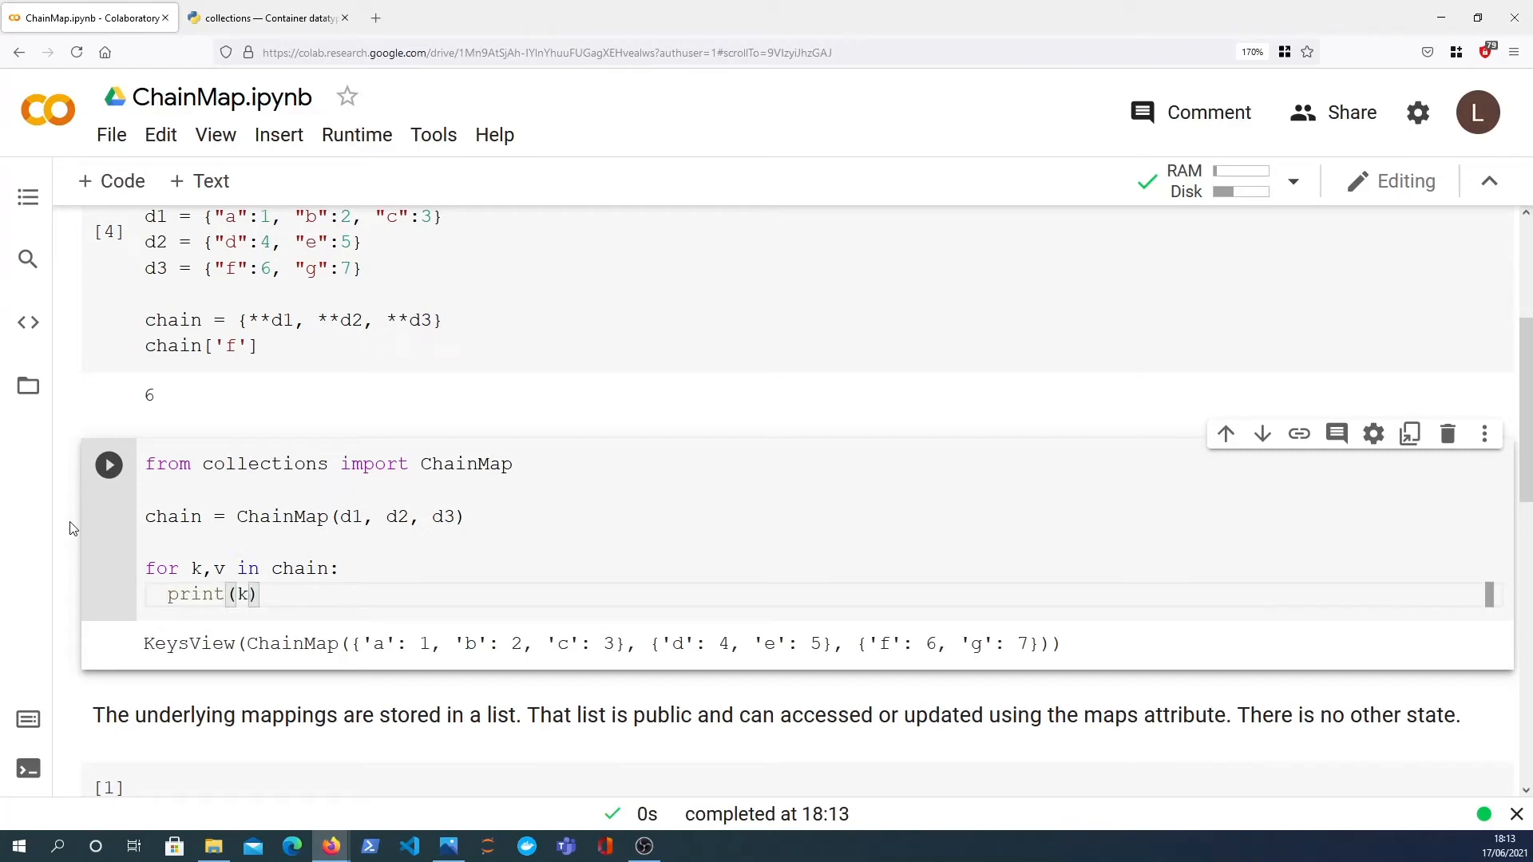
{"action": "type", "text": "f\"{"}
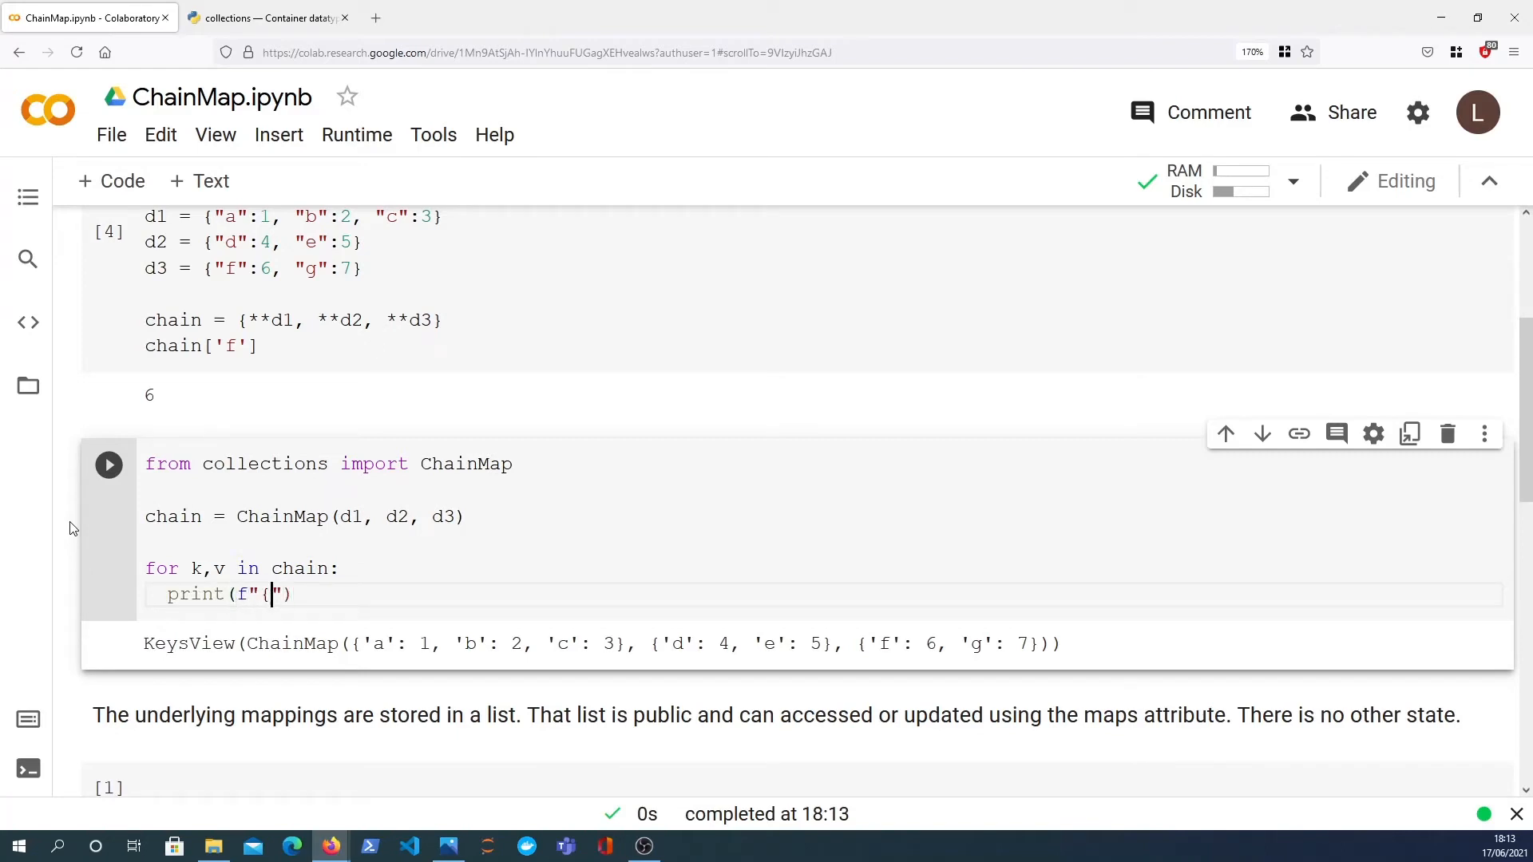
{"action": "type", "text": "k}: {v"}
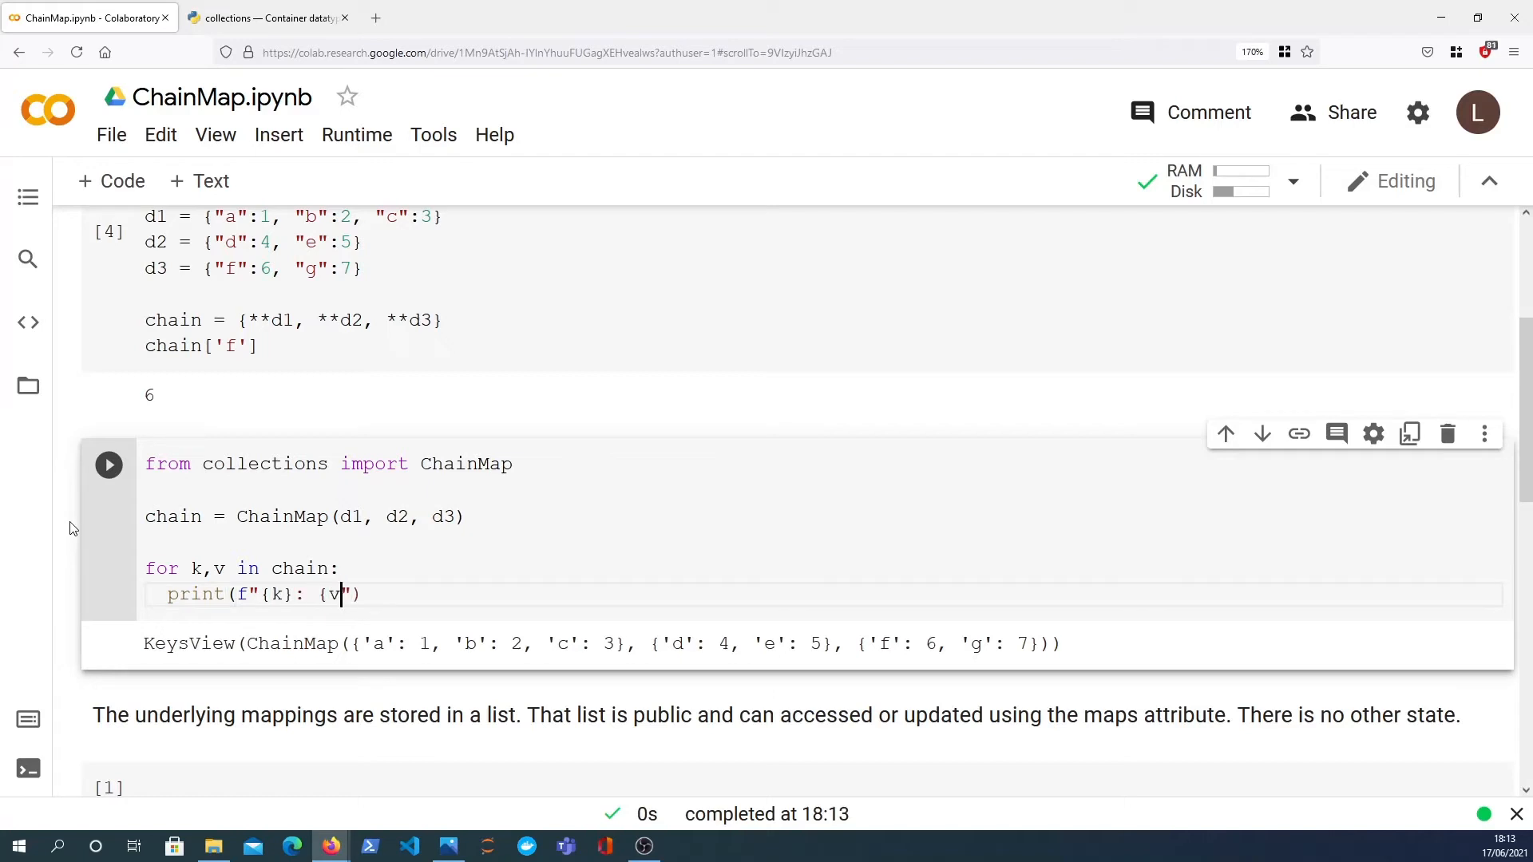
{"action": "left_click", "coordinate": [107, 465]}
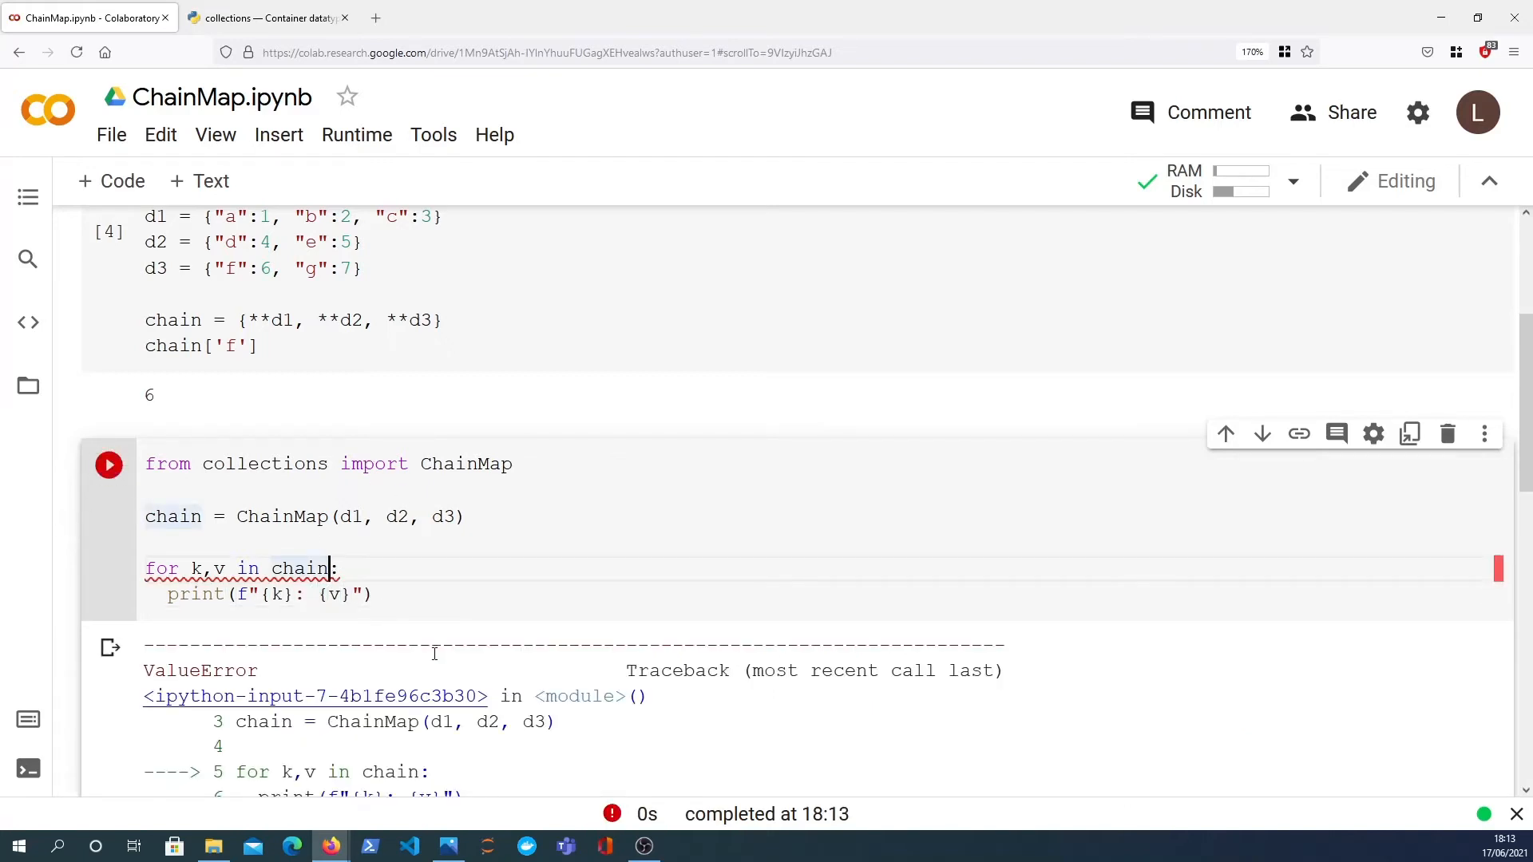
Fix the loop to iterate chain.items(), printing pairs f: 6 through c: 3.
{"action": "type", "text": ".items()"}
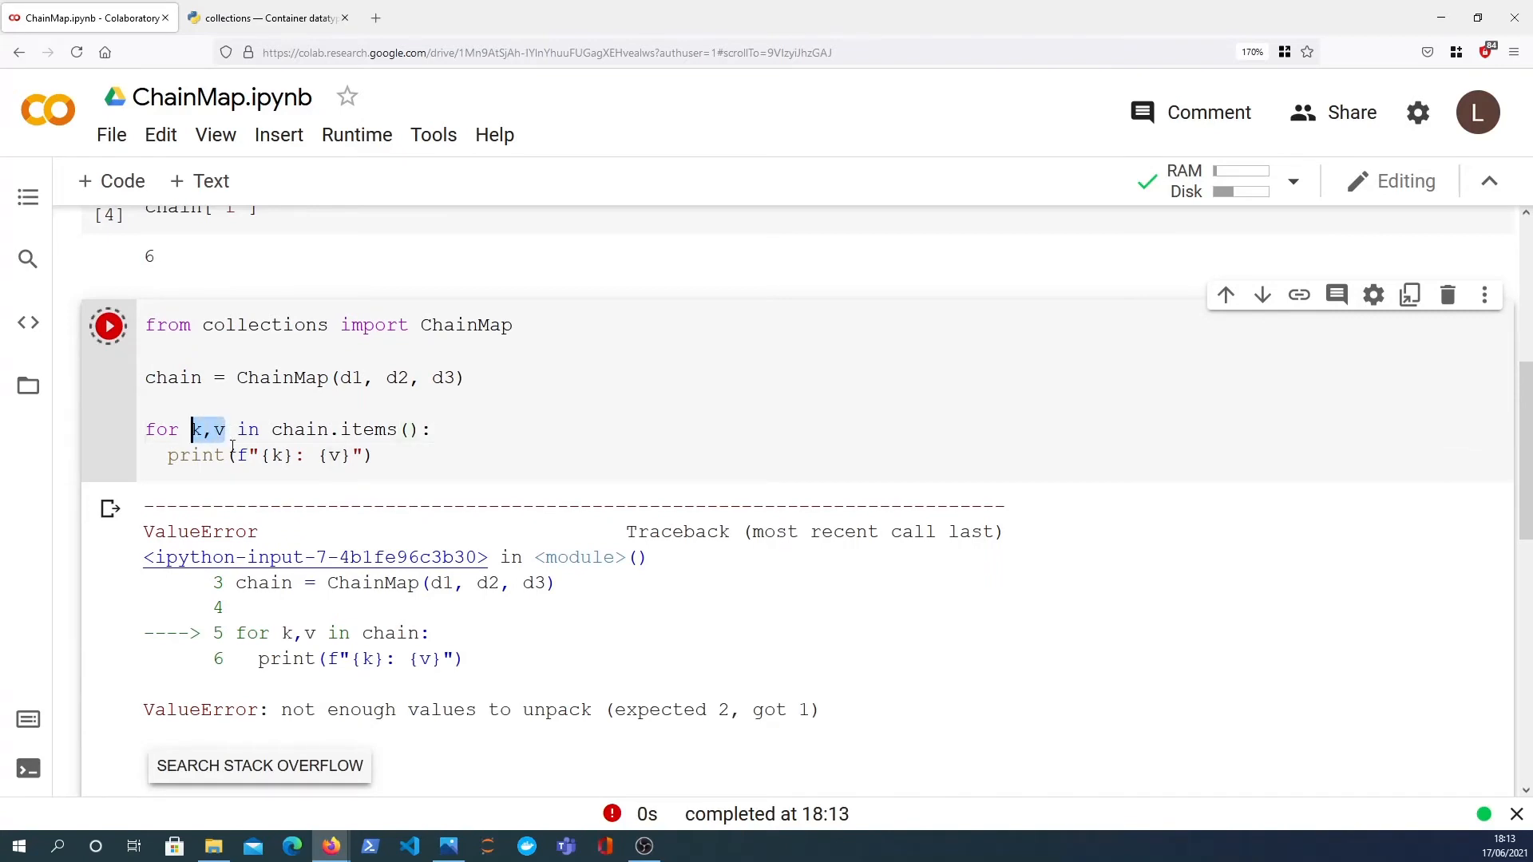
{"action": "left_click", "coordinate": [107, 326]}
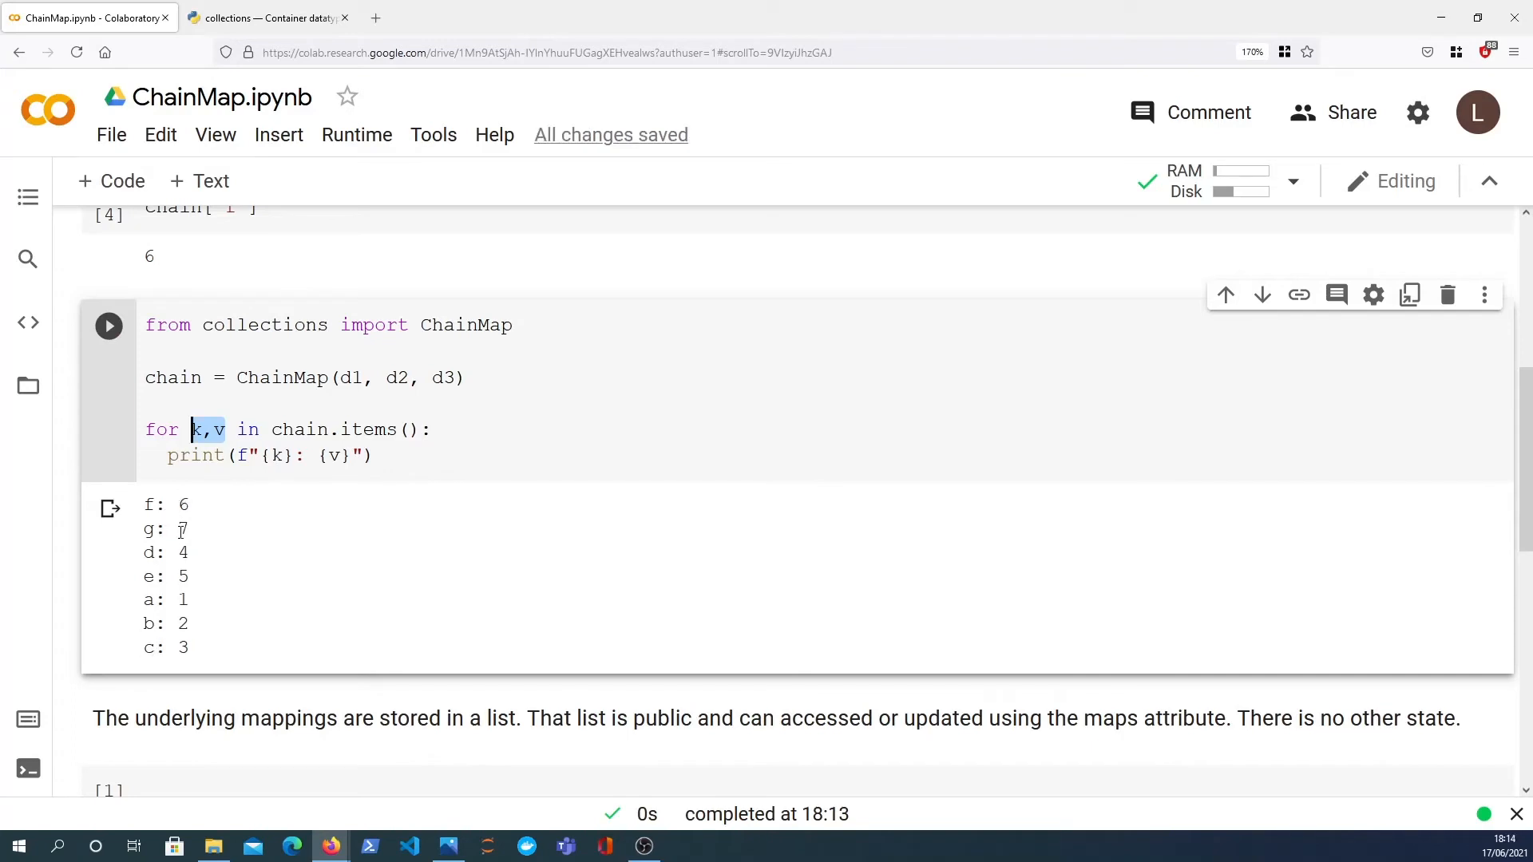
{"action": "left_click_drag", "start_coordinate": [190, 429], "coordinate": [372, 455]}
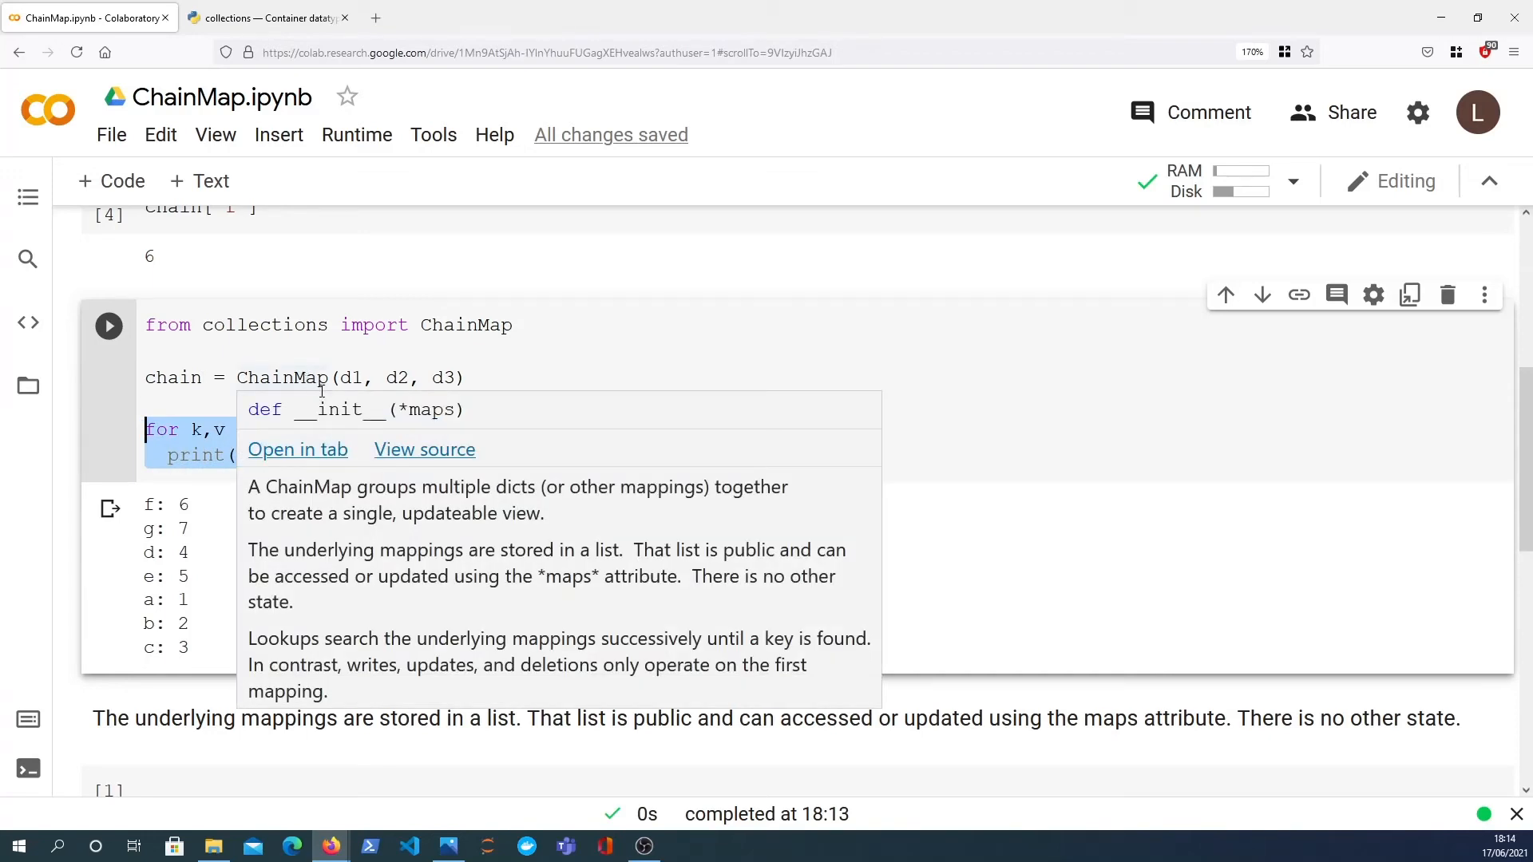
{"action": "mouse_move", "coordinate": [369, 418]}
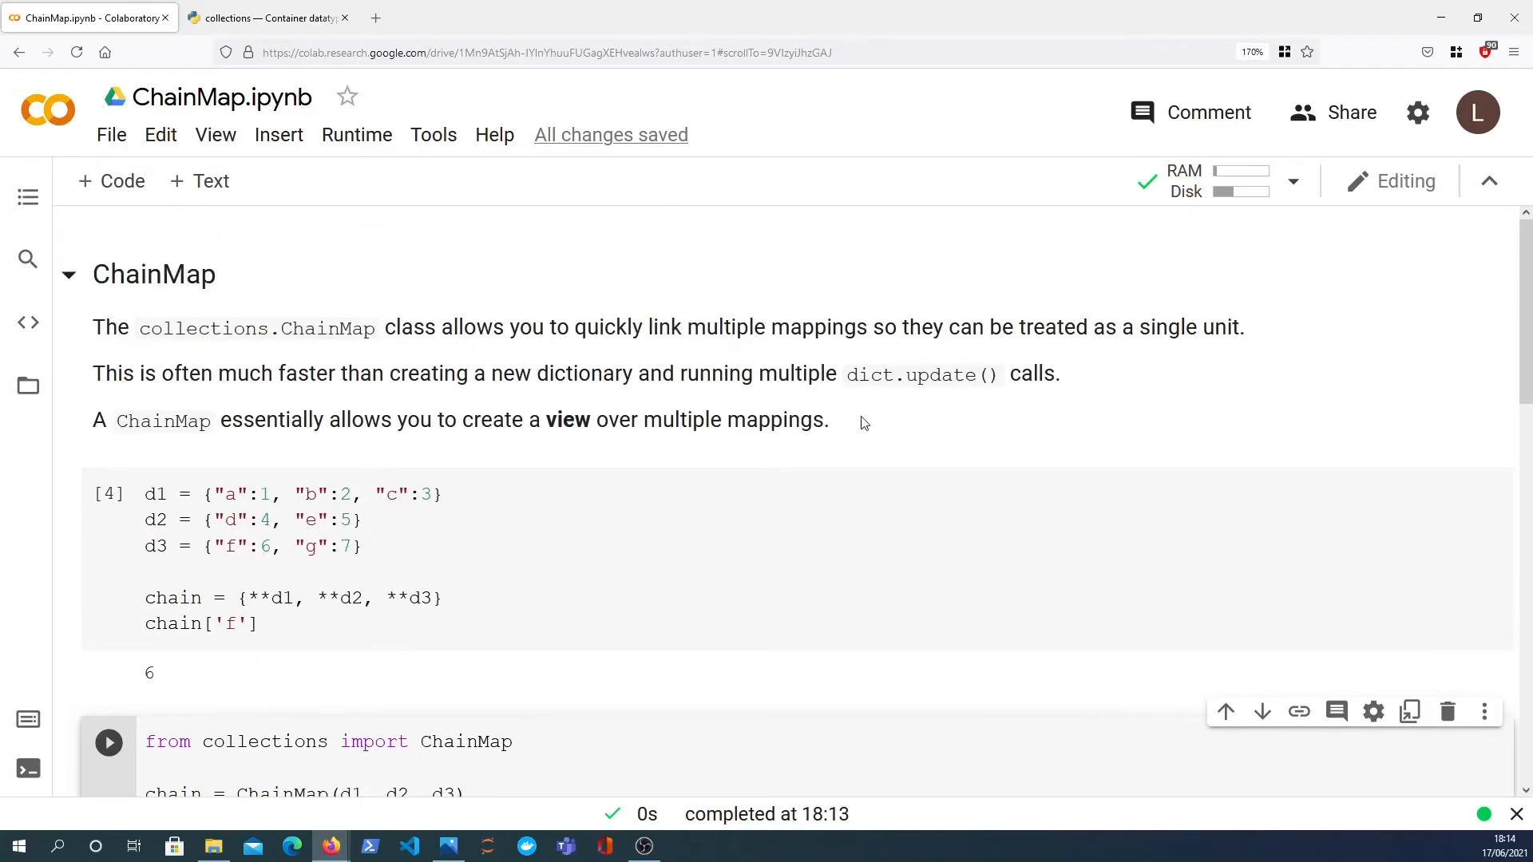
Remove the for loop, leaving the import and ChainMap definition with the printed output.
{"action": "left_click_drag", "start_coordinate": [960, 325], "coordinate": [1240, 325]}
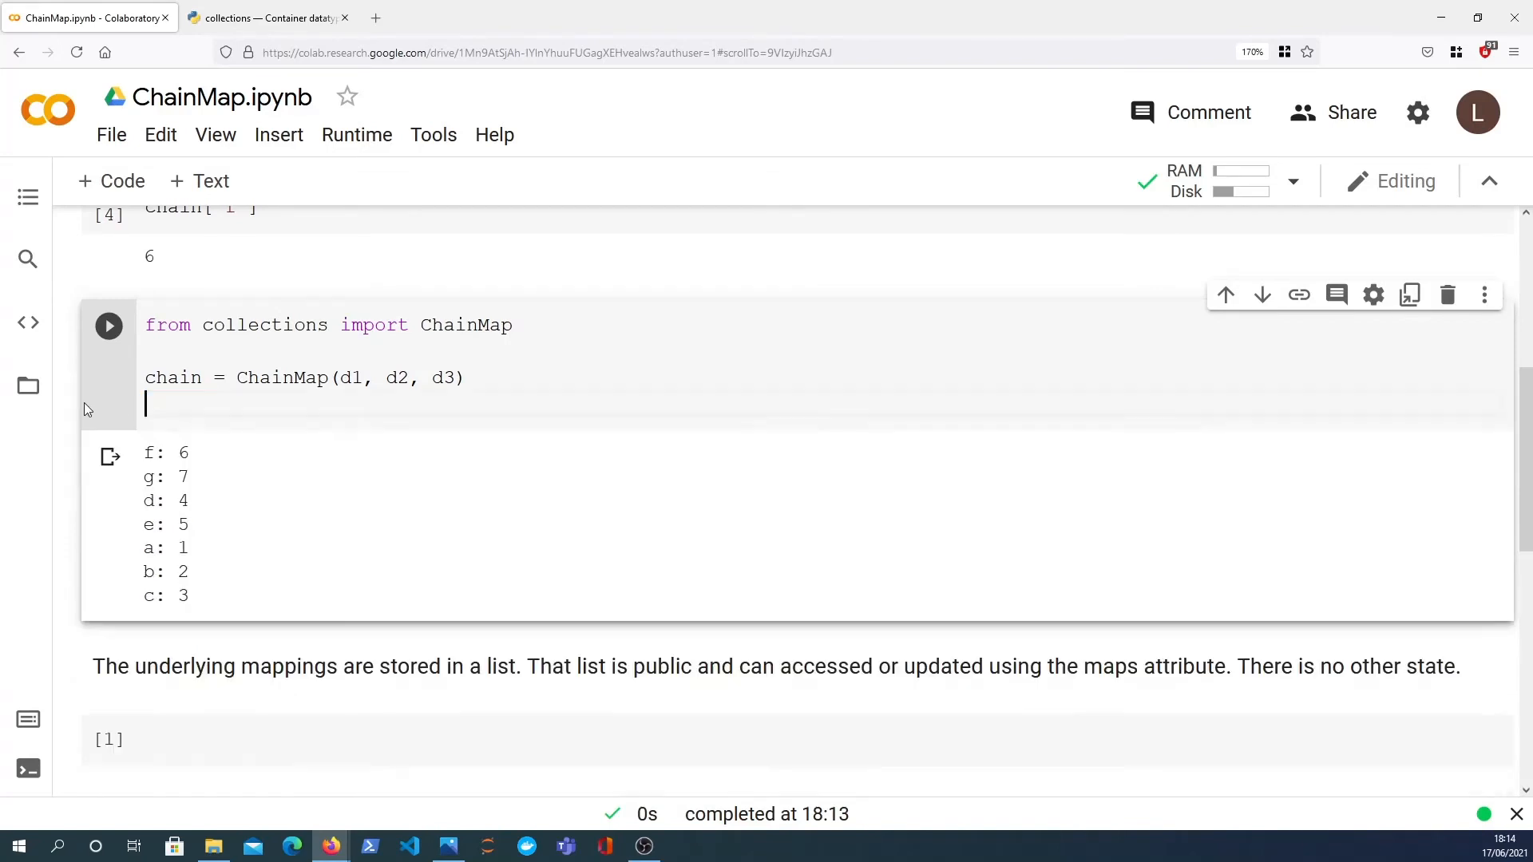
Import Counter and define d4 = Counter(['h','h','i','i','i','j']).
{"action": "type", "text": "d4 ="}
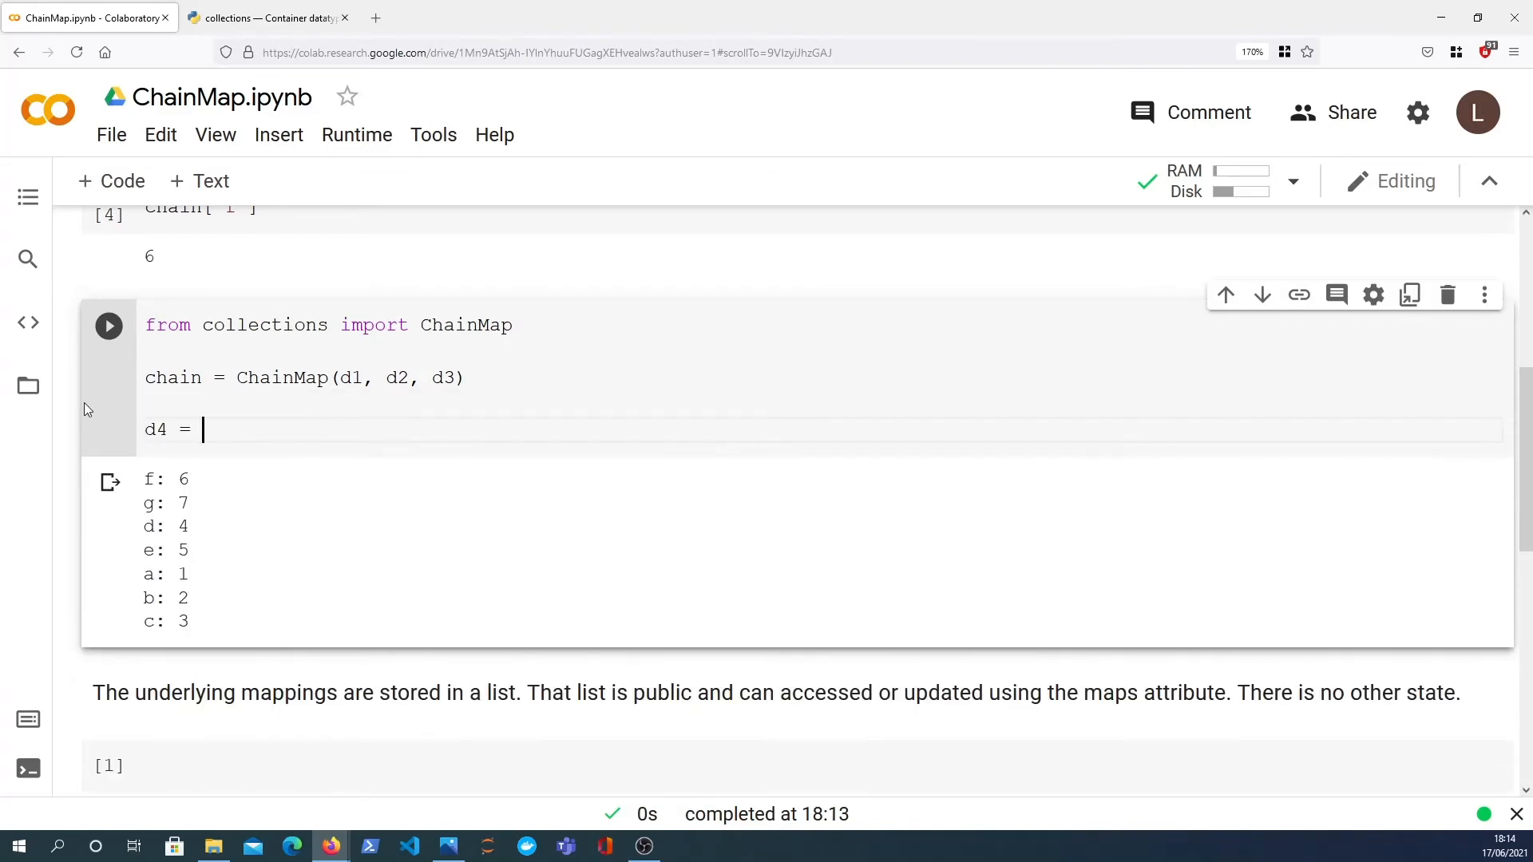
{"action": "type", "text": "Counter()"}
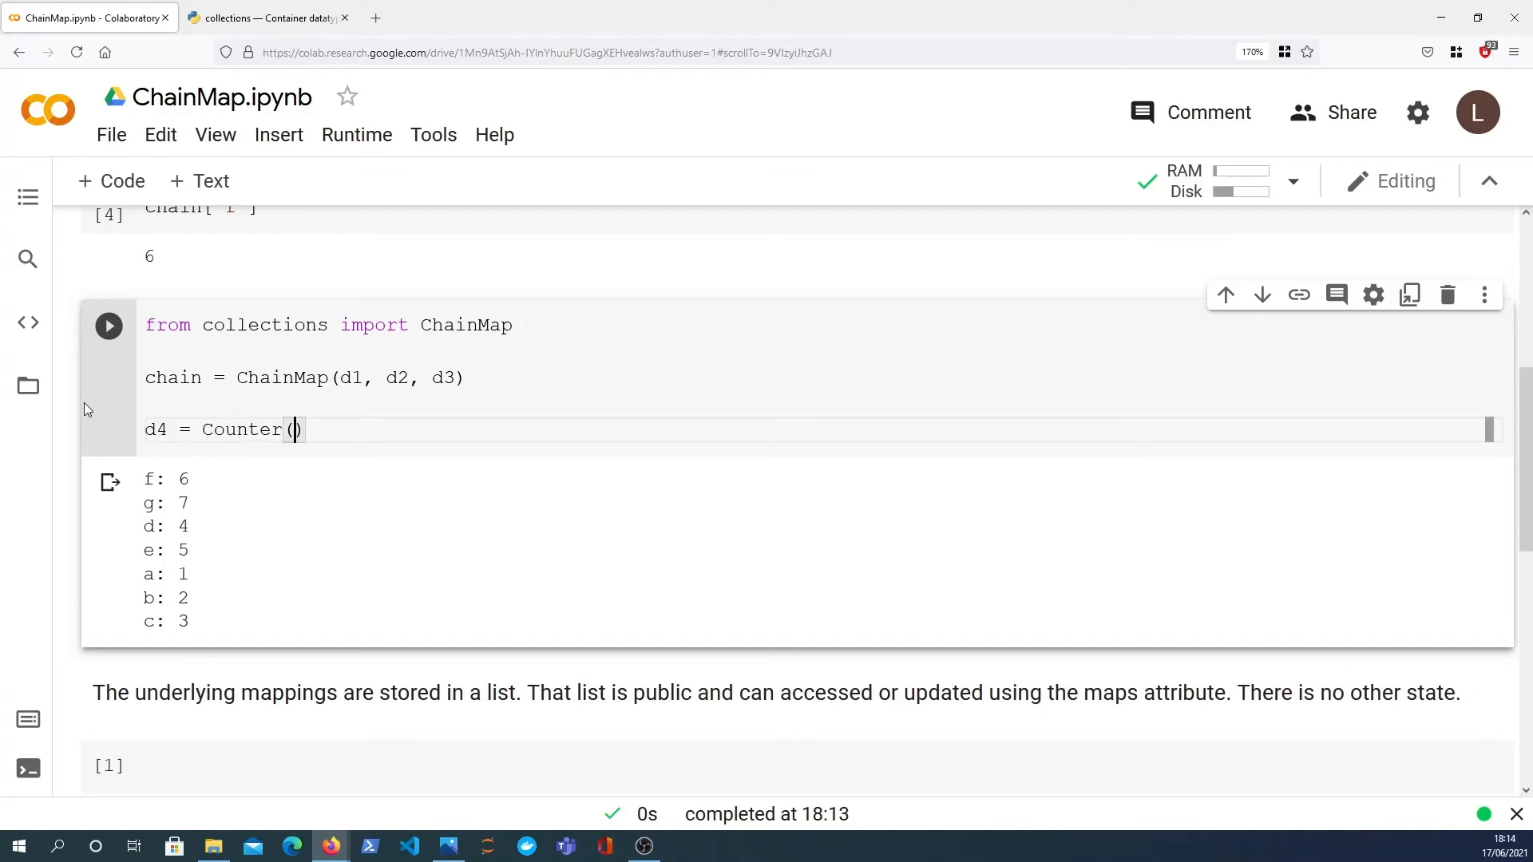
{"action": "double_click", "coordinate": [241, 430]}
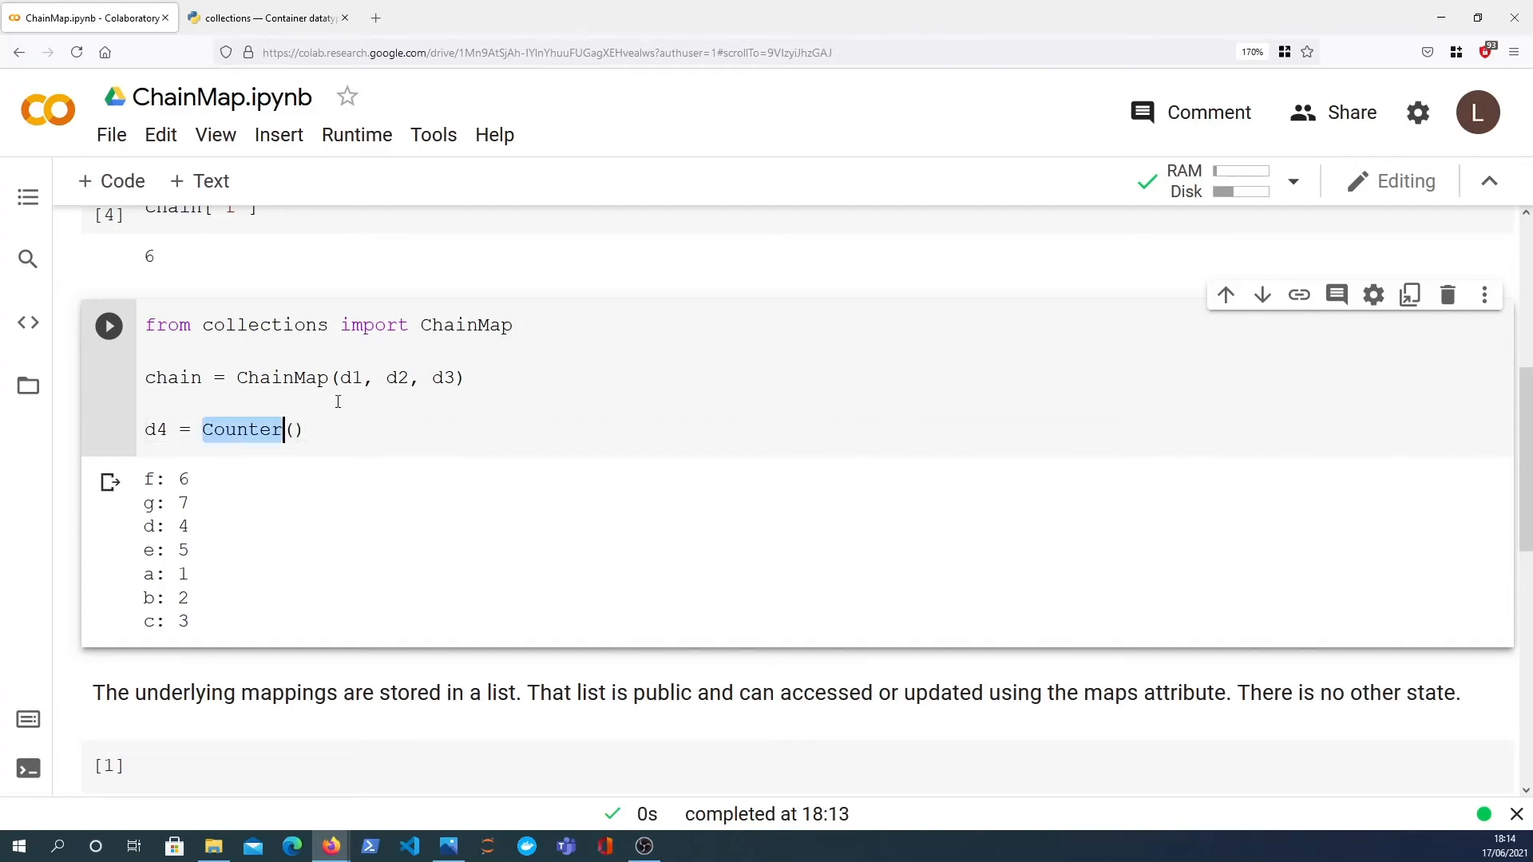
{"action": "type", "text": ", Counter"}
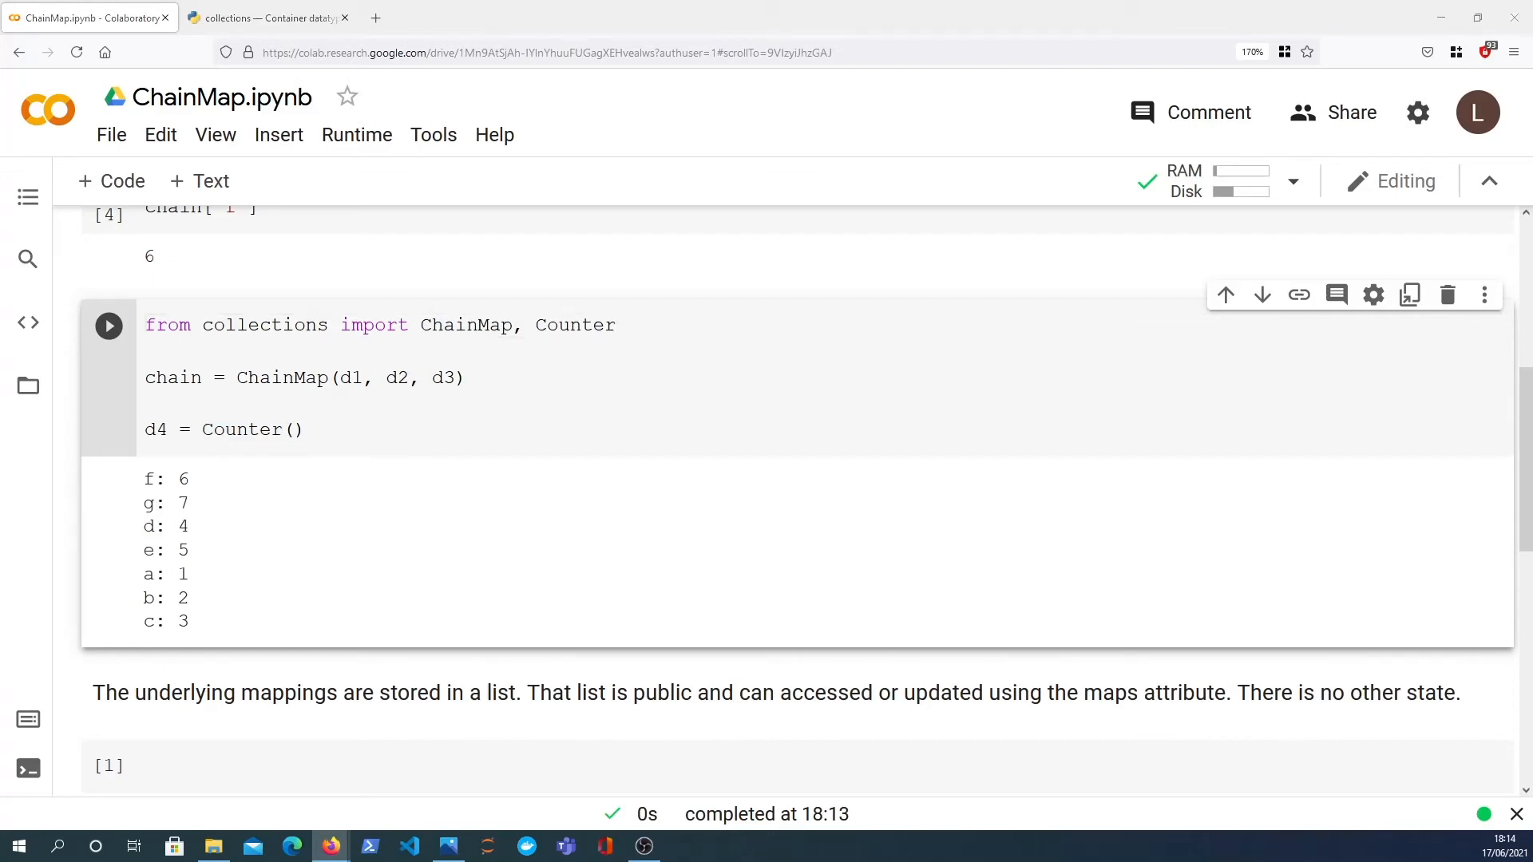
{"action": "left_click", "coordinate": [295, 429]}
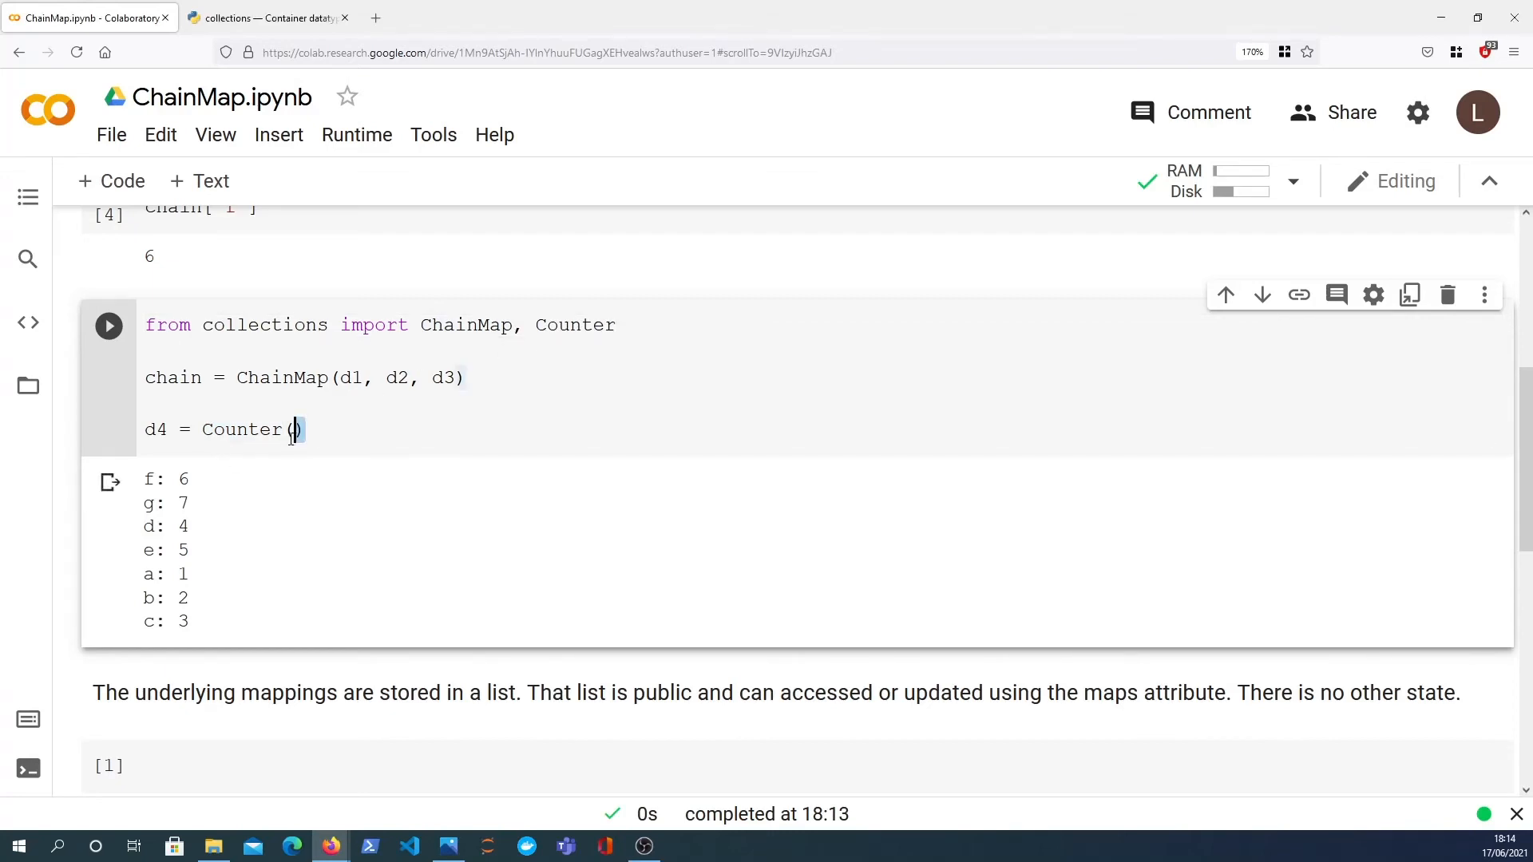
{"action": "type", "text": "['h','h', 'i','i','i','j']"}
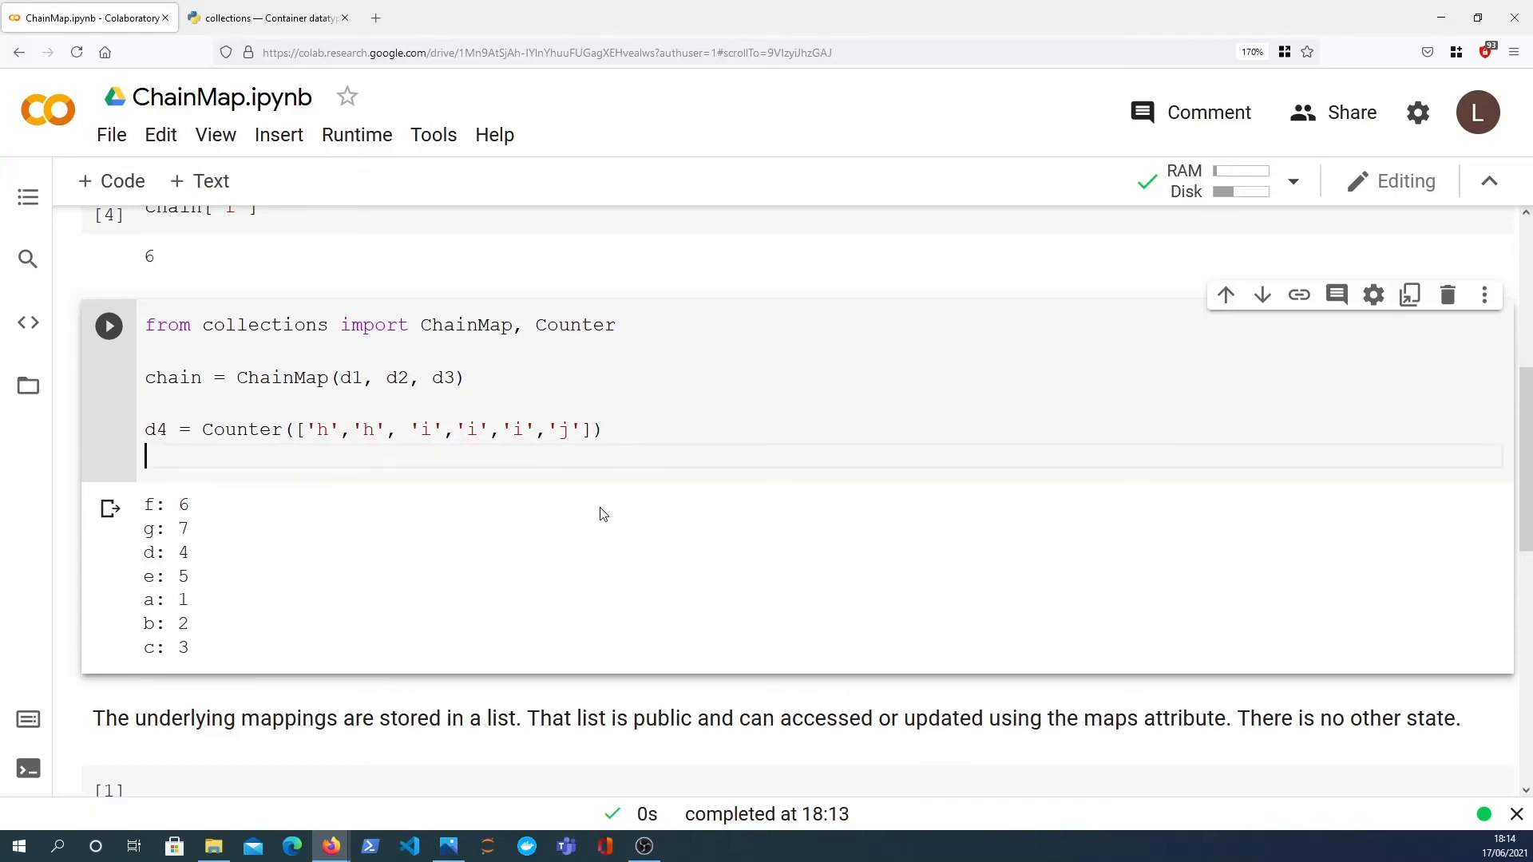
Rebuild chain = ChainMap(d1, d2, d3, d4) and display its four mappings.
{"action": "type", "text": "chain ="}
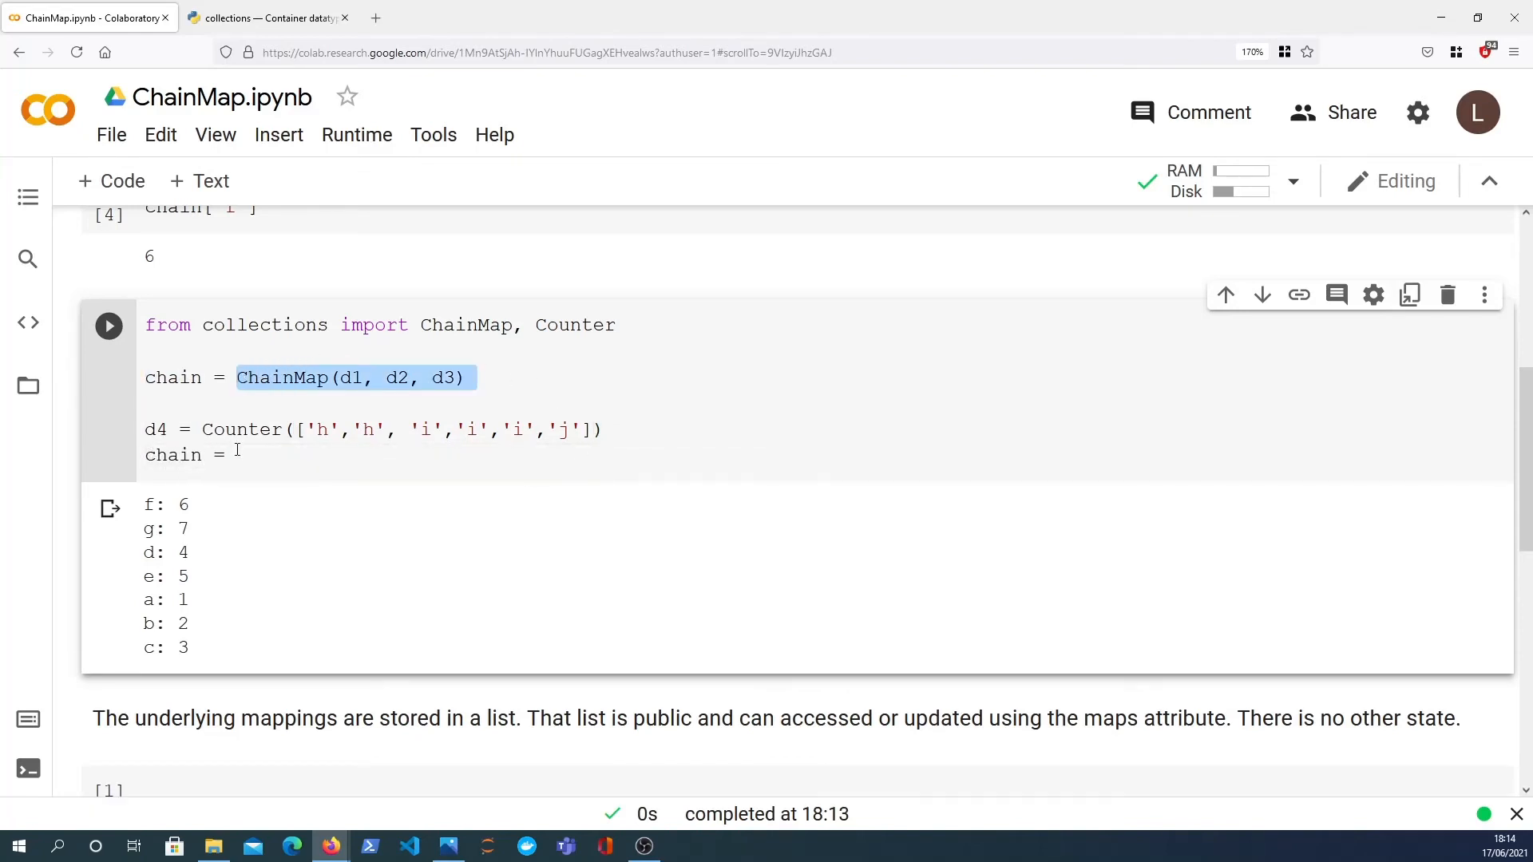
{"action": "type", "text": "ChainMap(d1, d2, d3, d4"}
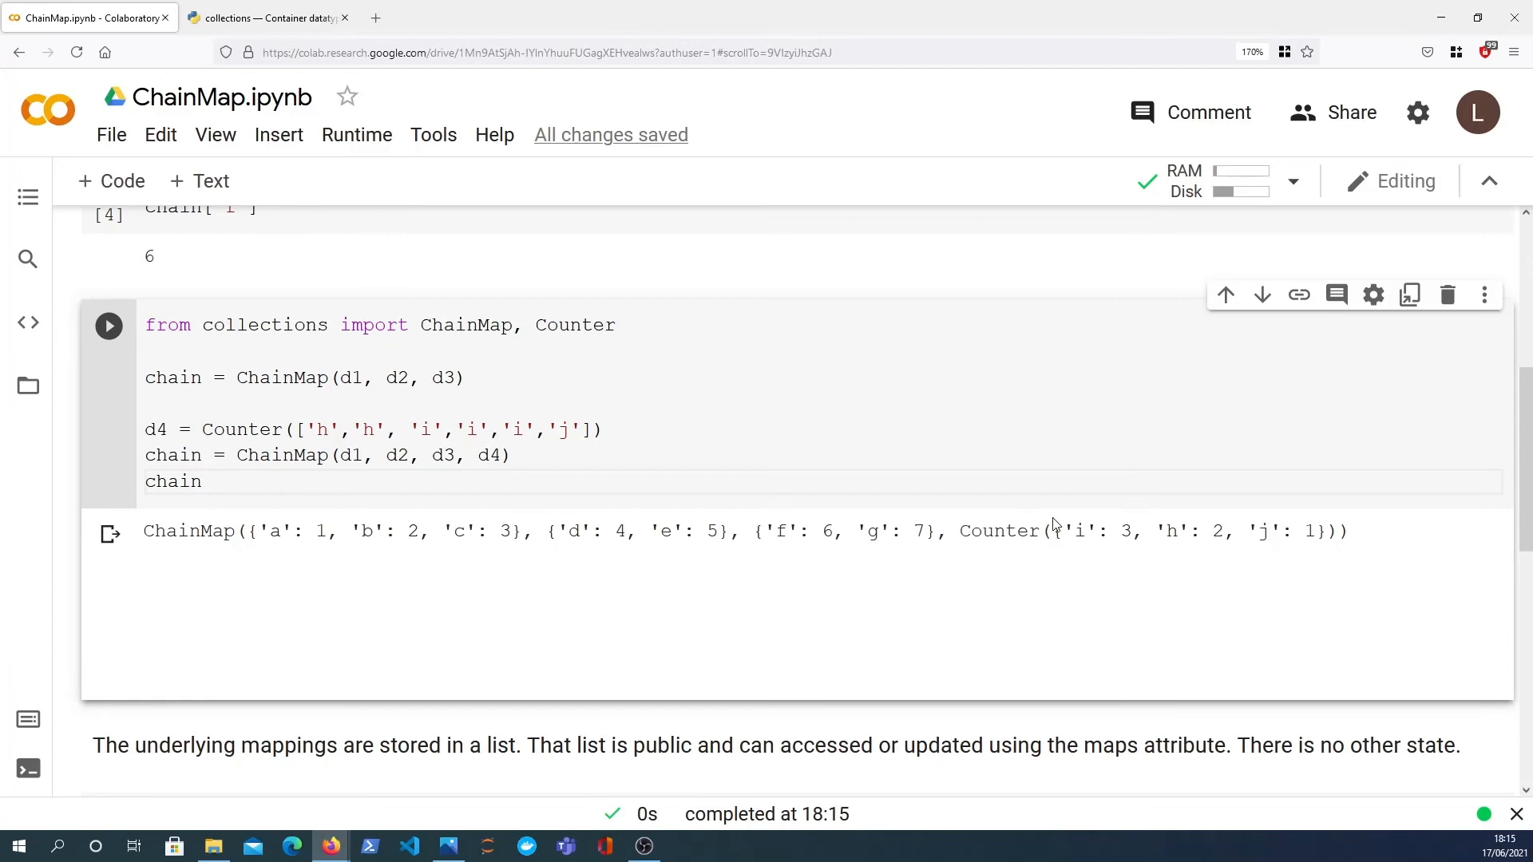
{"action": "double_click", "coordinate": [999, 530]}
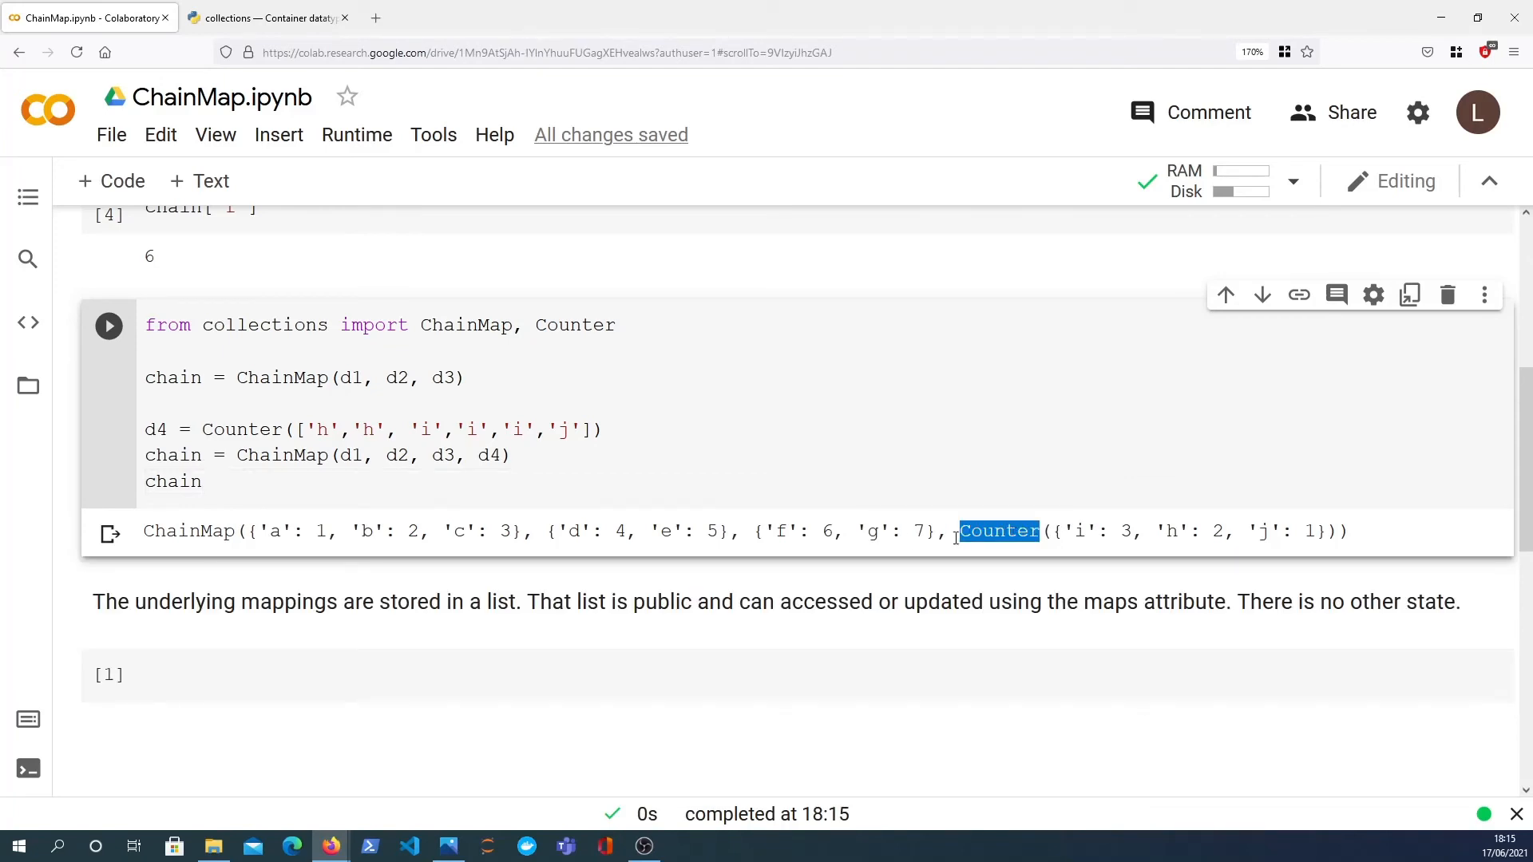
{"action": "mouse_move", "coordinate": [269, 538]}
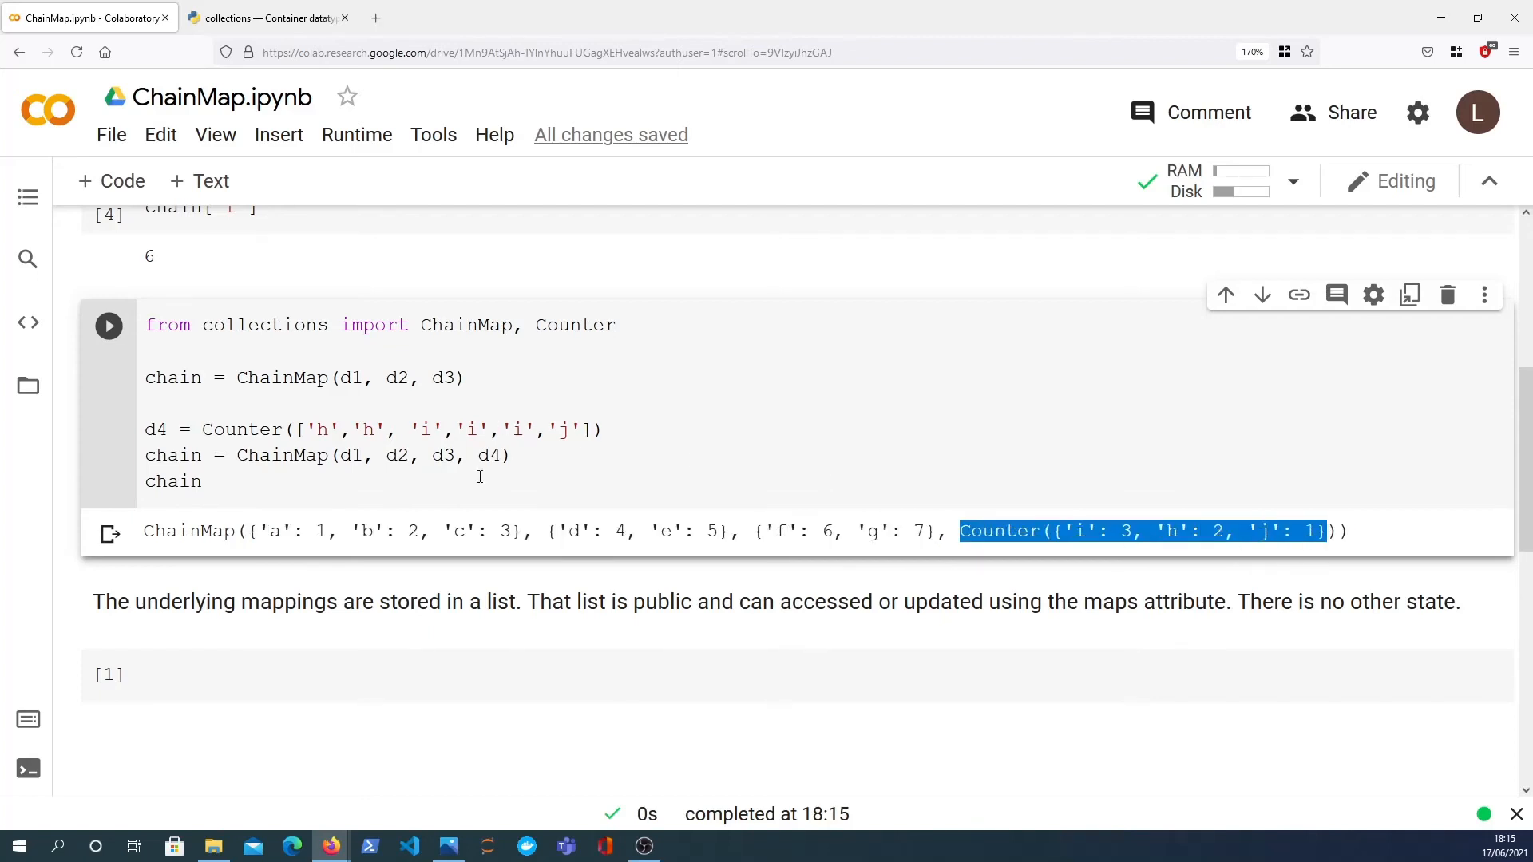
{"action": "left_click", "coordinate": [249, 481]}
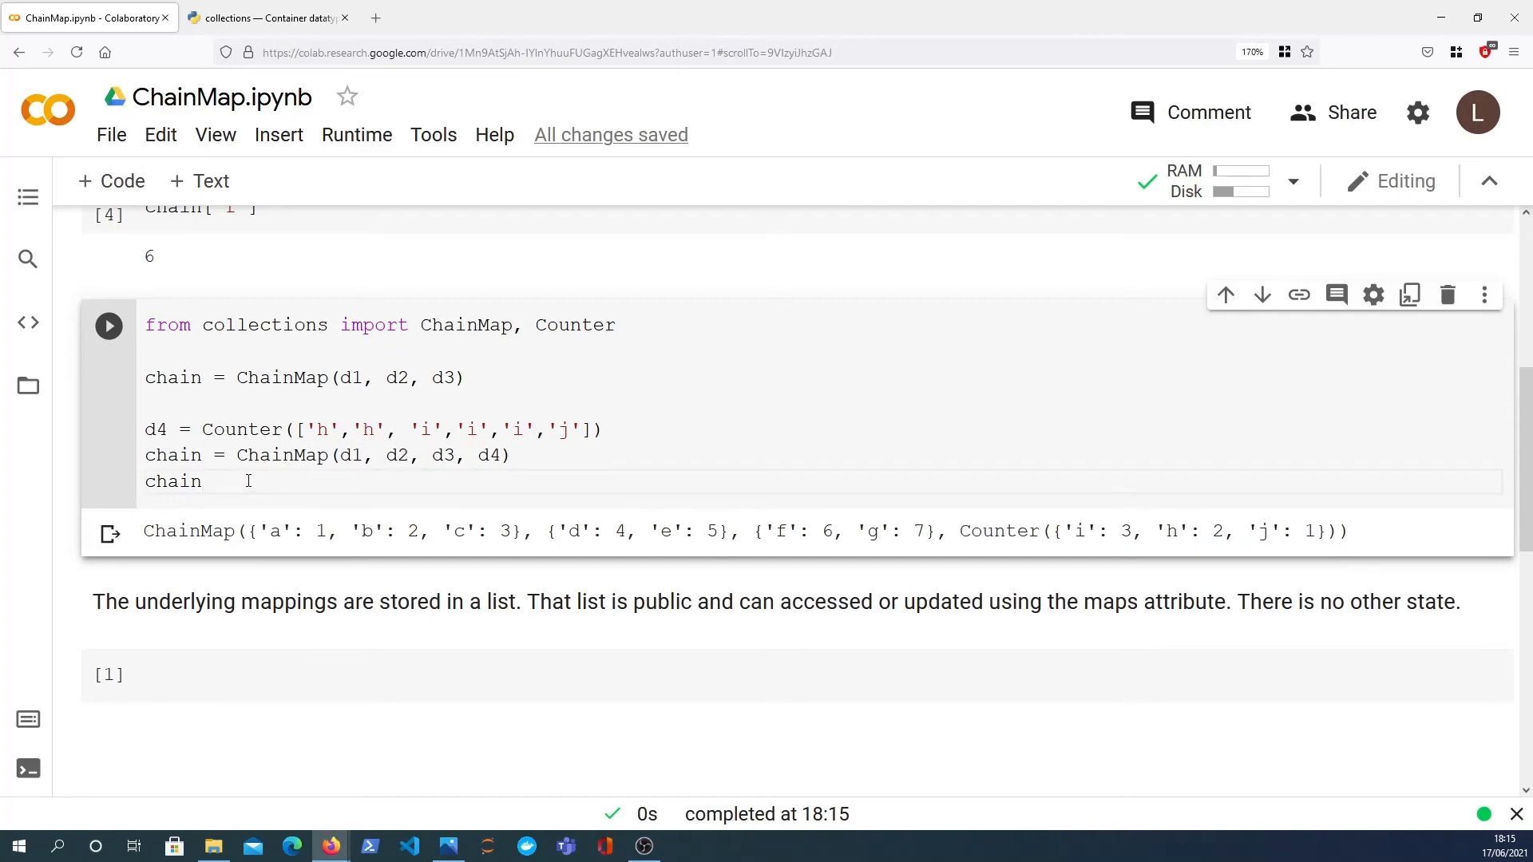
{"action": "mouse_move", "coordinate": [289, 518]}
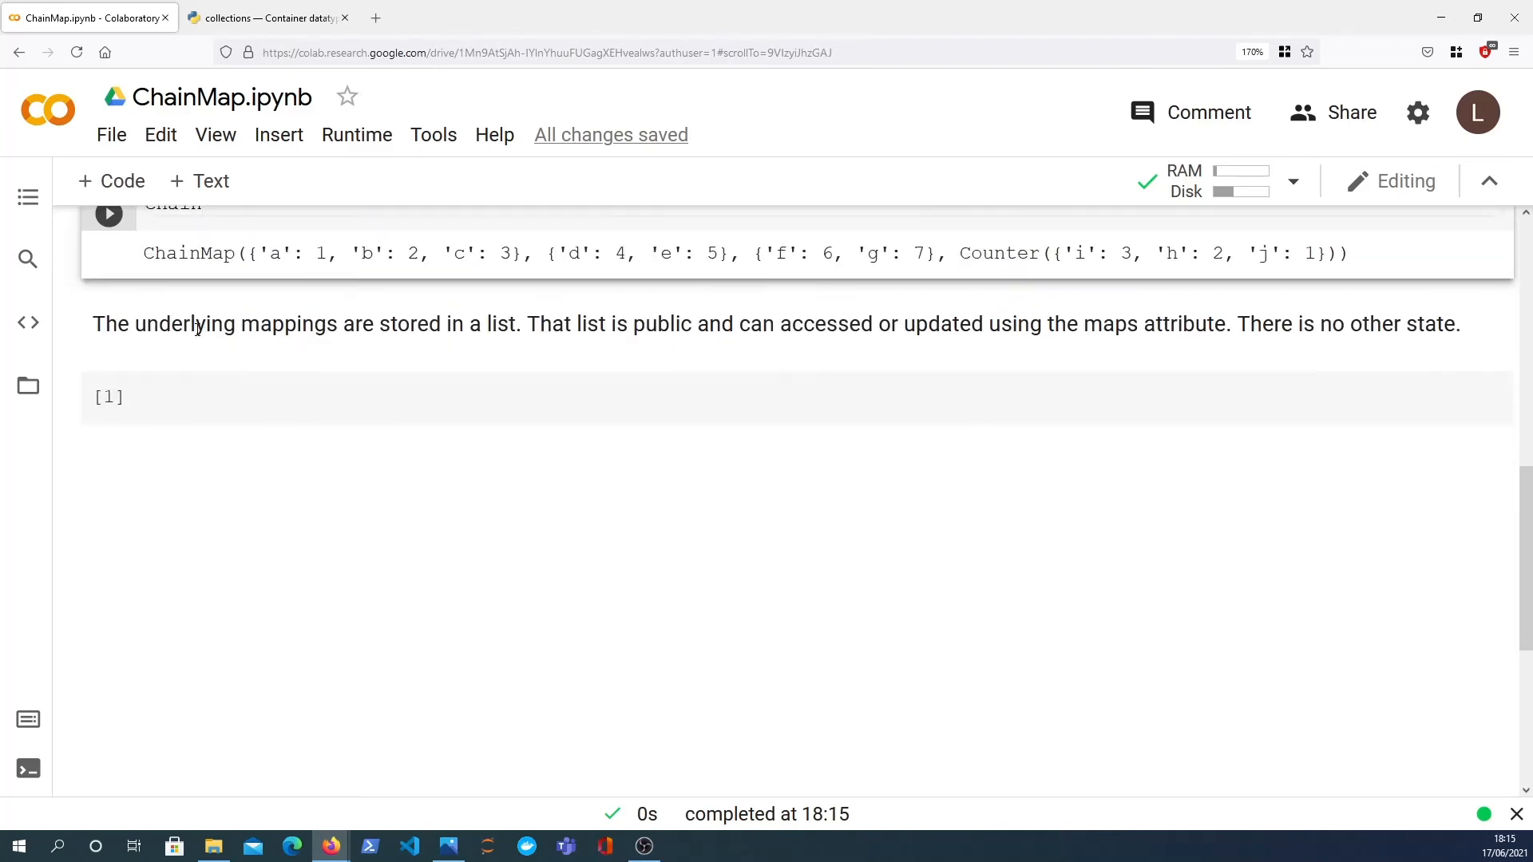
Evaluate chain.maps in a new cell, listing the four underlying mappings.
{"action": "left_click", "coordinate": [459, 397]}
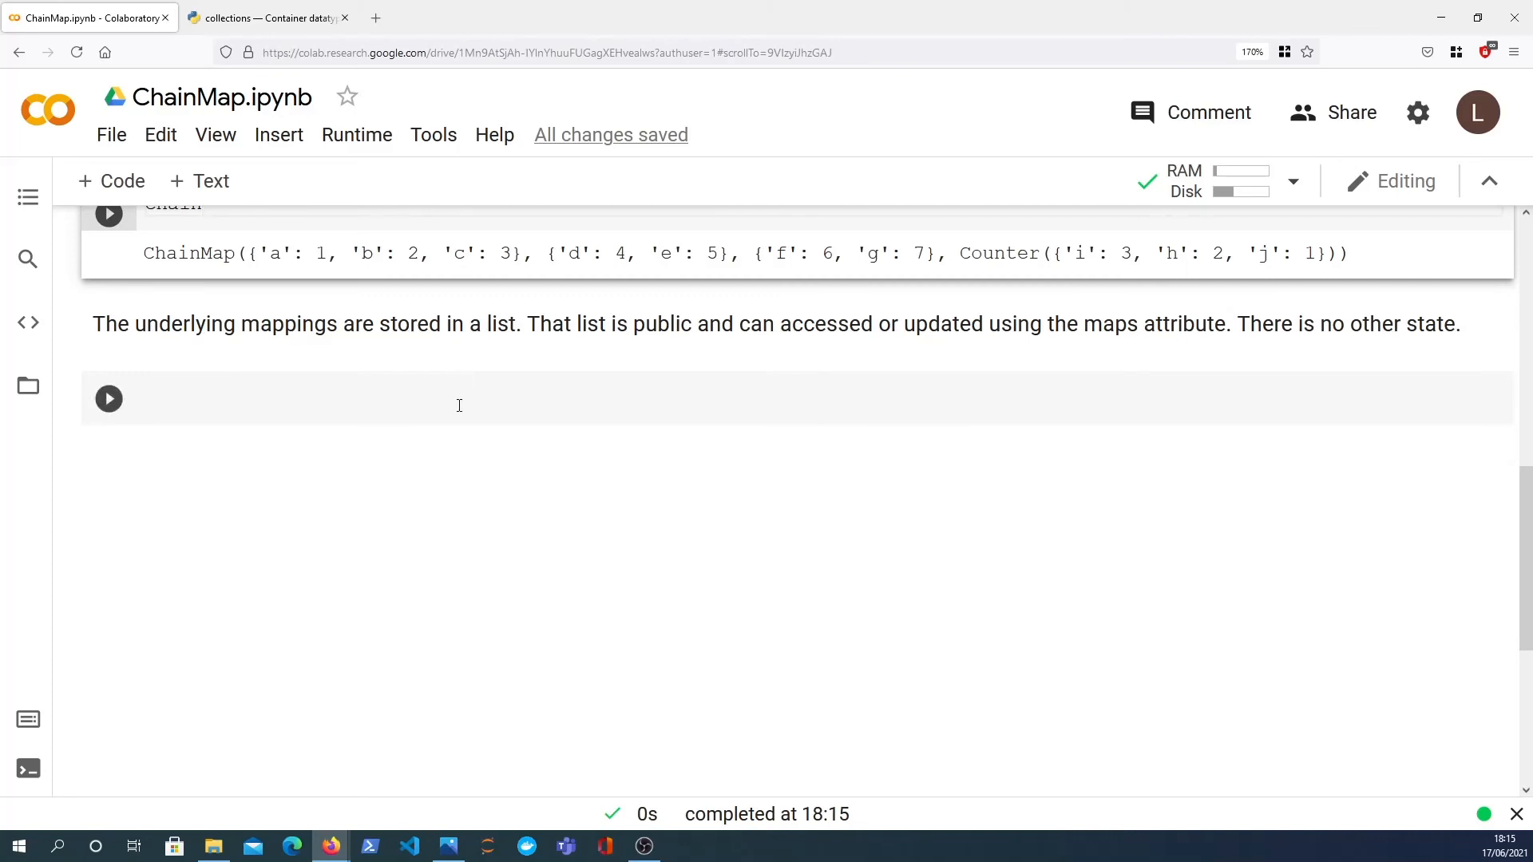
{"action": "left_click", "coordinate": [109, 397]}
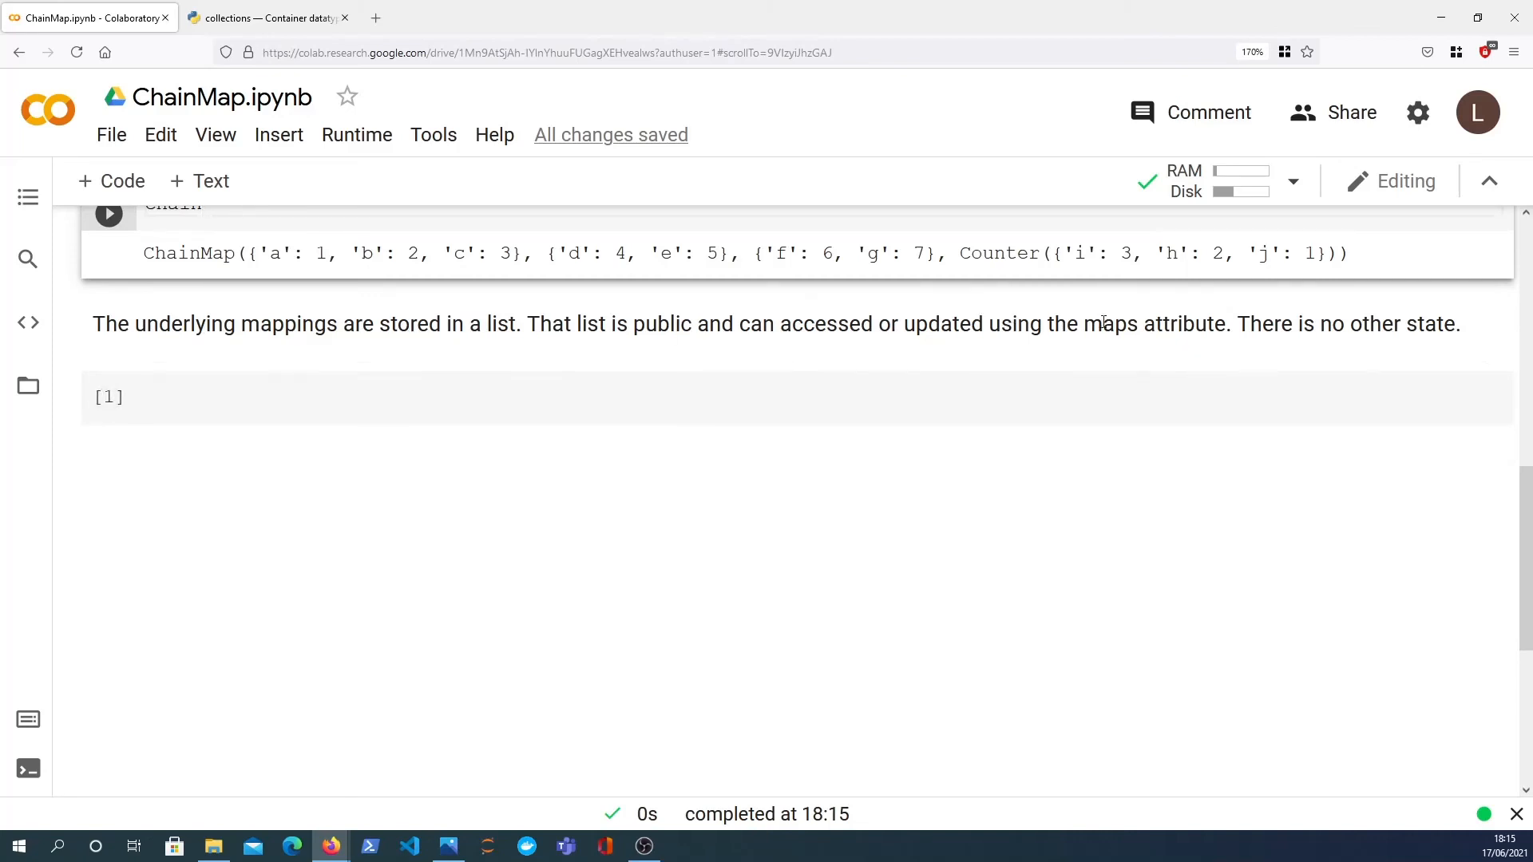
{"action": "left_click", "coordinate": [108, 397]}
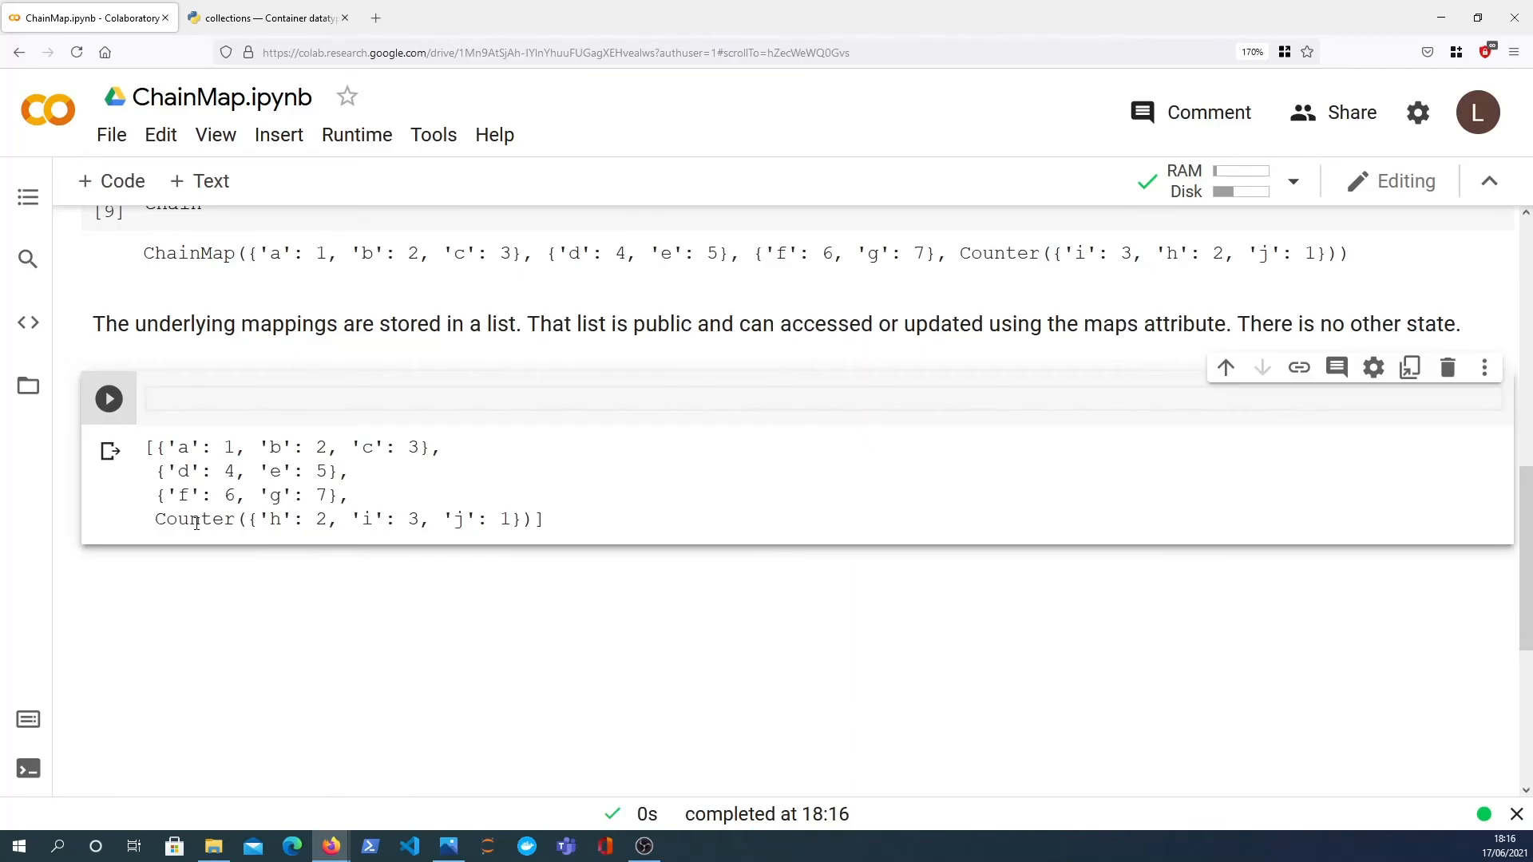
{"action": "type", "text": "chain.maps"}
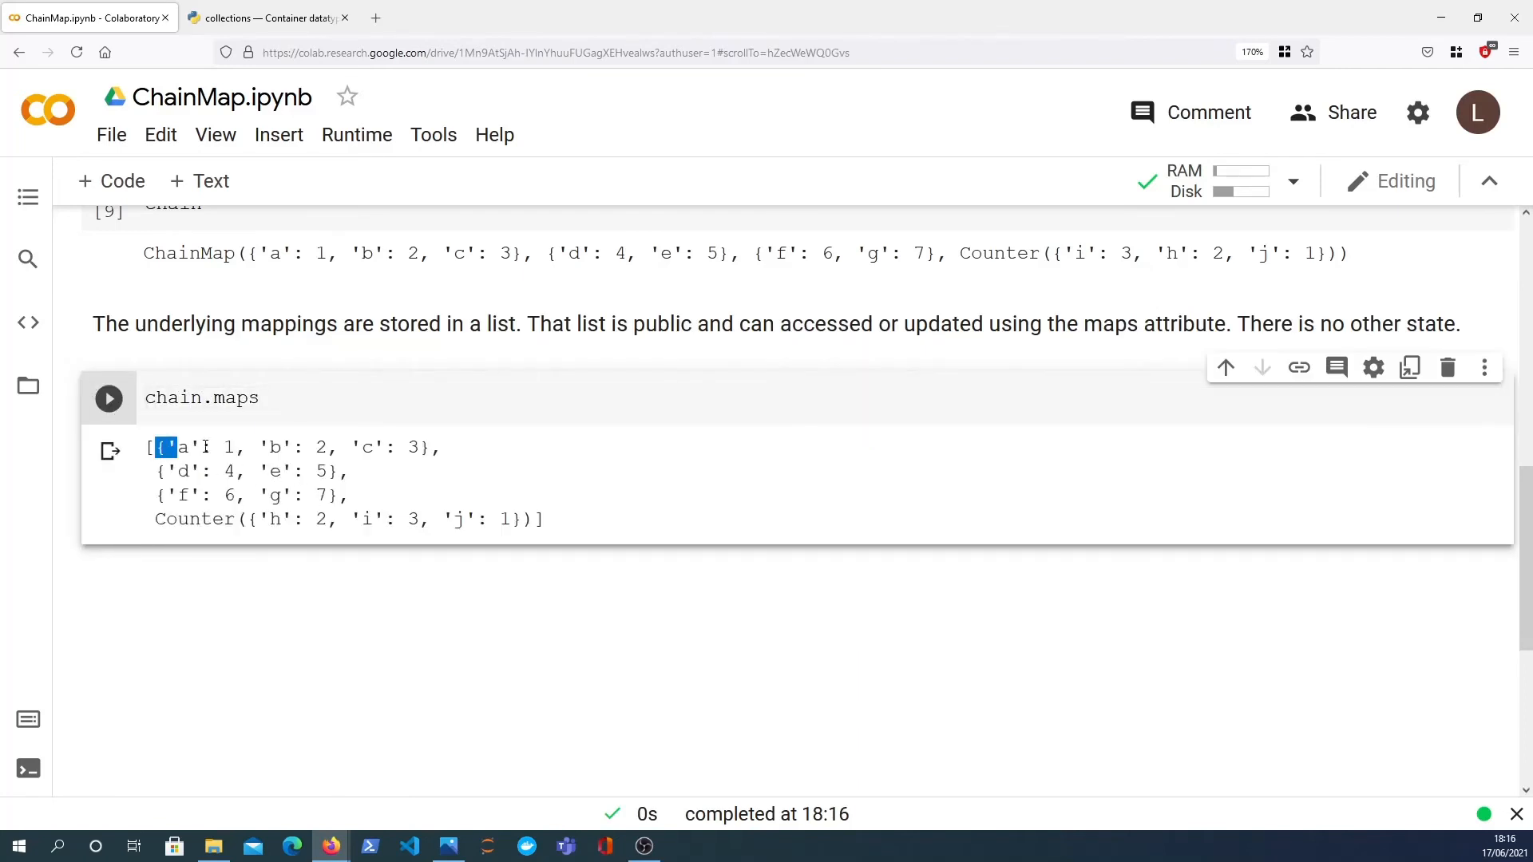
{"action": "left_click_drag", "start_coordinate": [155, 447], "coordinate": [485, 519]}
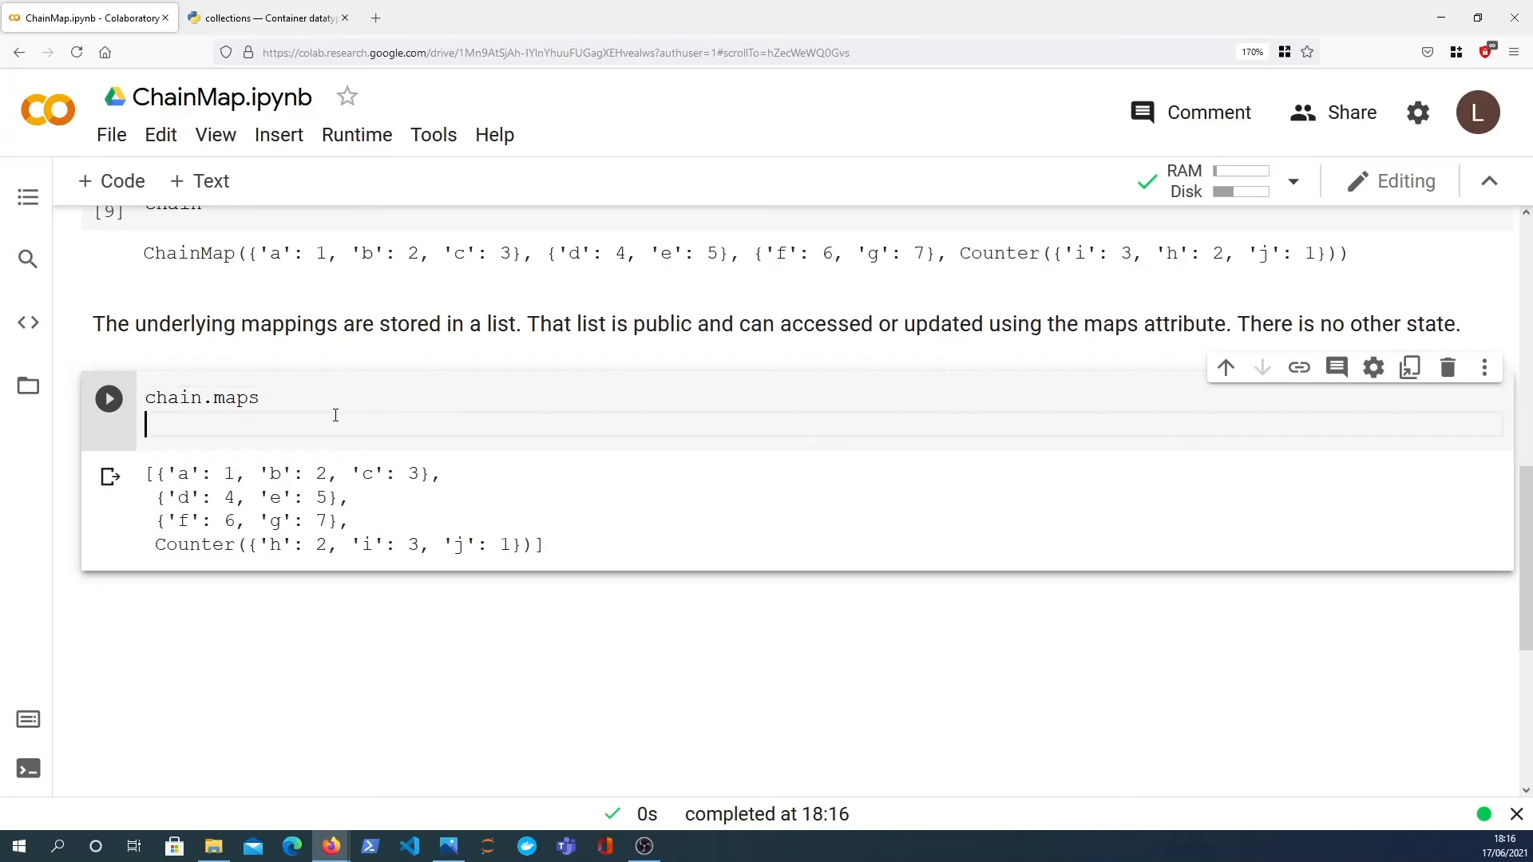
Evaluate chain.parents, showing the mappings without d1.
{"action": "type", "text": "chain.parents"}
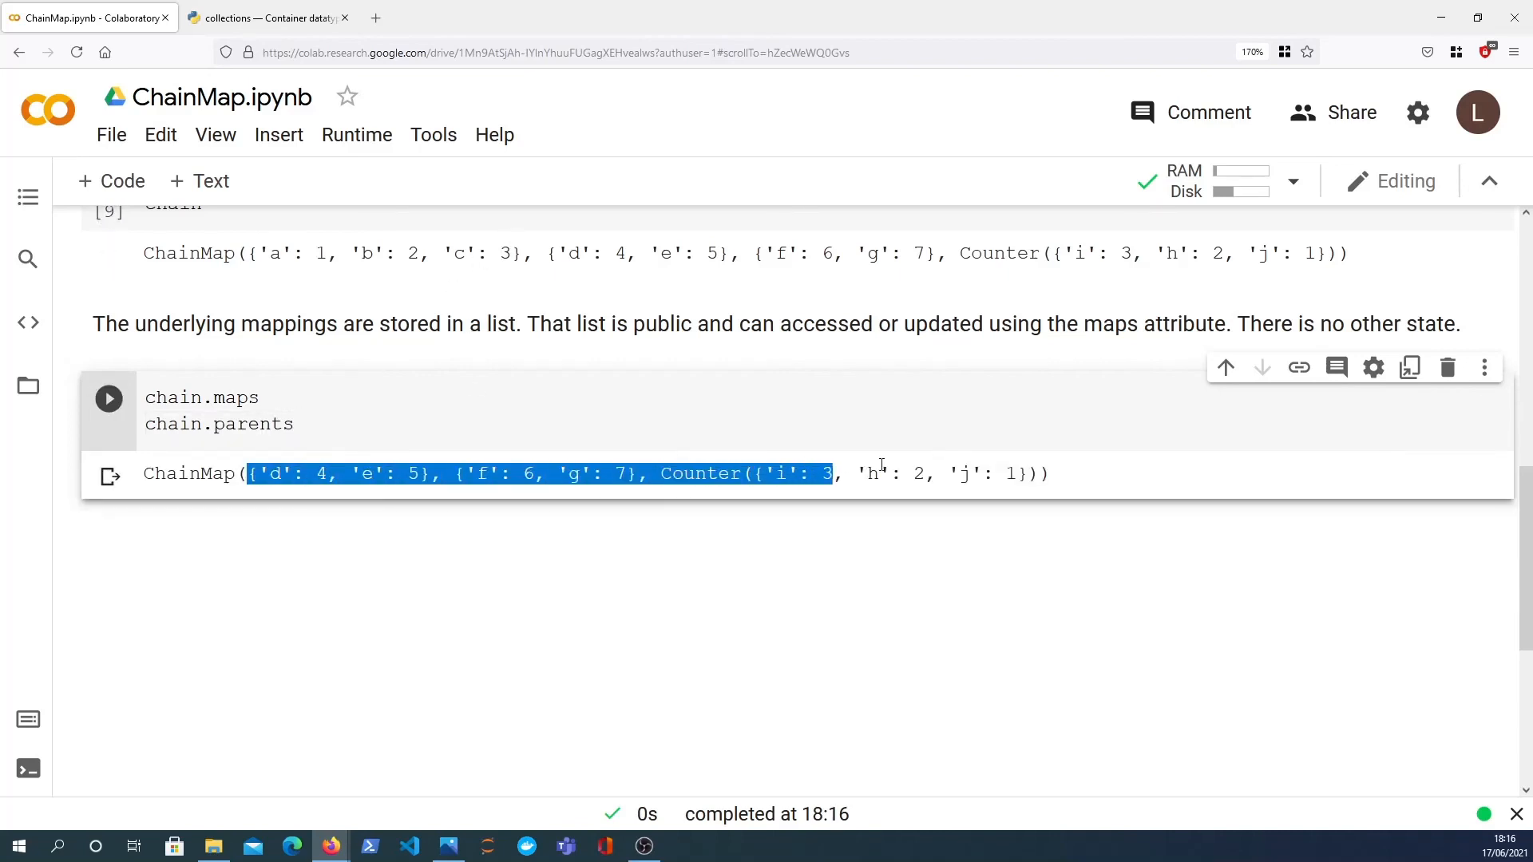
{"action": "left_click_drag", "start_coordinate": [830, 472], "coordinate": [1027, 473]}
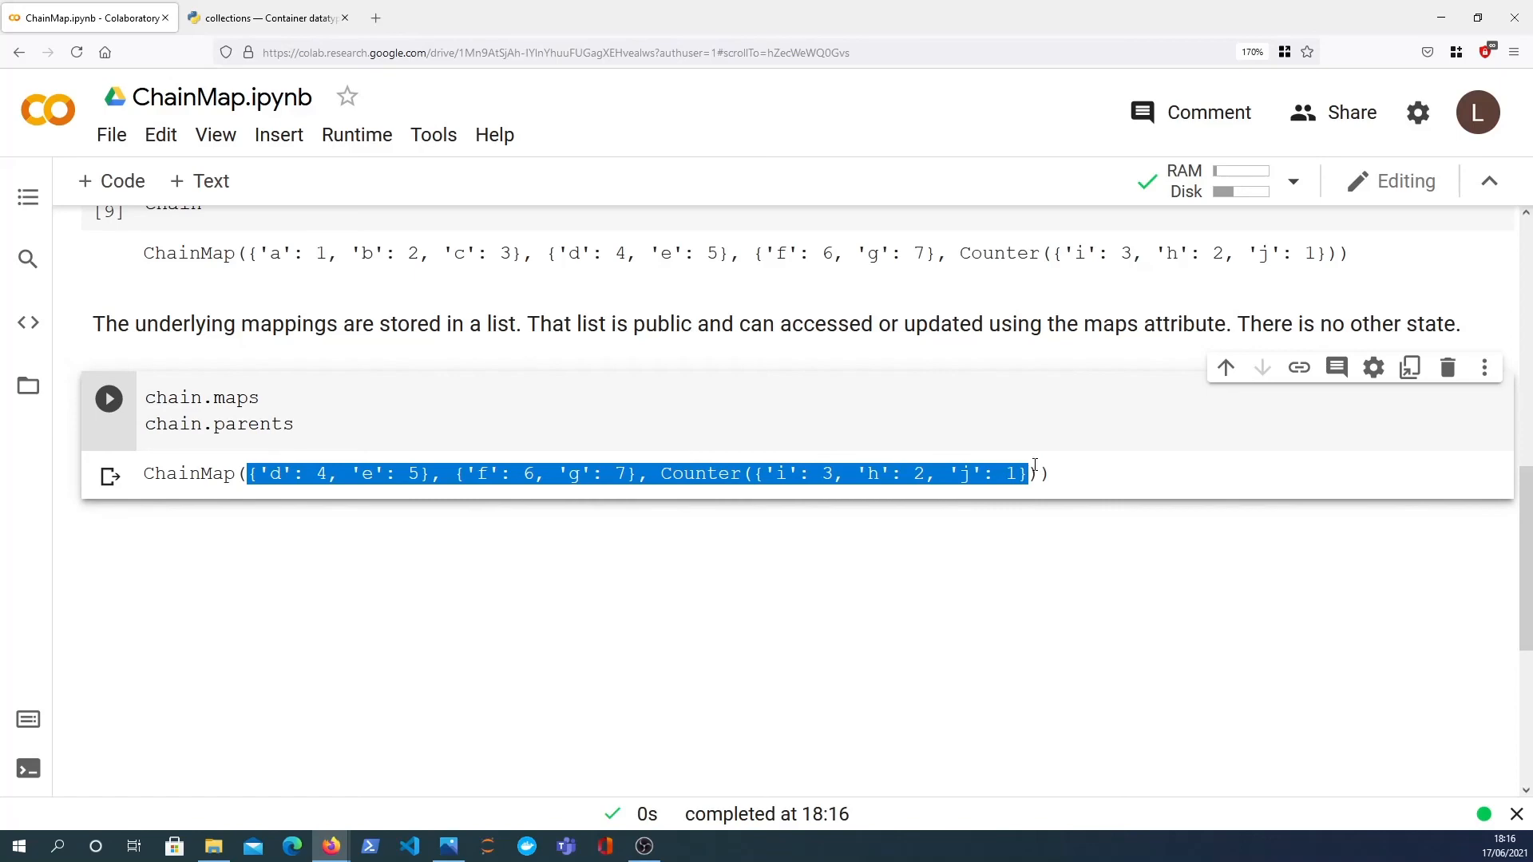
{"action": "left_click", "coordinate": [263, 18]}
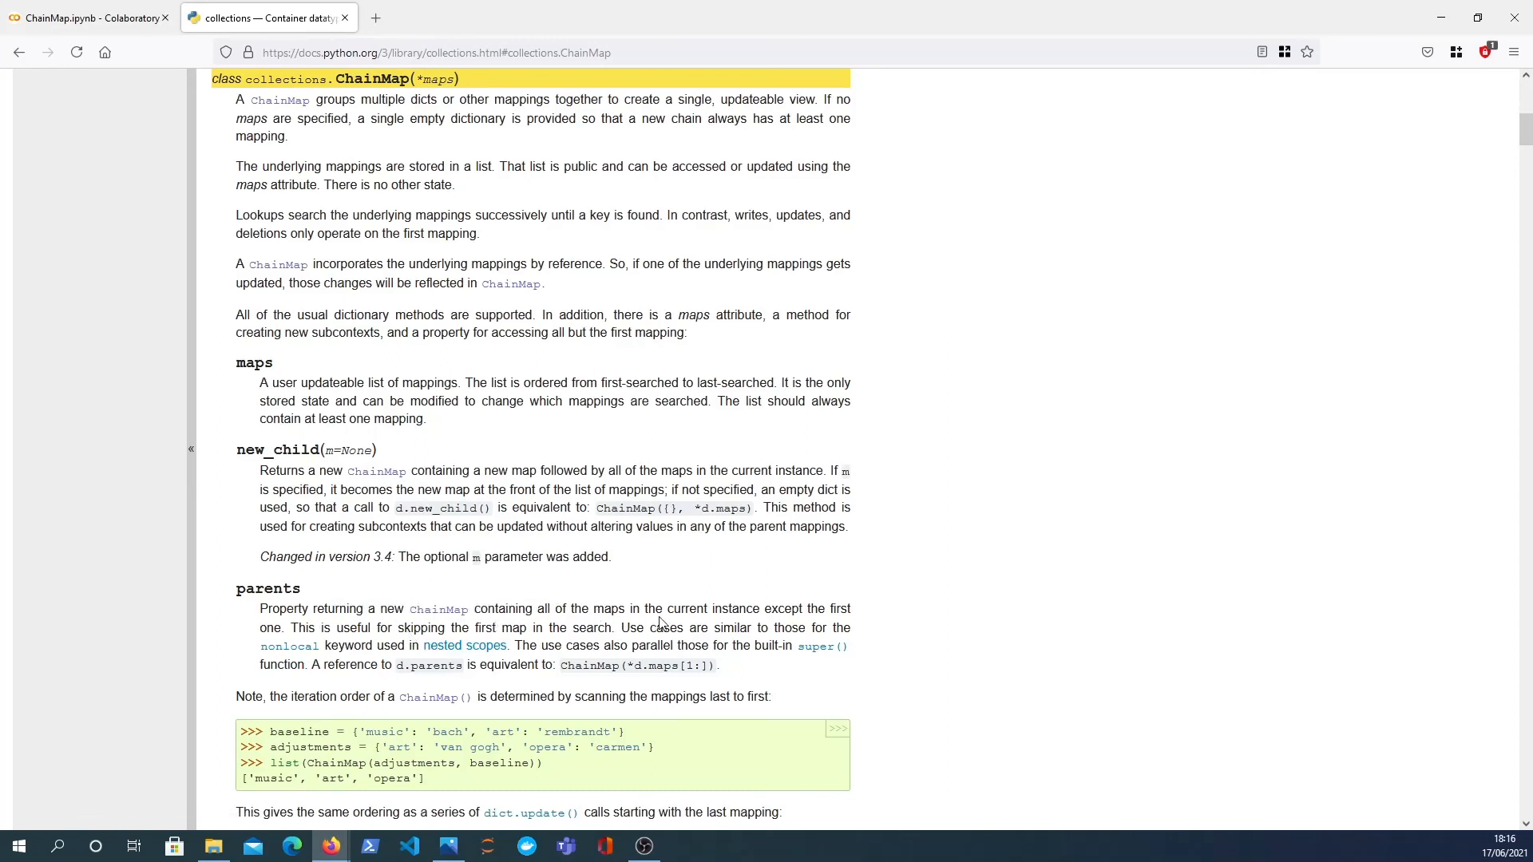
{"action": "mouse_move", "coordinate": [345, 662]}
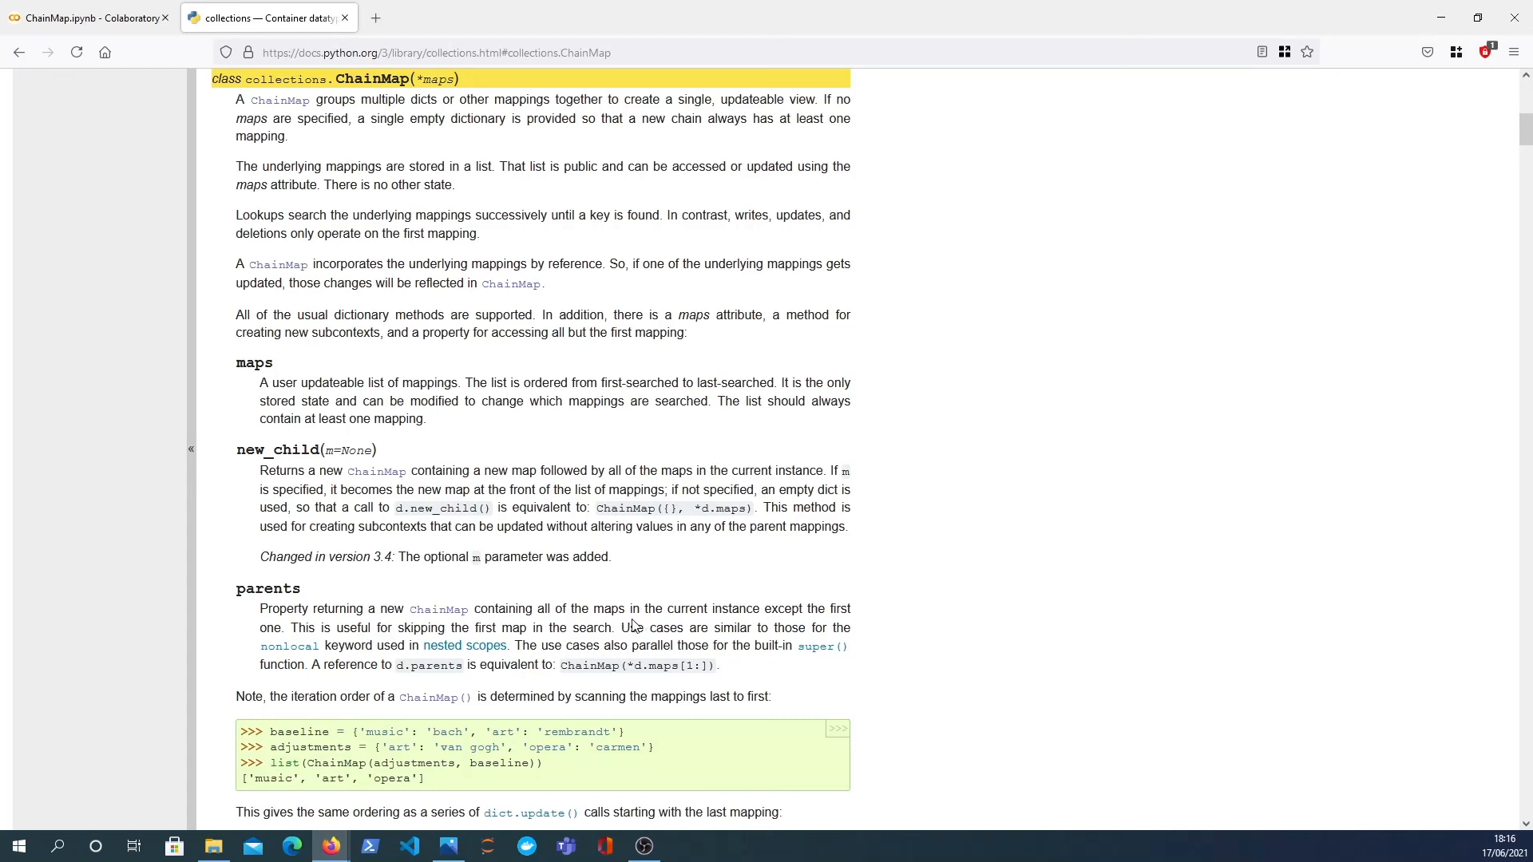
Highlight the parents property description in the Python docs, then return to the ChainMap notebook.
{"action": "left_click_drag", "start_coordinate": [451, 627], "coordinate": [612, 628]}
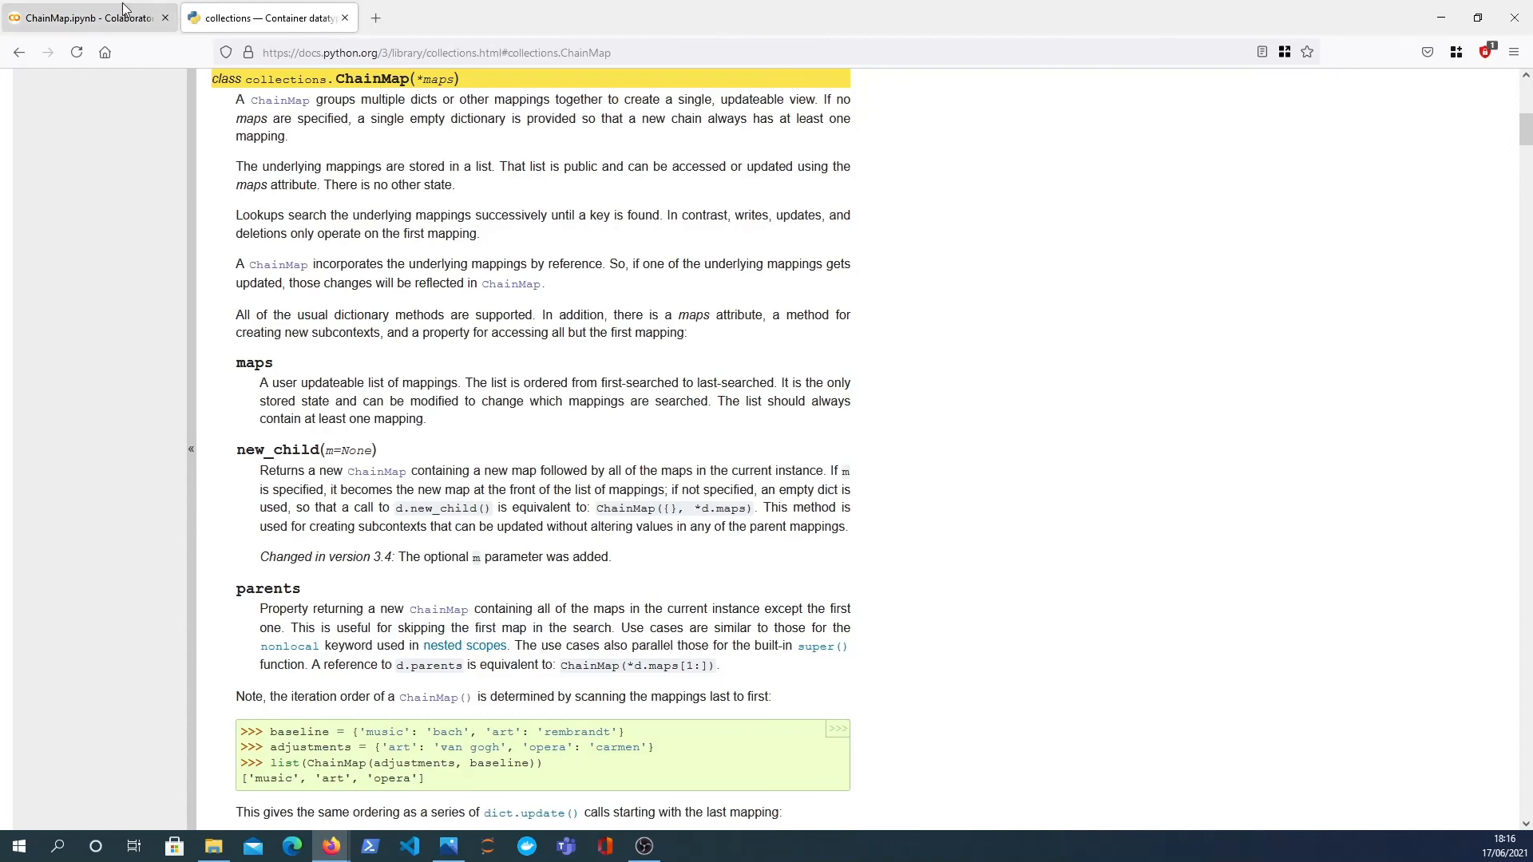
{"action": "left_click", "coordinate": [88, 18]}
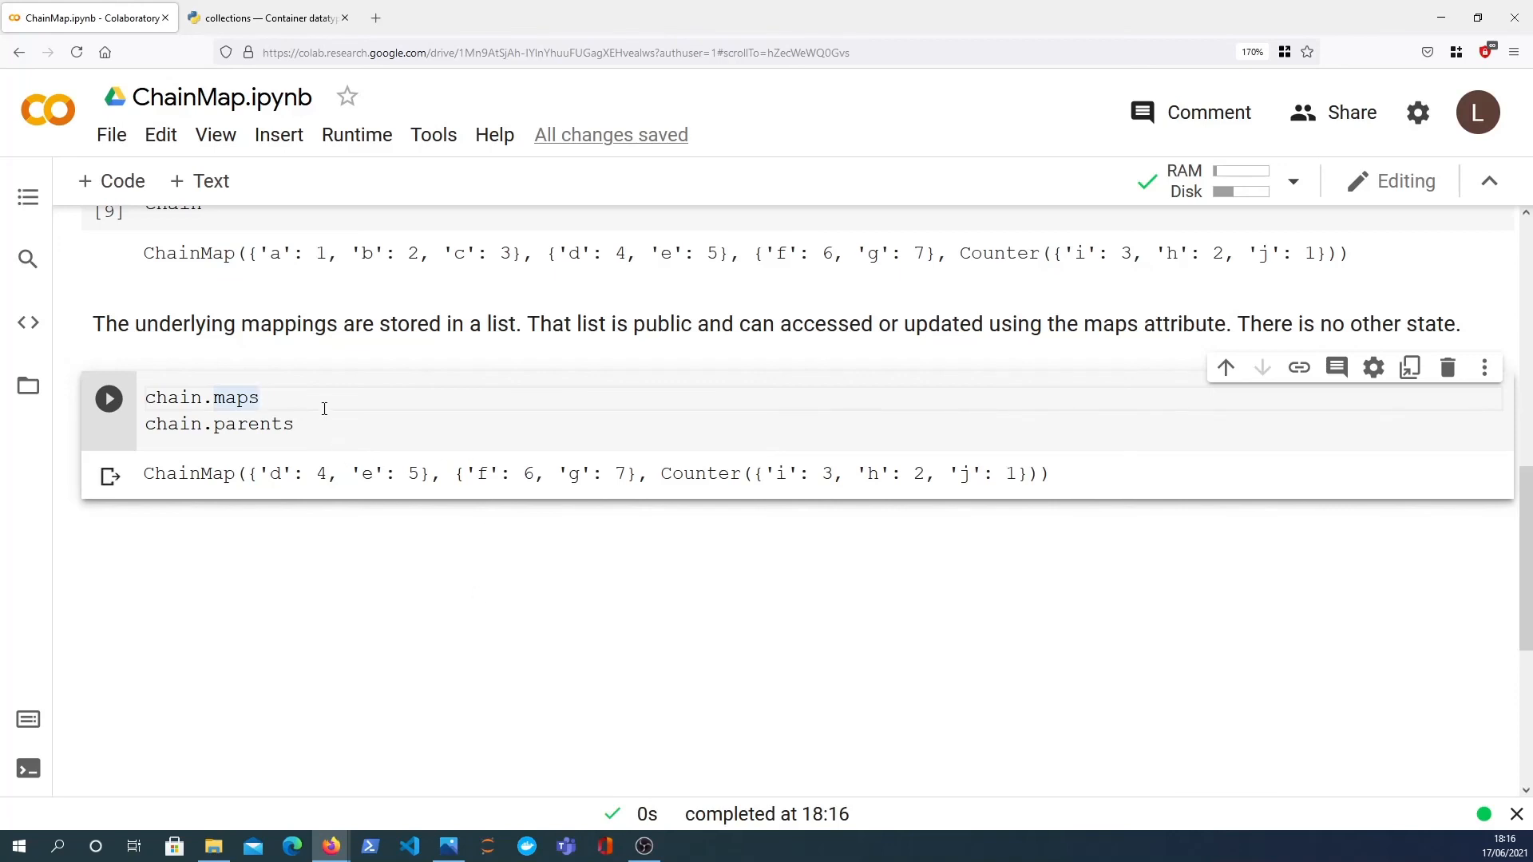
{"action": "mouse_move", "coordinate": [308, 423]}
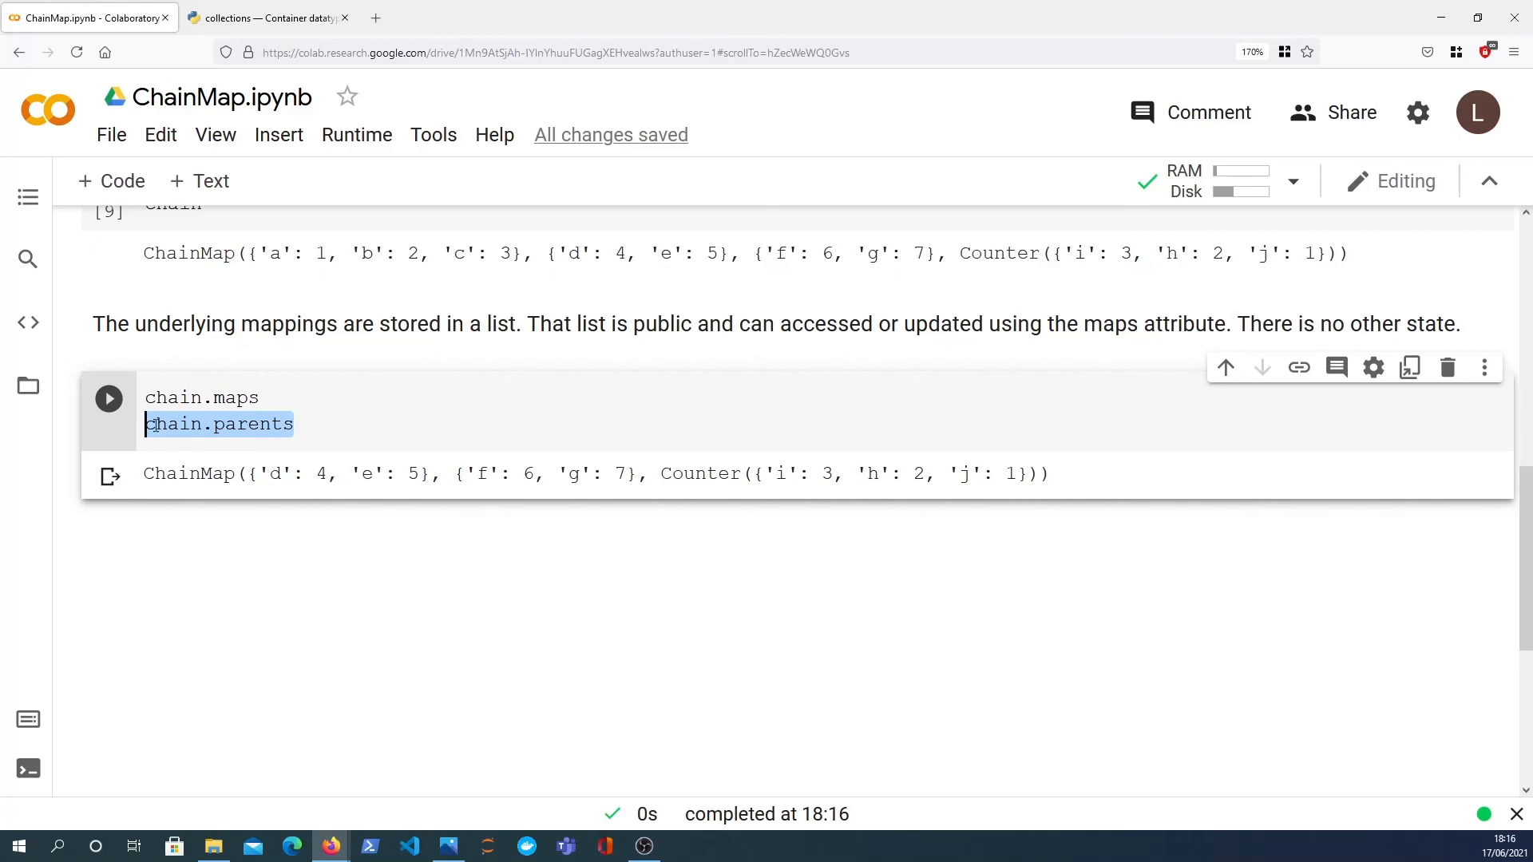
{"action": "left_click", "coordinate": [390, 446]}
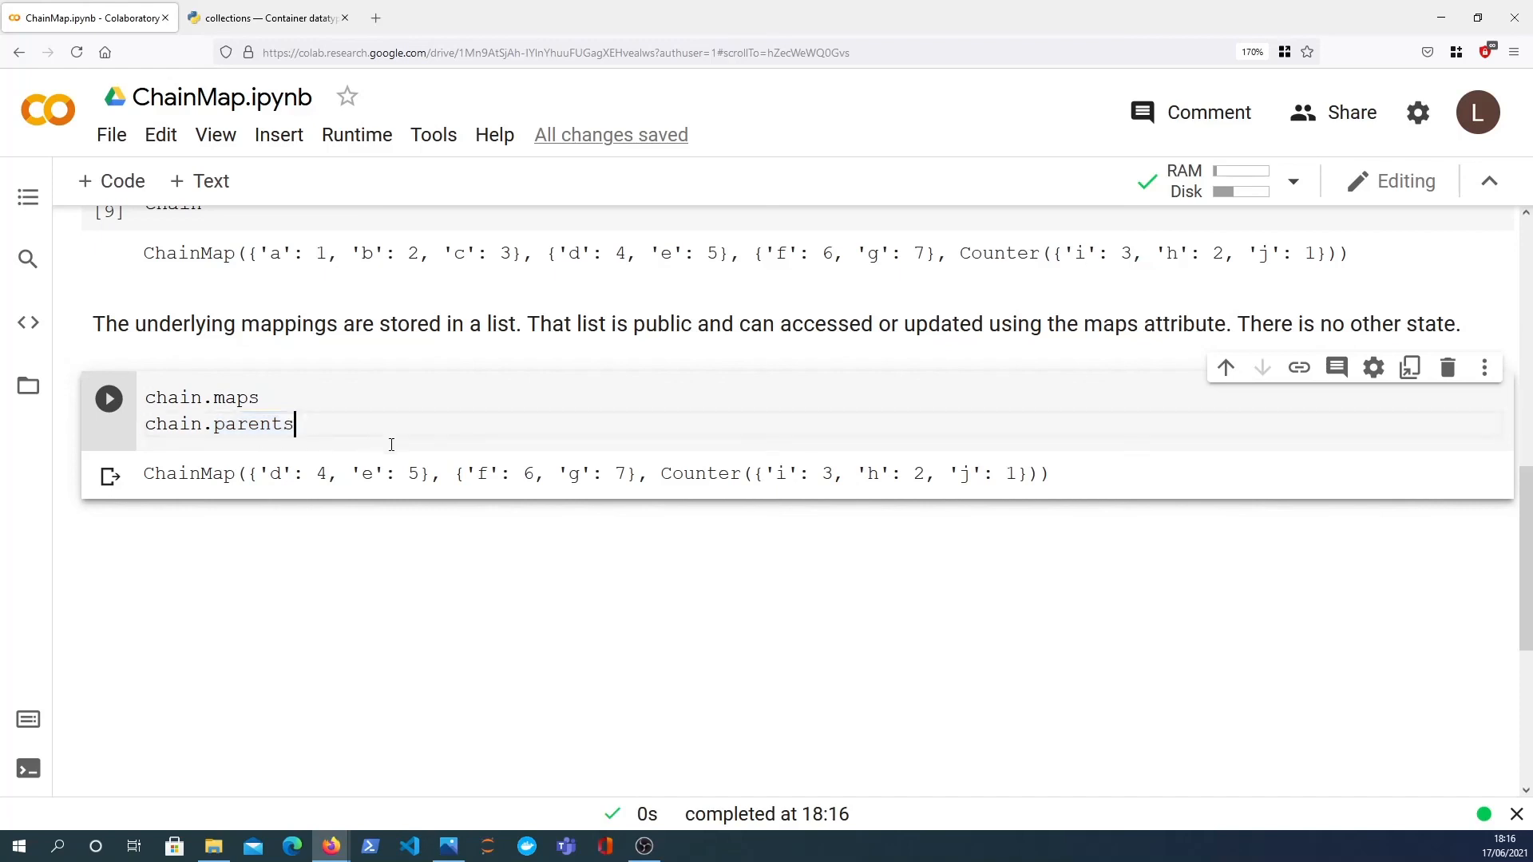